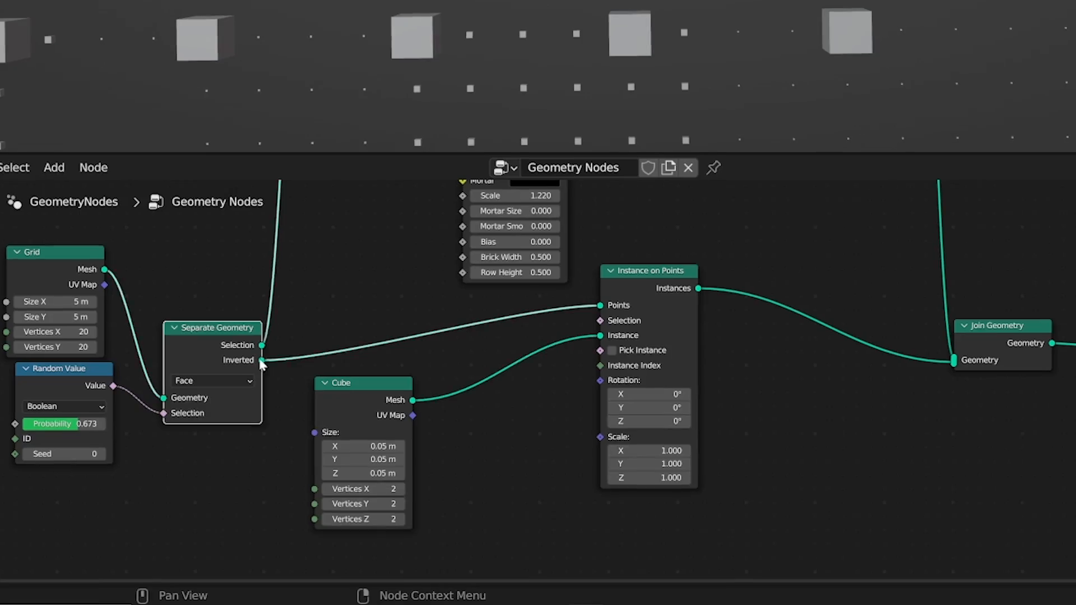
Step: Switch to the Layout workspace to view the finished cube-and-grid scene
left_click(180, 18)
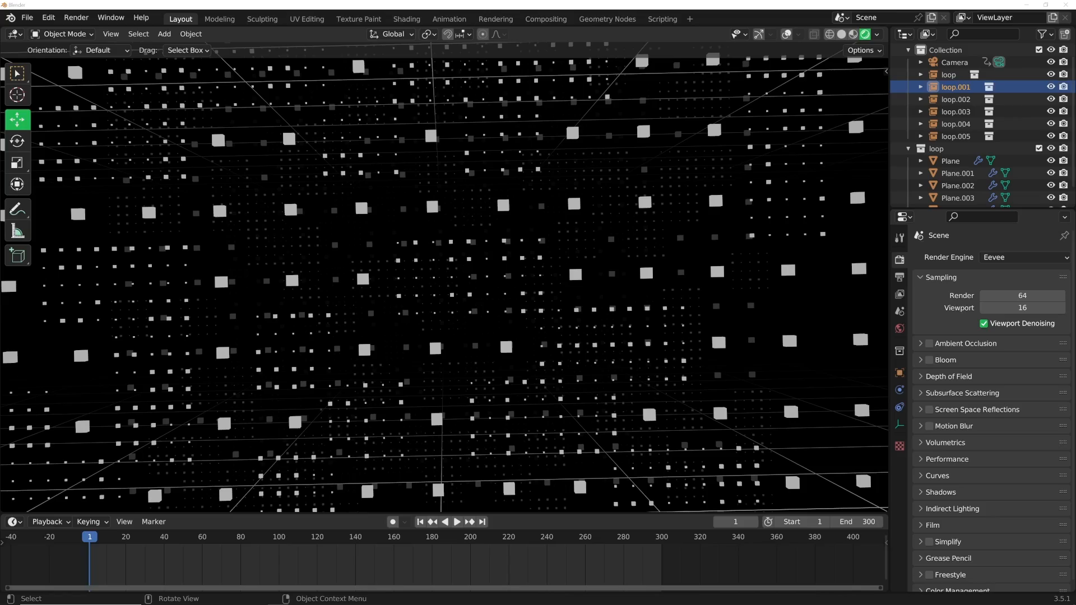
Step: Preview the camera flythrough of the cube field, then stop playback
left_click(457, 522)
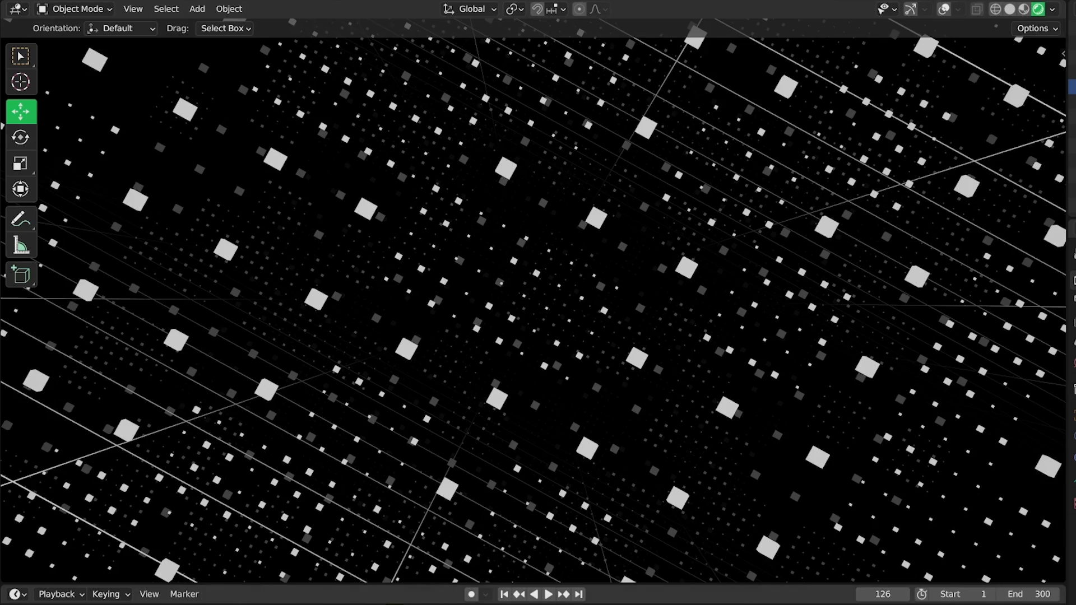
mouse_move(153, 498)
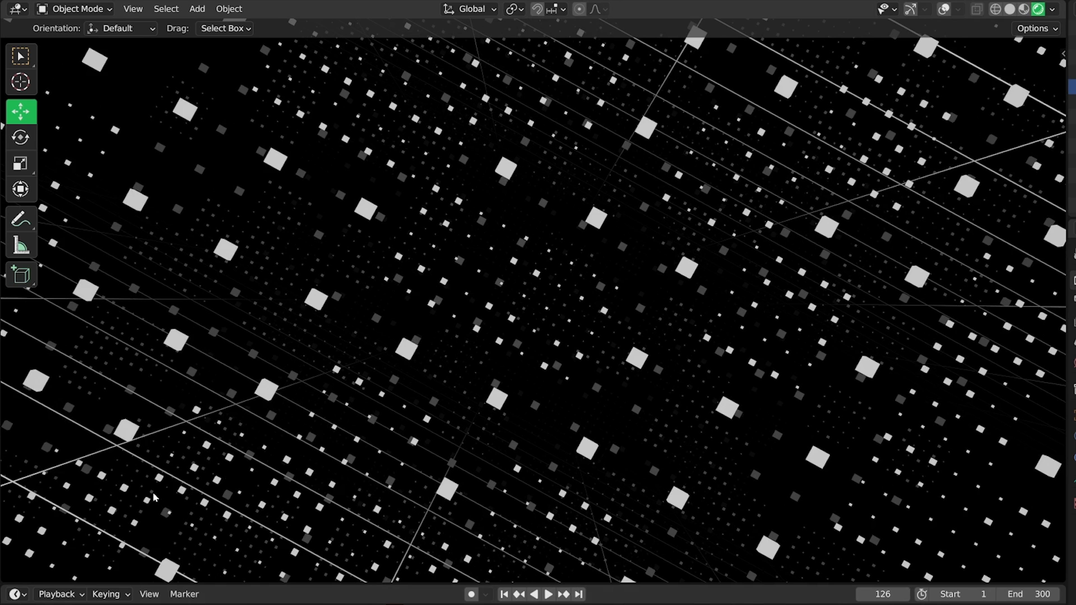
mouse_move(701, 116)
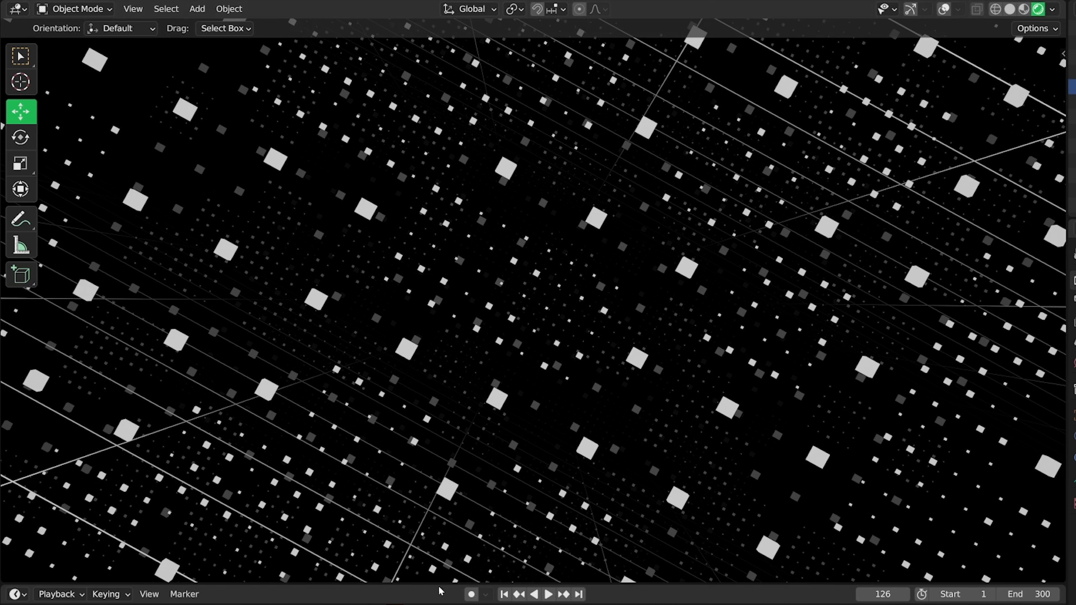
left_click(547, 594)
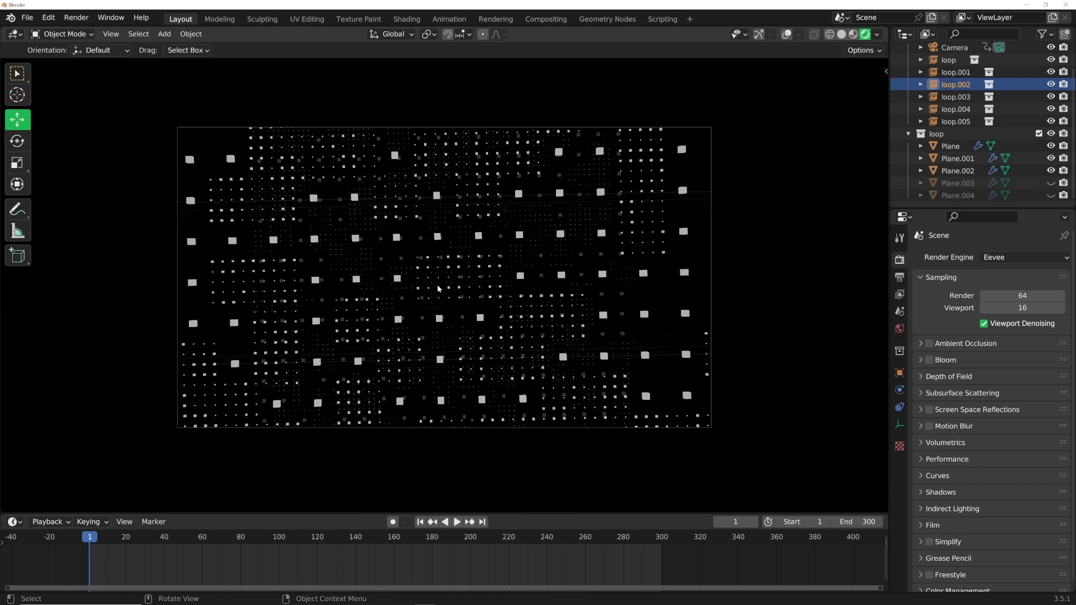
mouse_move(407, 300)
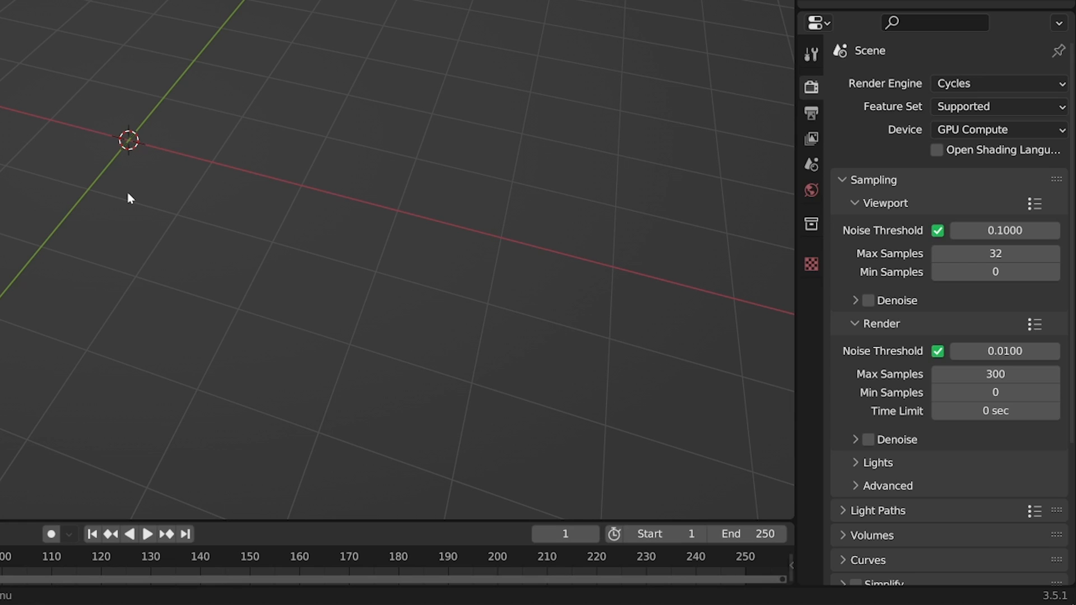
Step: Add a mesh plane to the empty Cycles GPU scene
key("shift+a")
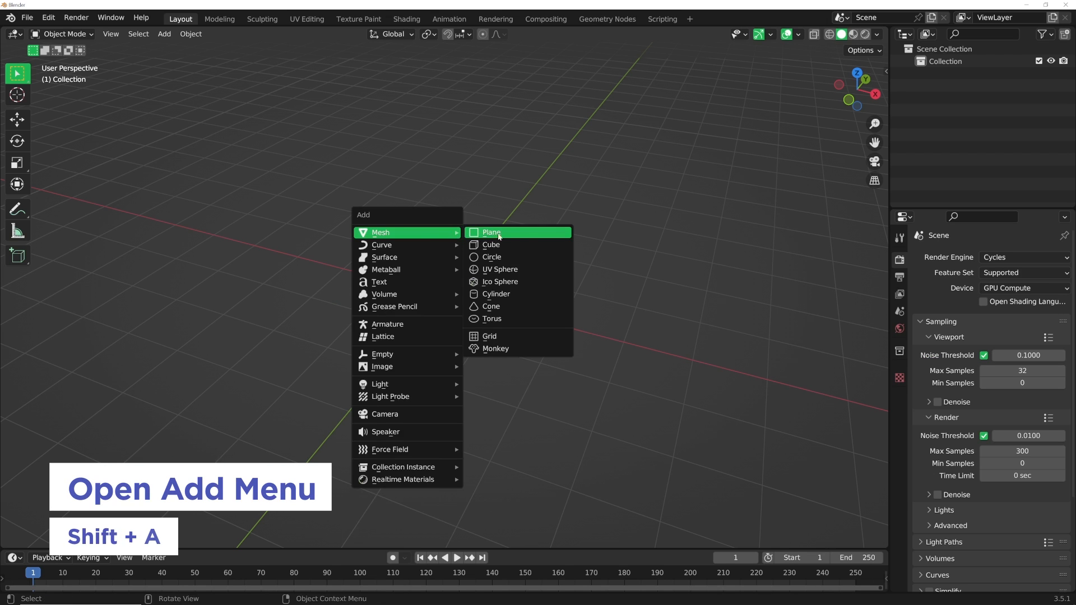
left_click(491, 232)
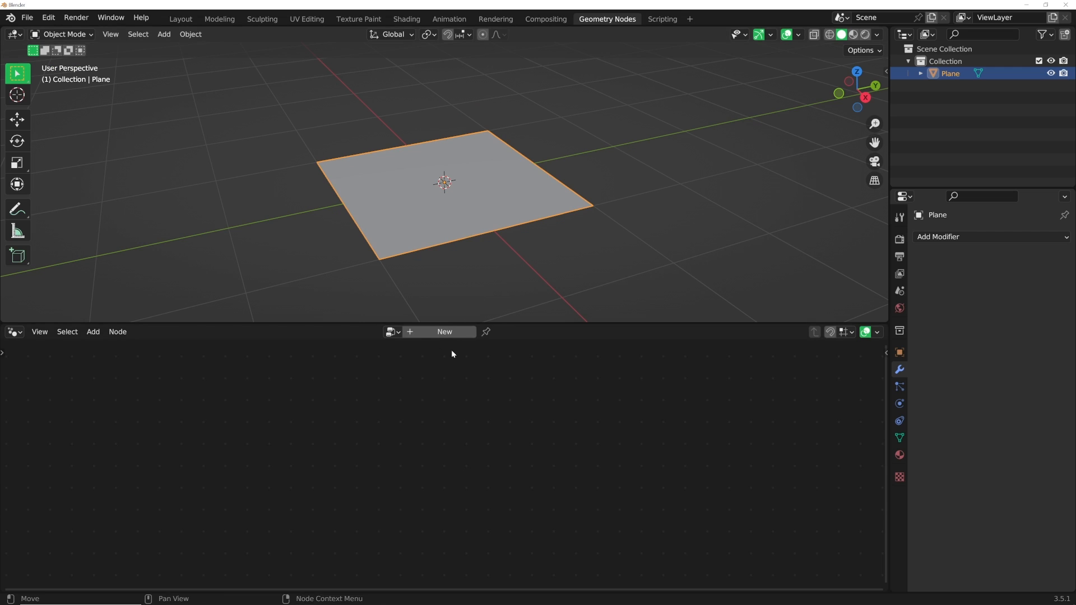
Step: Create a new Geometry Nodes node tree on the plane
left_click(444, 331)
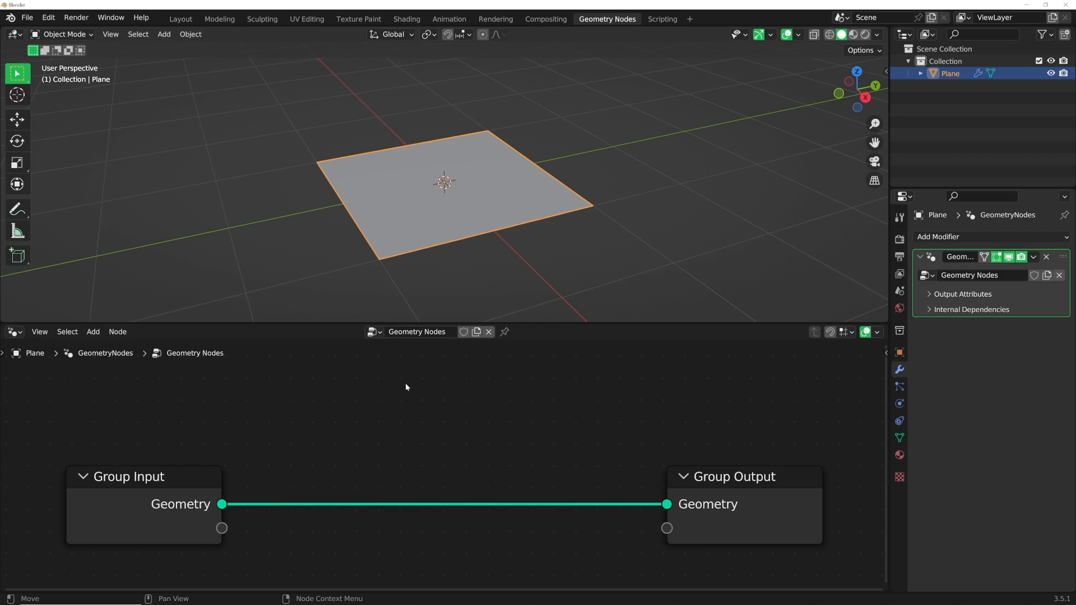
mouse_move(749, 492)
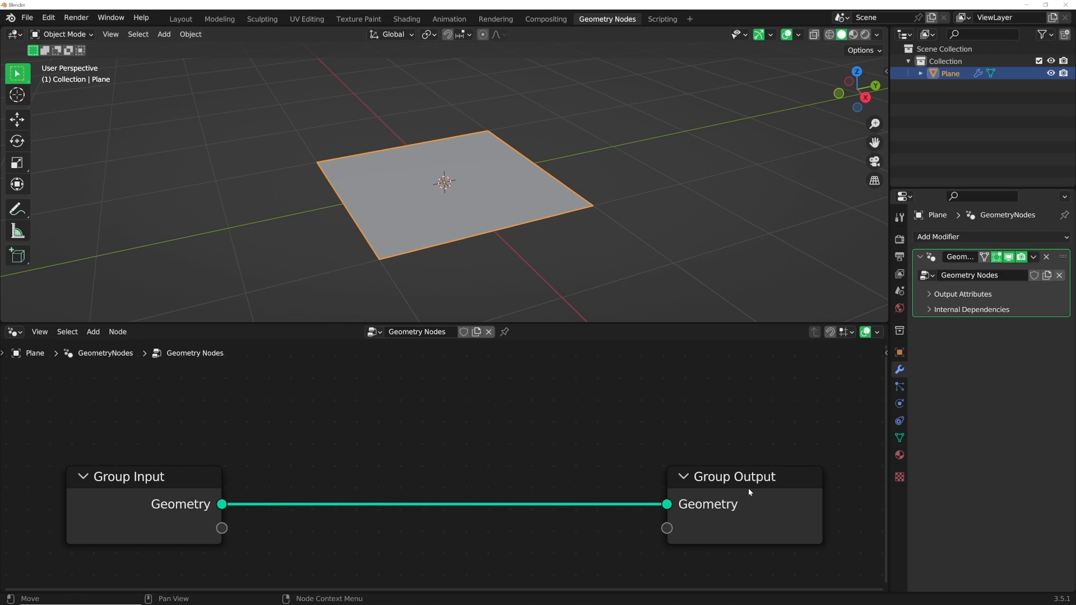
mouse_move(159, 462)
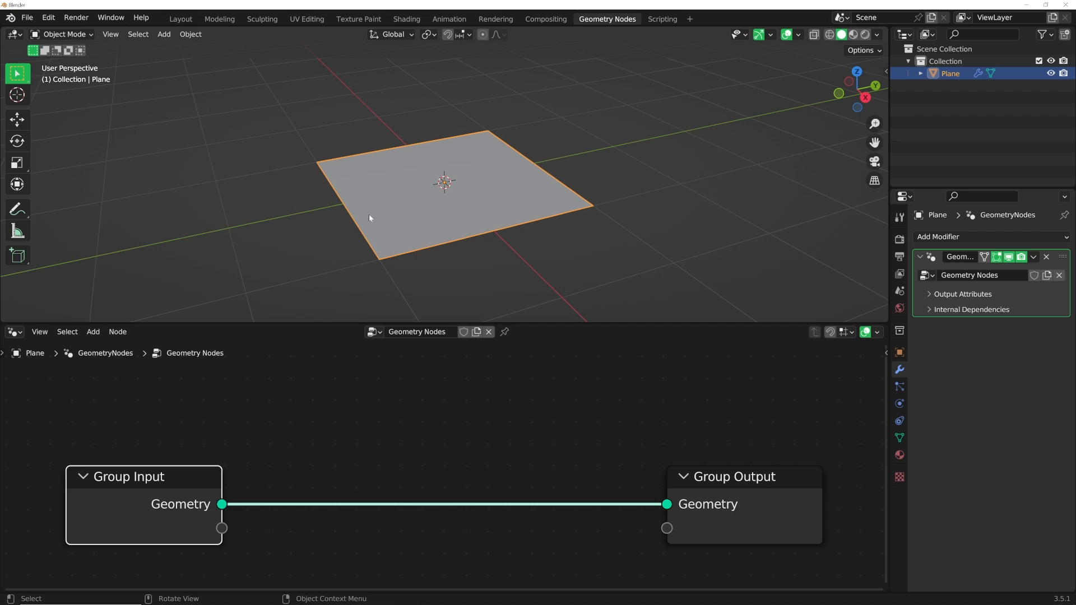
mouse_move(471, 192)
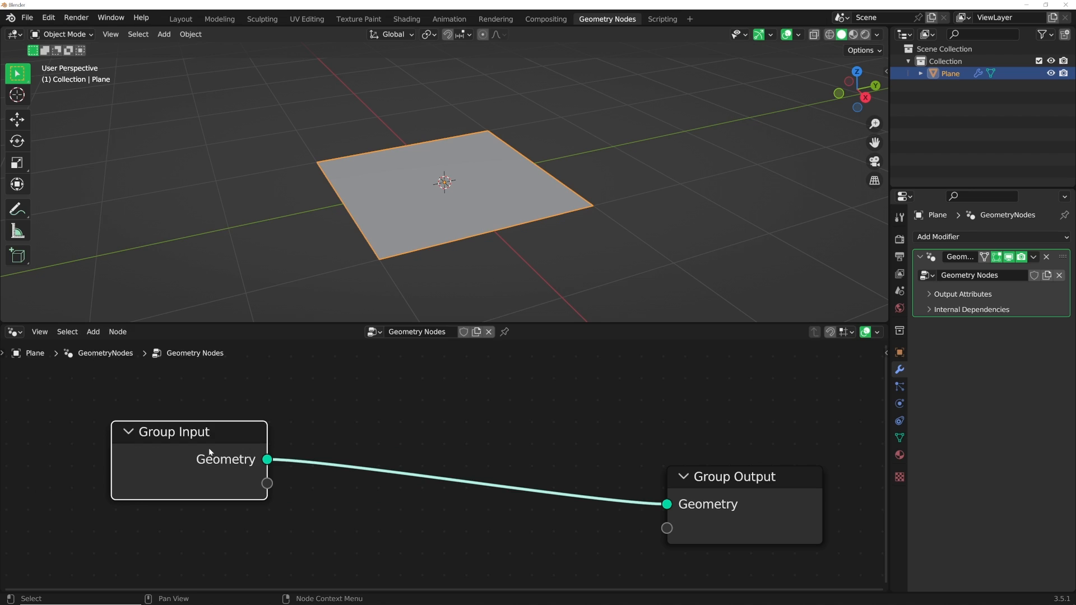
mouse_move(433, 199)
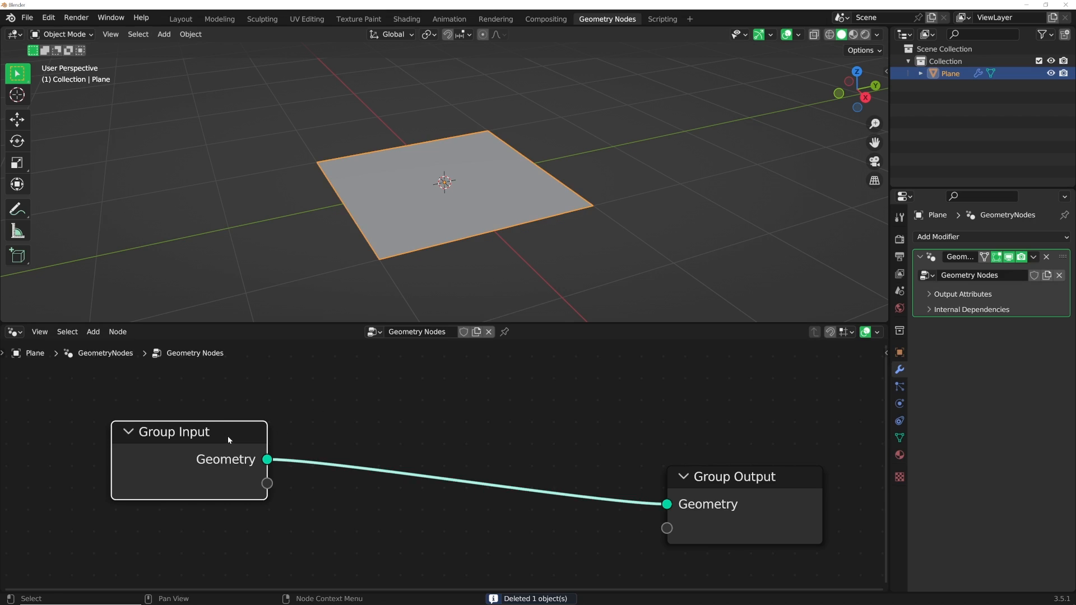
Step: Add a Grid node feeding Group Output, with 20 vertices
left_click(93, 331)
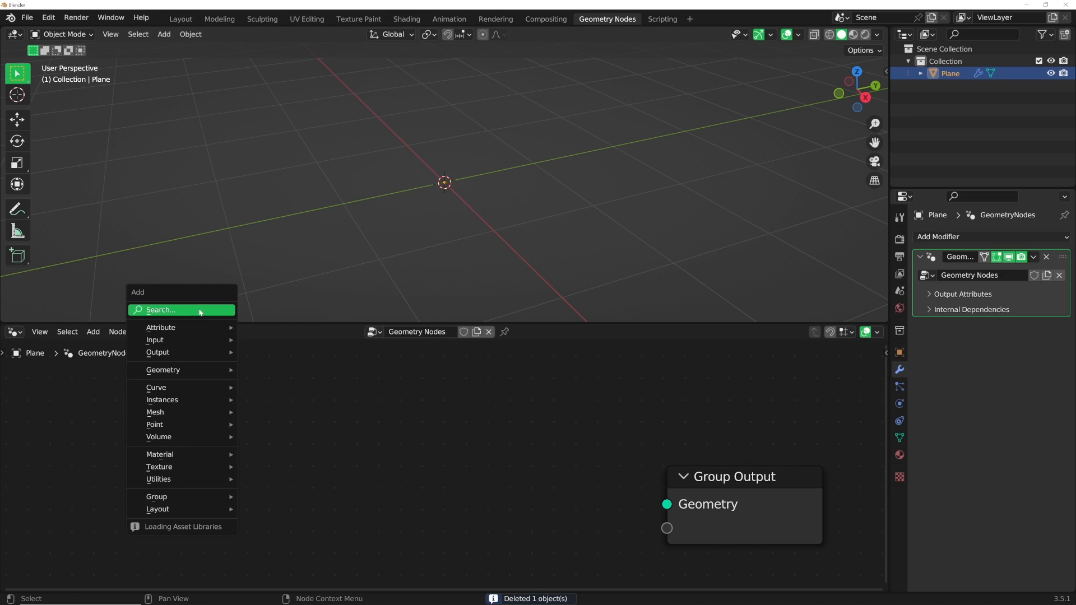
type("grid")
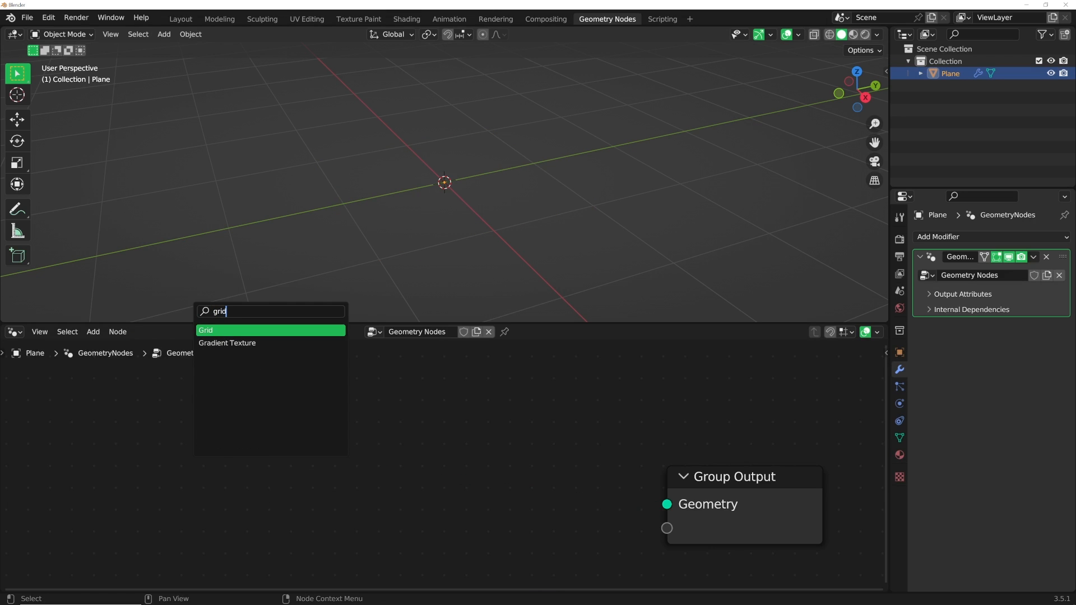
left_click(205, 330)
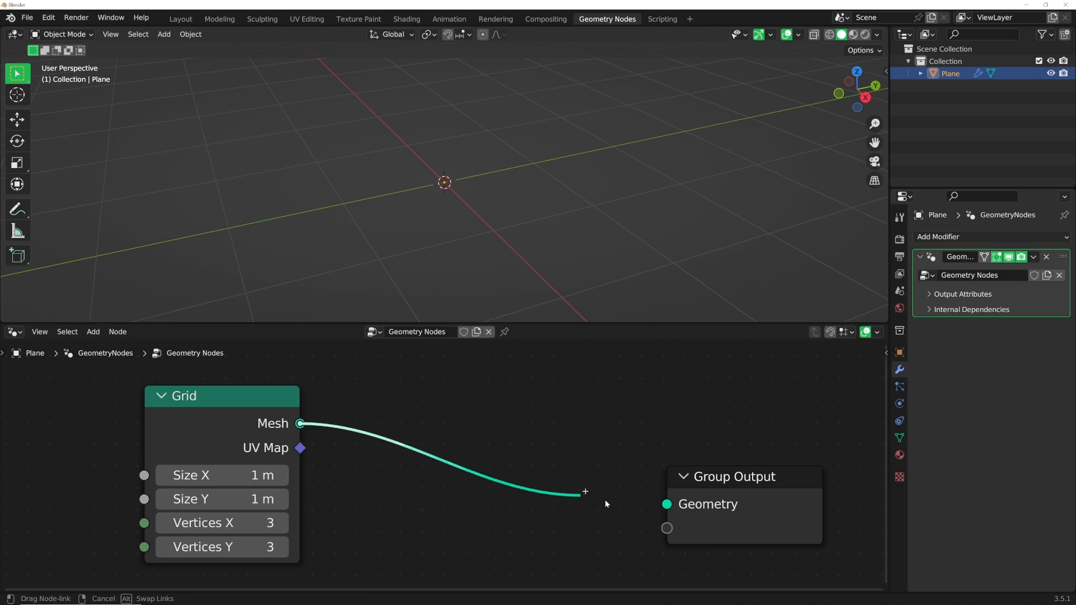
left_click_drag(585, 491, 666, 504)
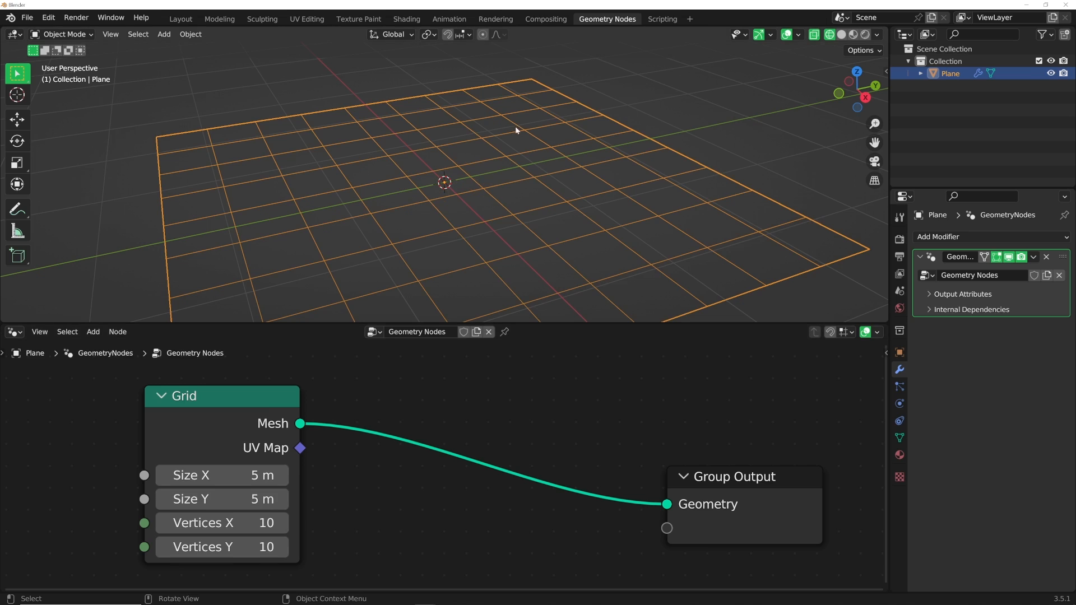
mouse_move(220, 522)
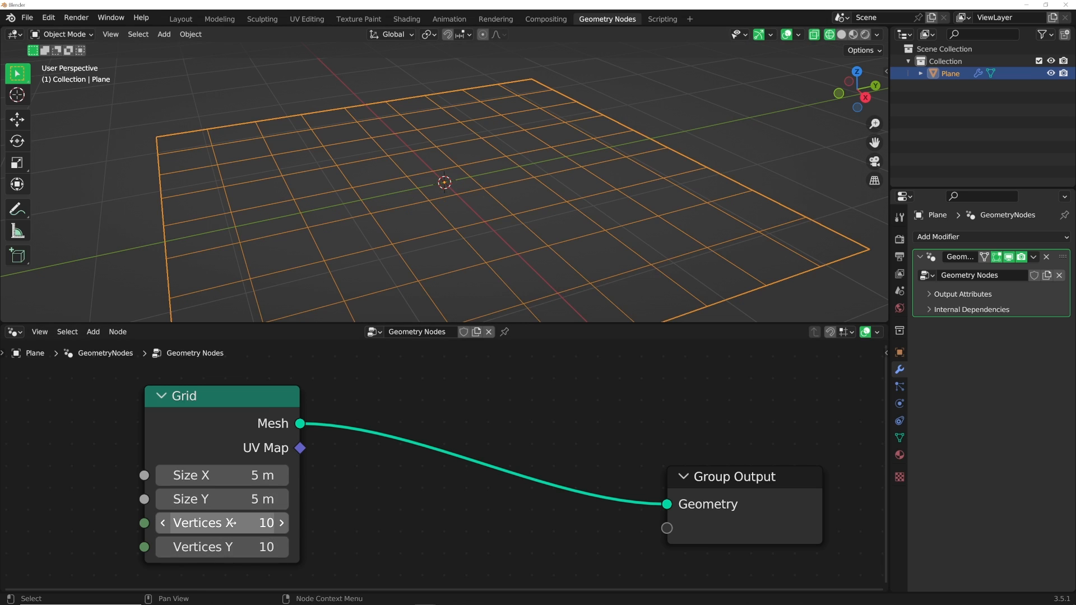
double_click(221, 523)
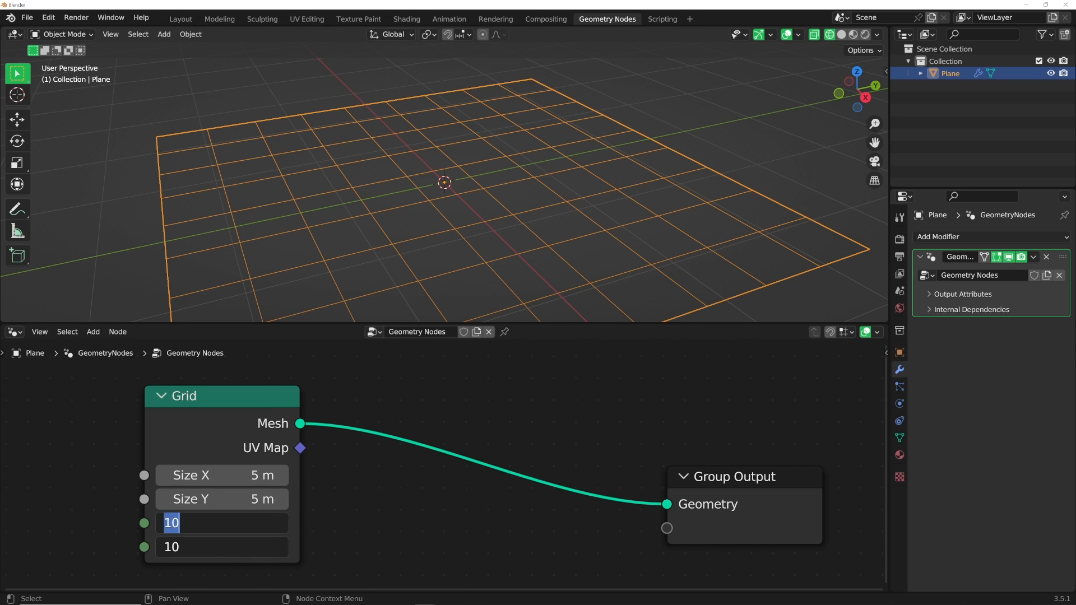
type("20")
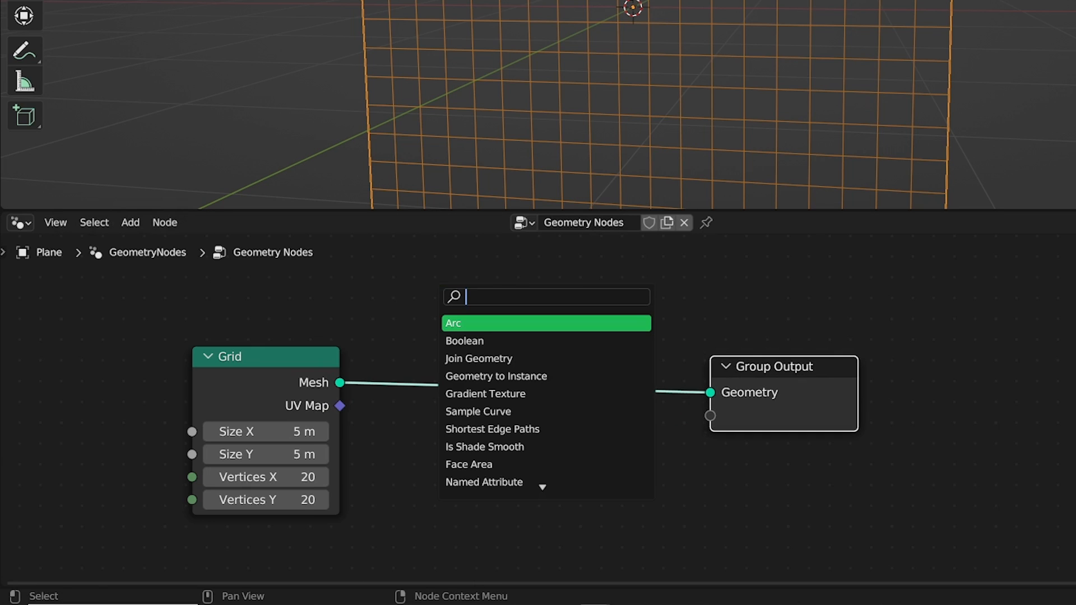
Step: Insert Separate Geometry after the grid, set to the Face domain
type("sep")
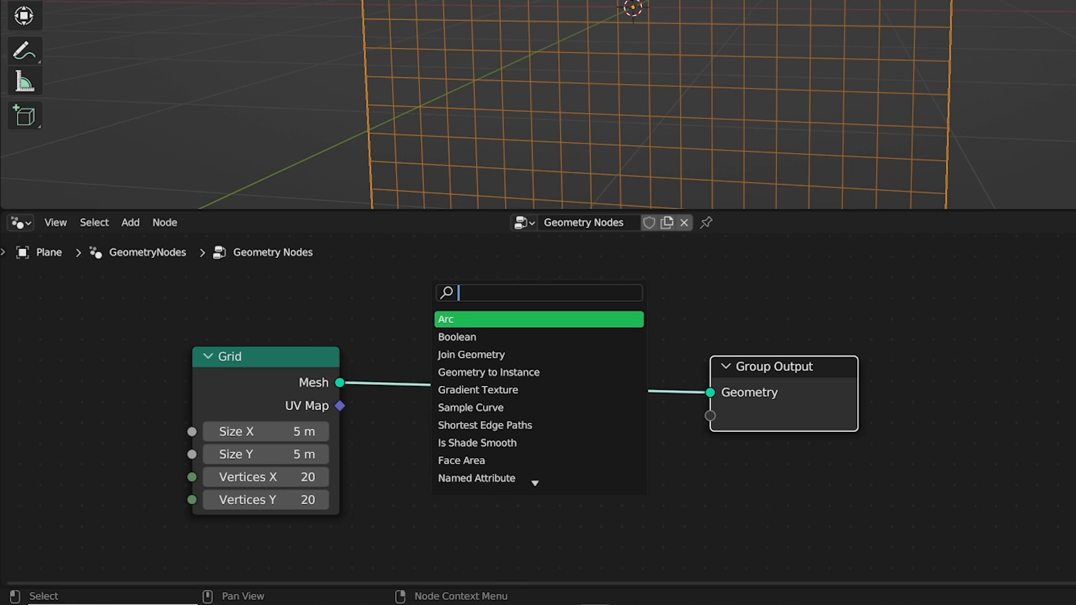
type("sep")
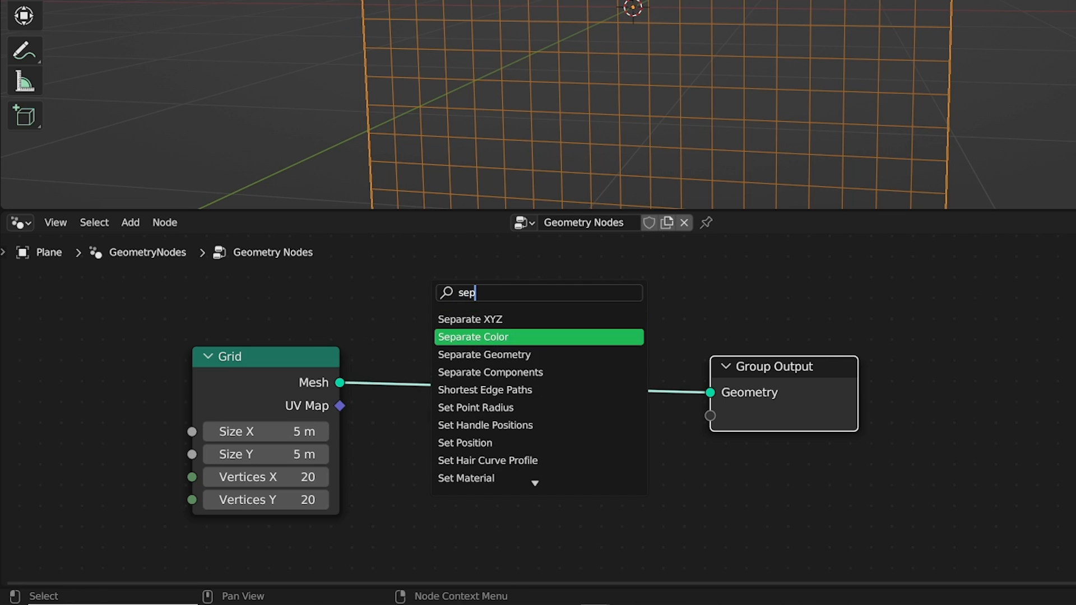
left_click(483, 354)
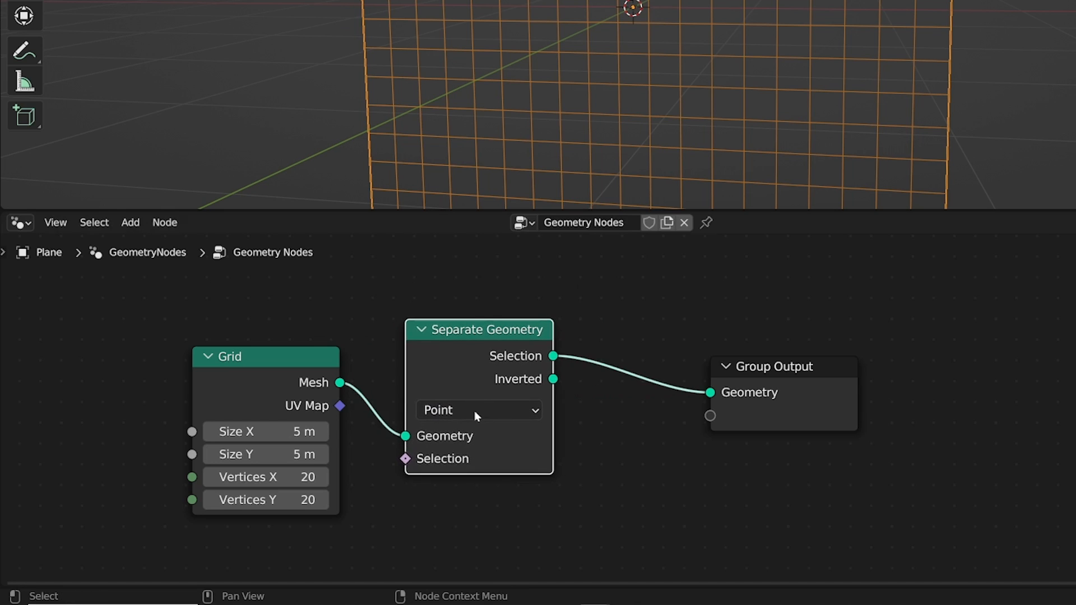
left_click(479, 409)
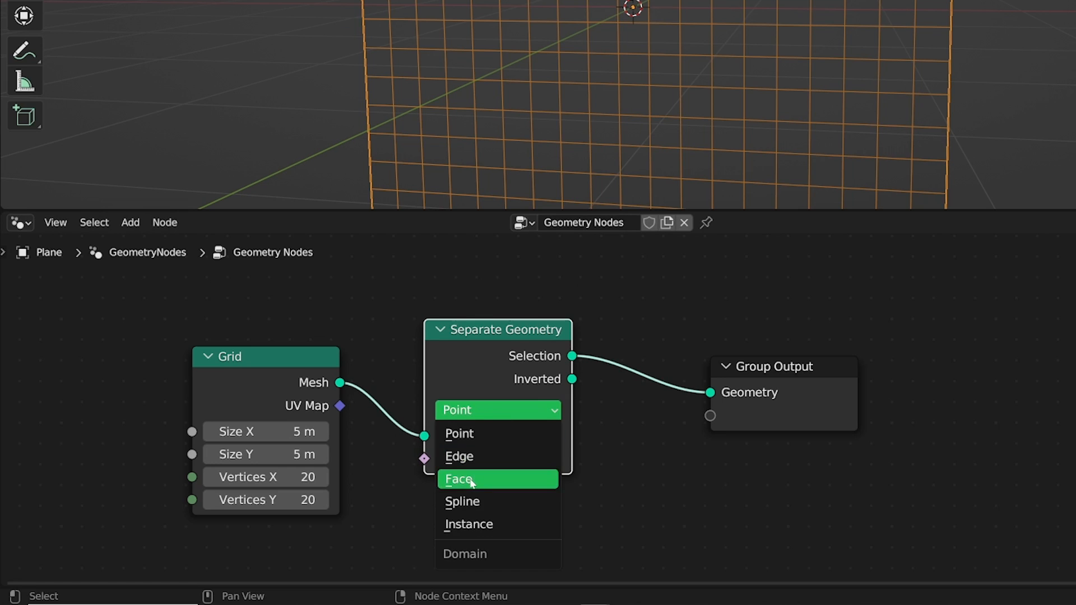
left_click(458, 479)
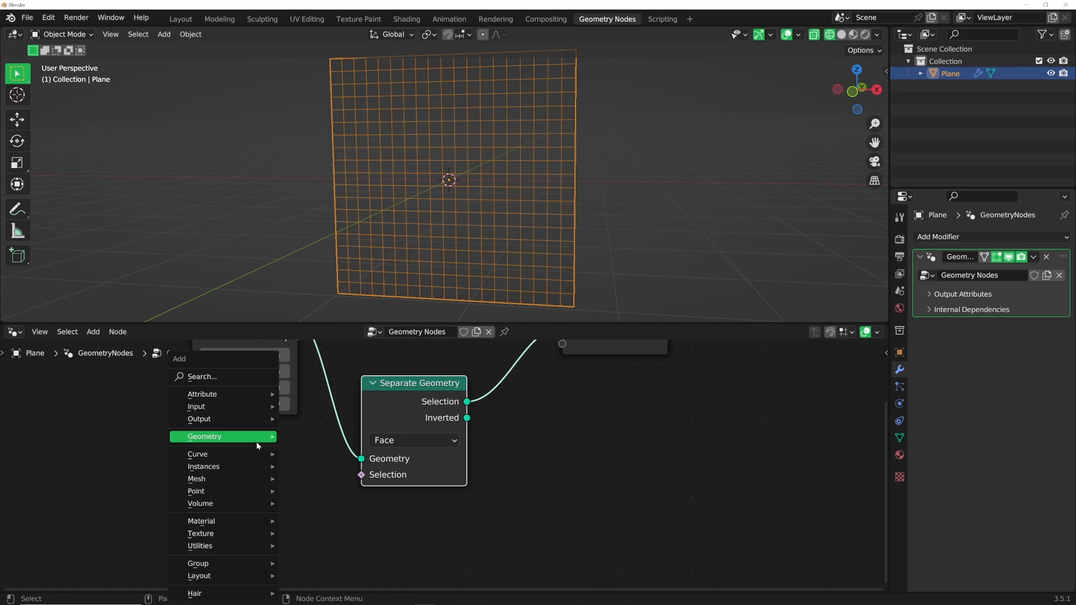
Step: Add a Boolean Random Value as the face selection, probability 0.195
left_click(204, 437)
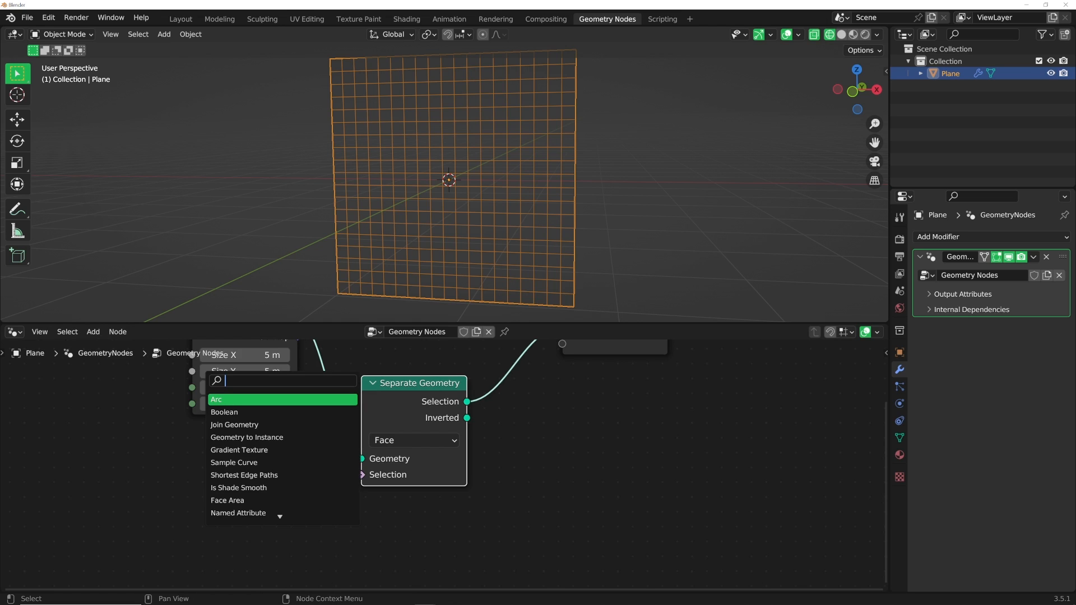
type("rand")
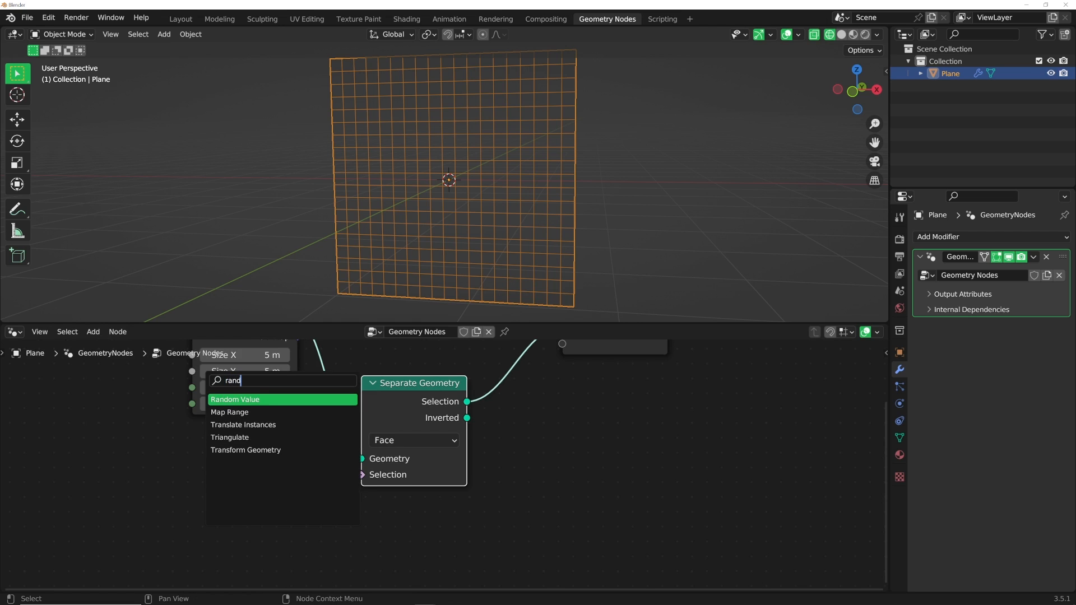
left_click(234, 399)
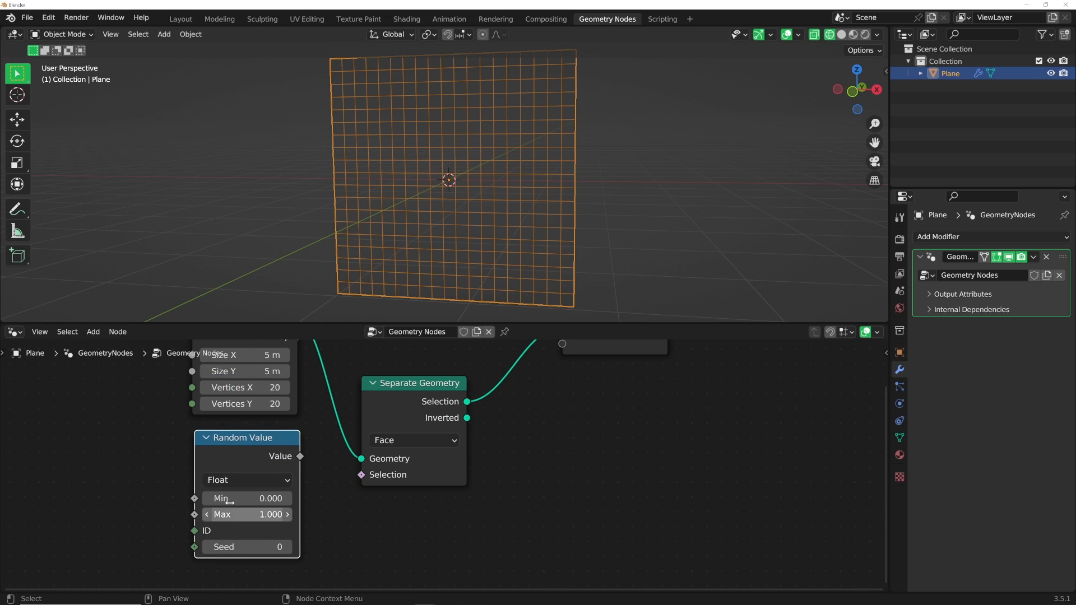
left_click(246, 479)
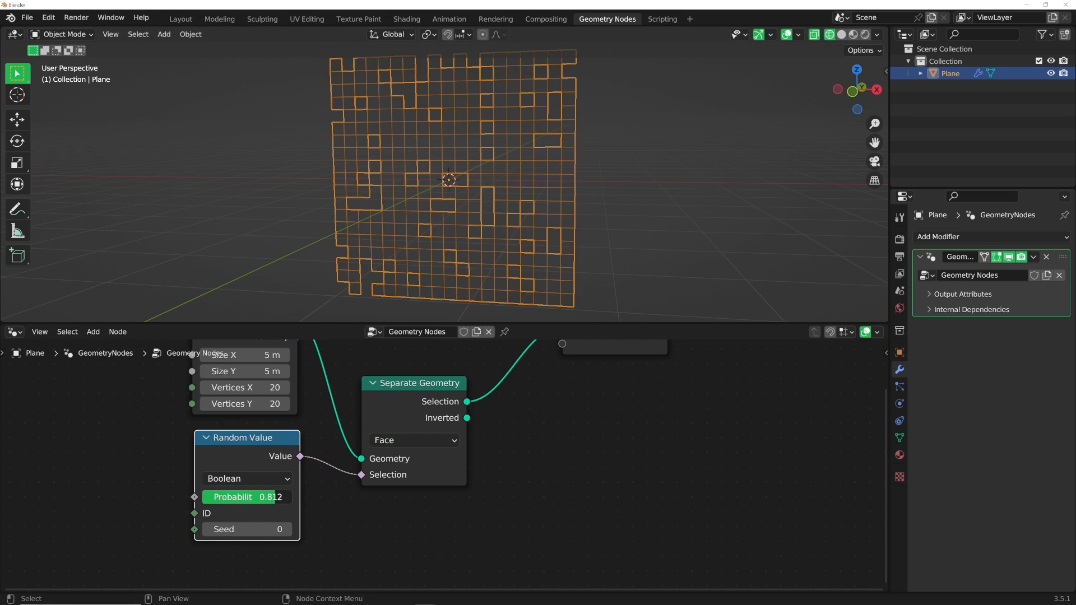
left_click_drag(268, 497, 244, 497)
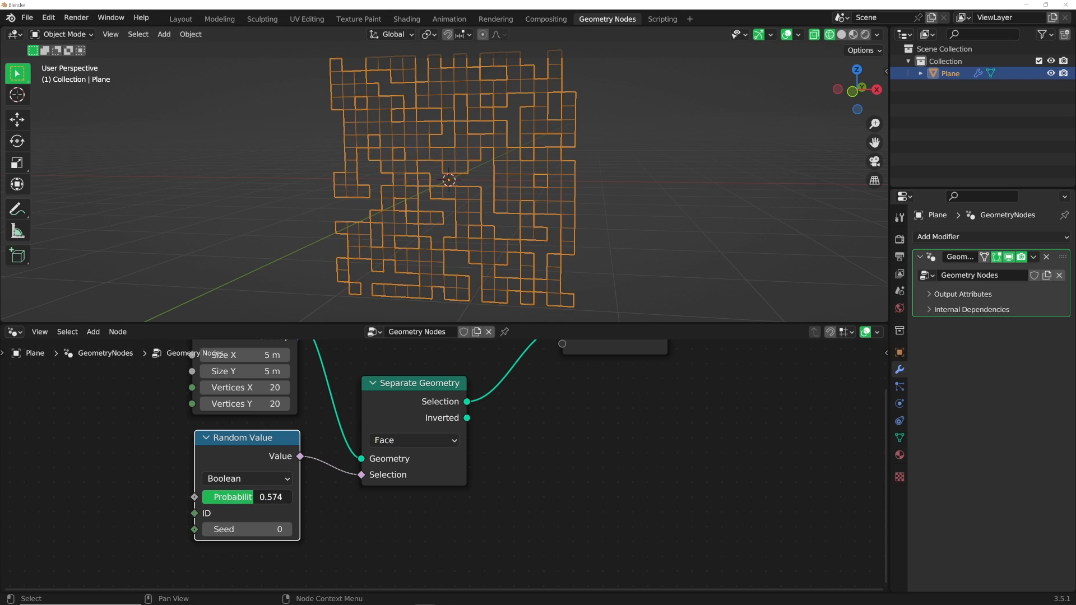
left_click_drag(247, 497, 281, 497)
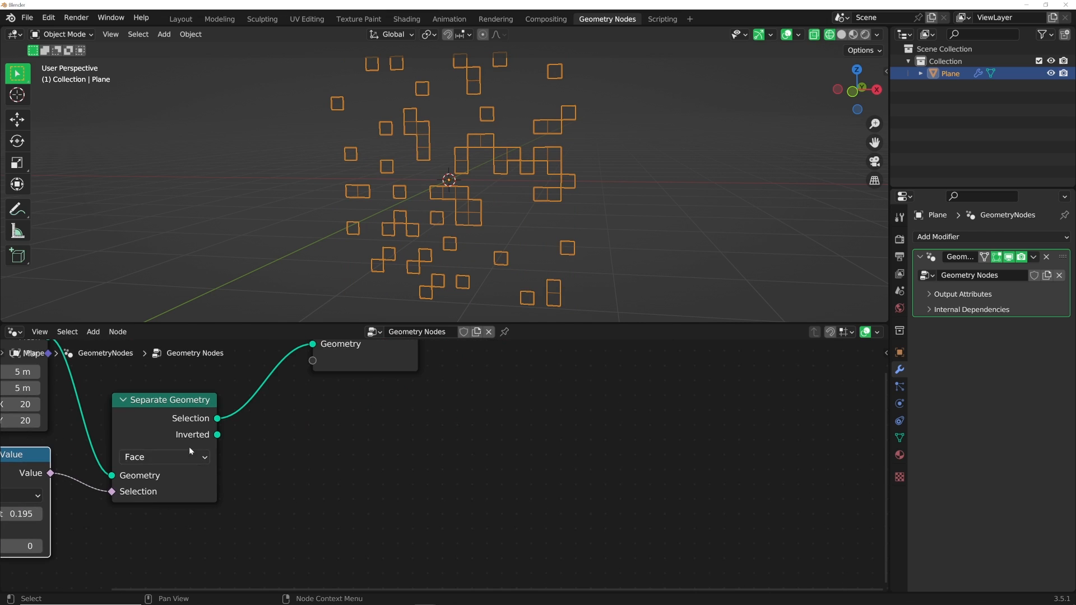
type("jo")
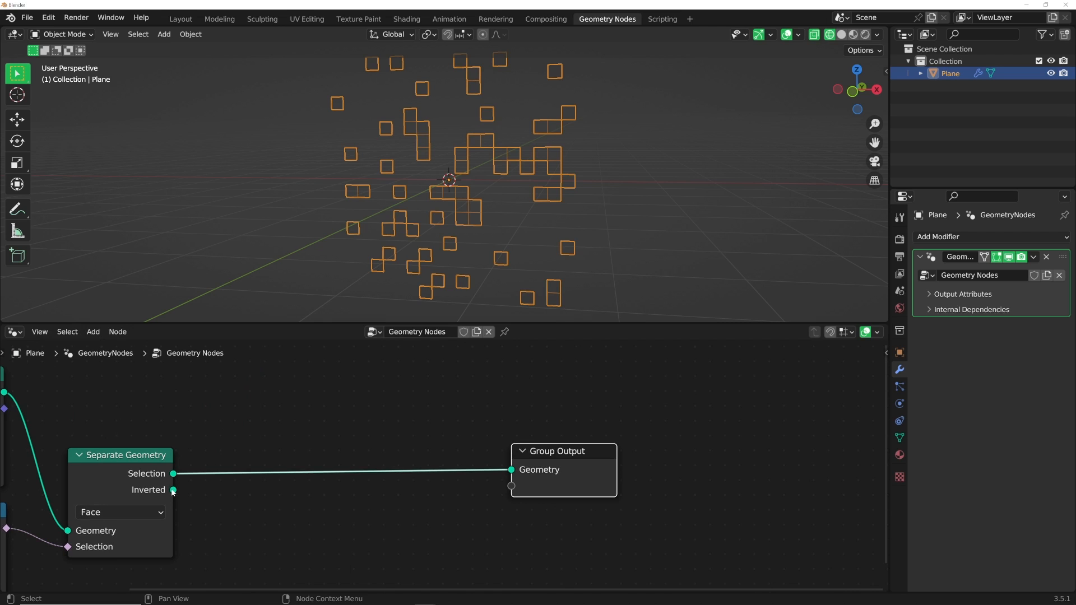
left_click_drag(173, 489, 511, 469)
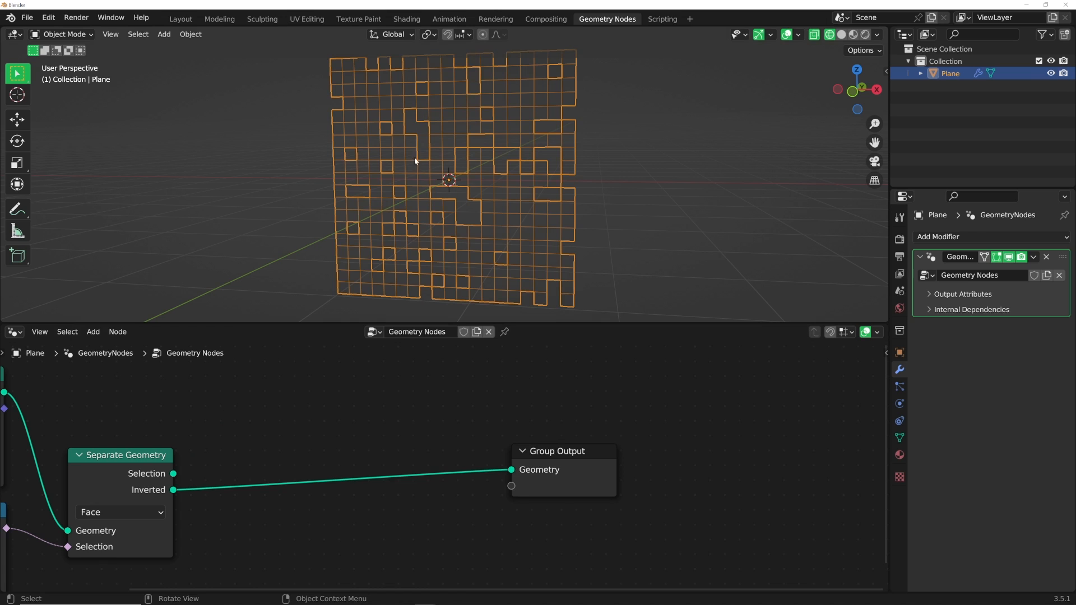
left_click_drag(174, 490, 173, 473)
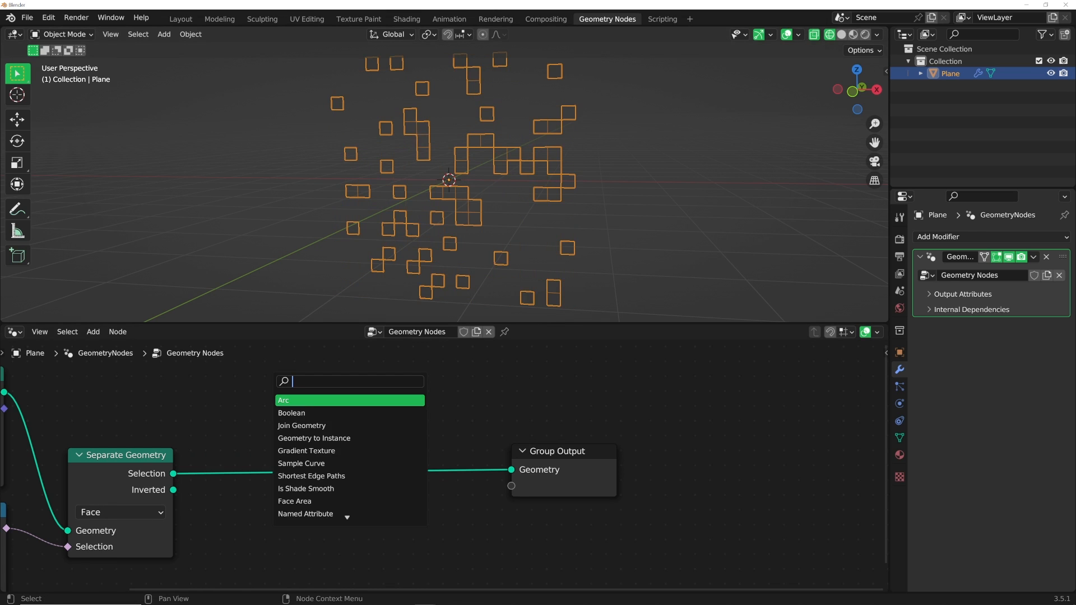
Step: Add Join Geometry and Subdivide Mesh, and raise the random probability to 0.489
left_click(300, 425)
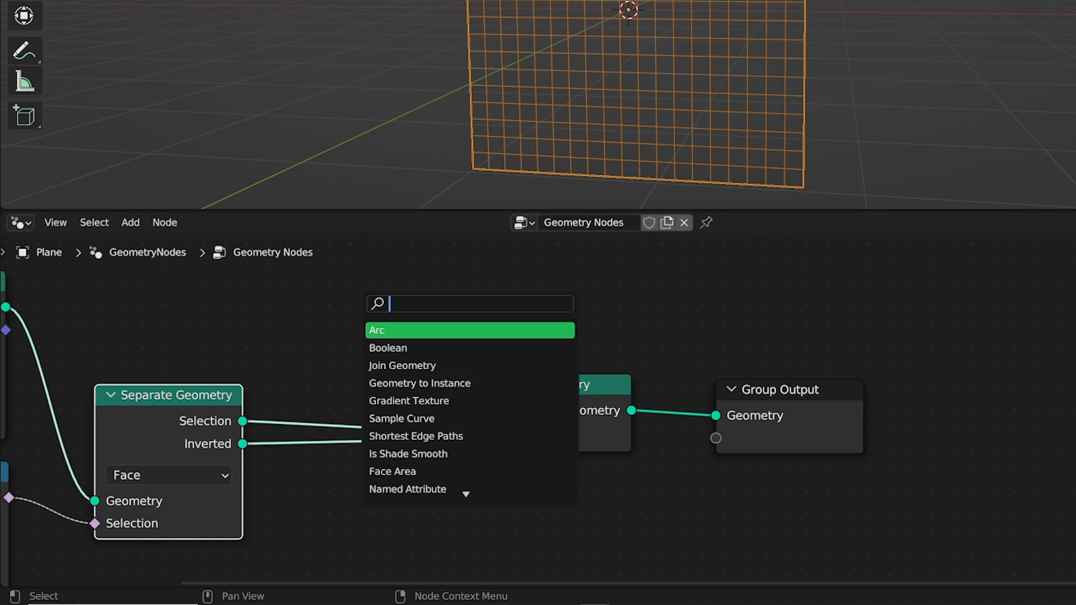
type("sub")
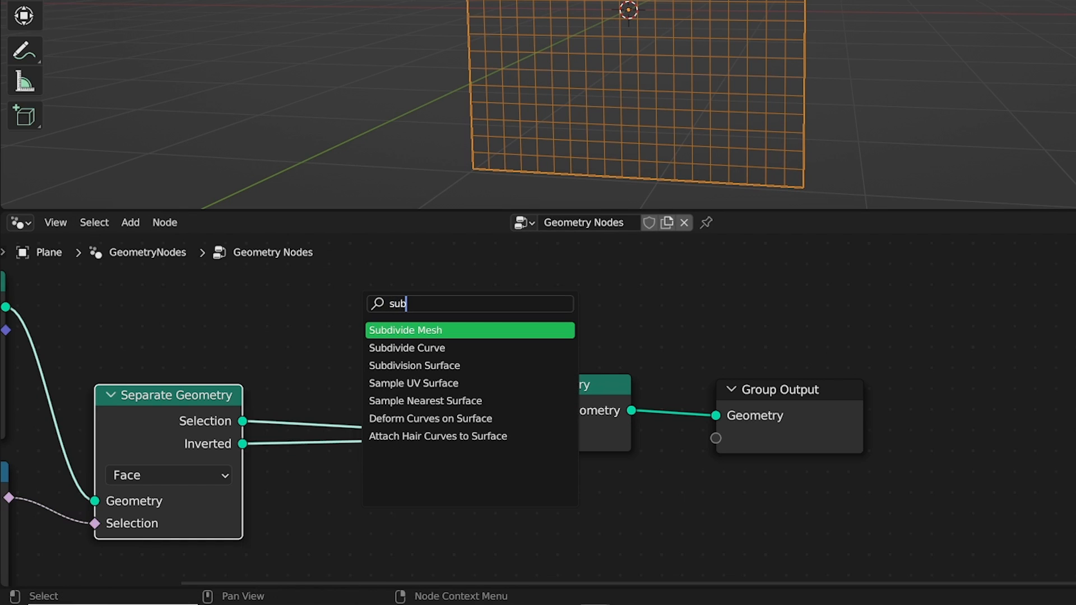
left_click(405, 330)
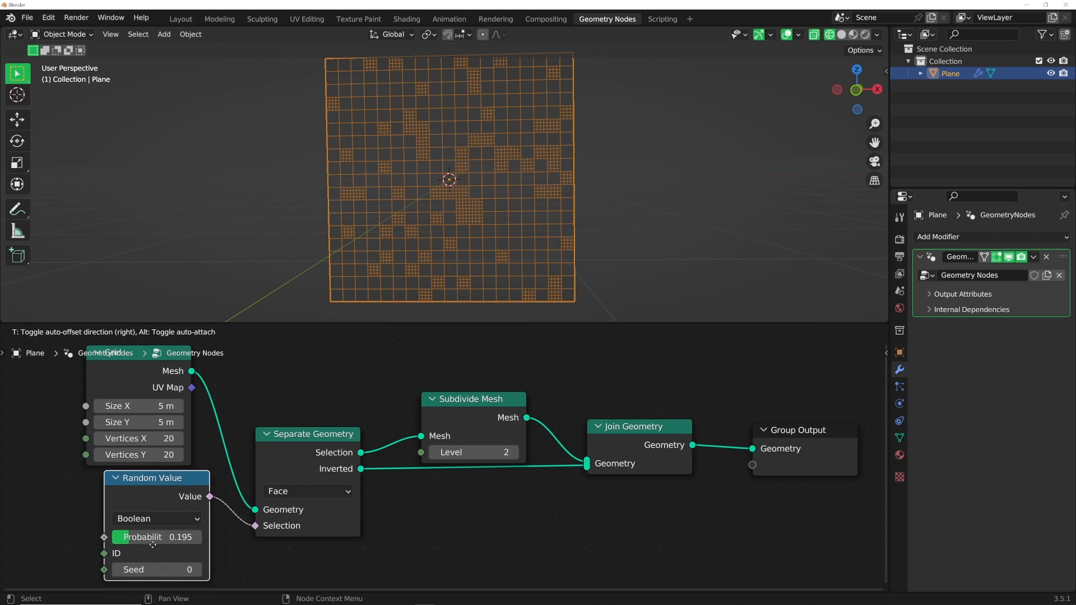
left_click_drag(151, 536, 171, 537)
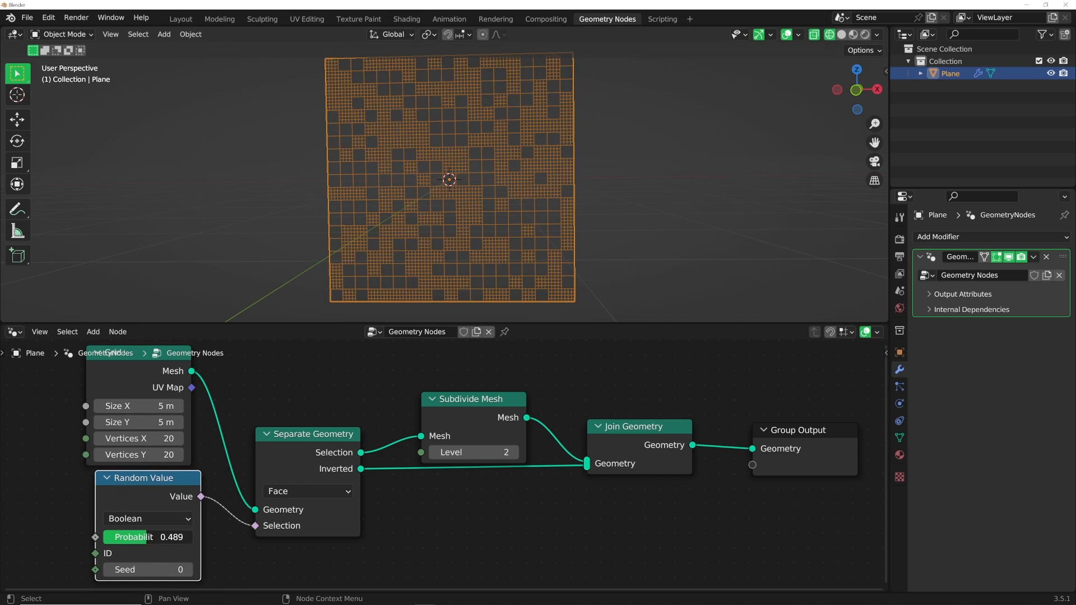
left_click_drag(178, 536, 144, 537)
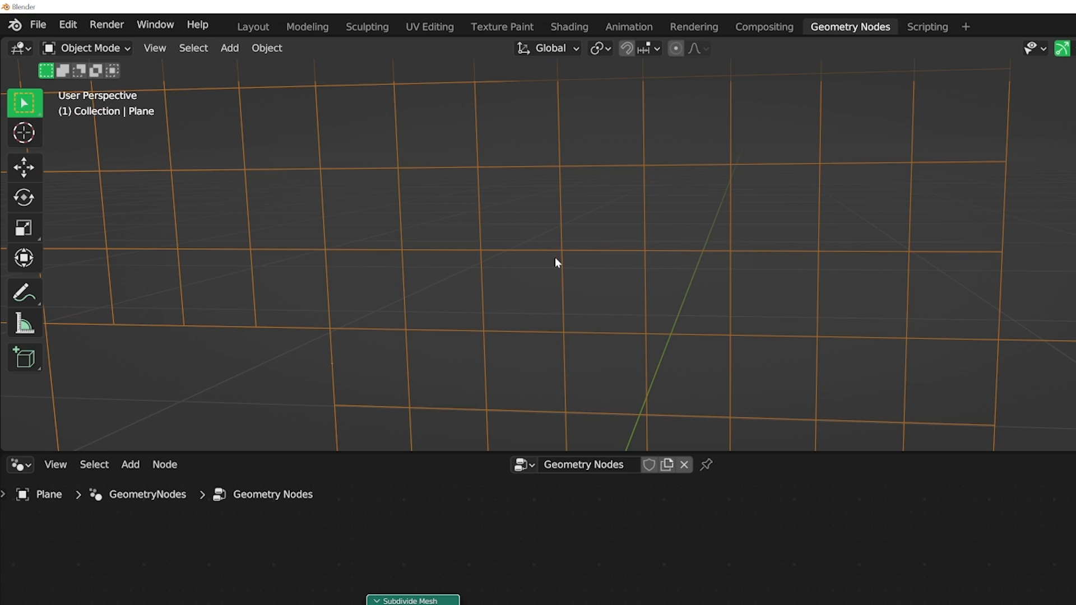
mouse_move(636, 230)
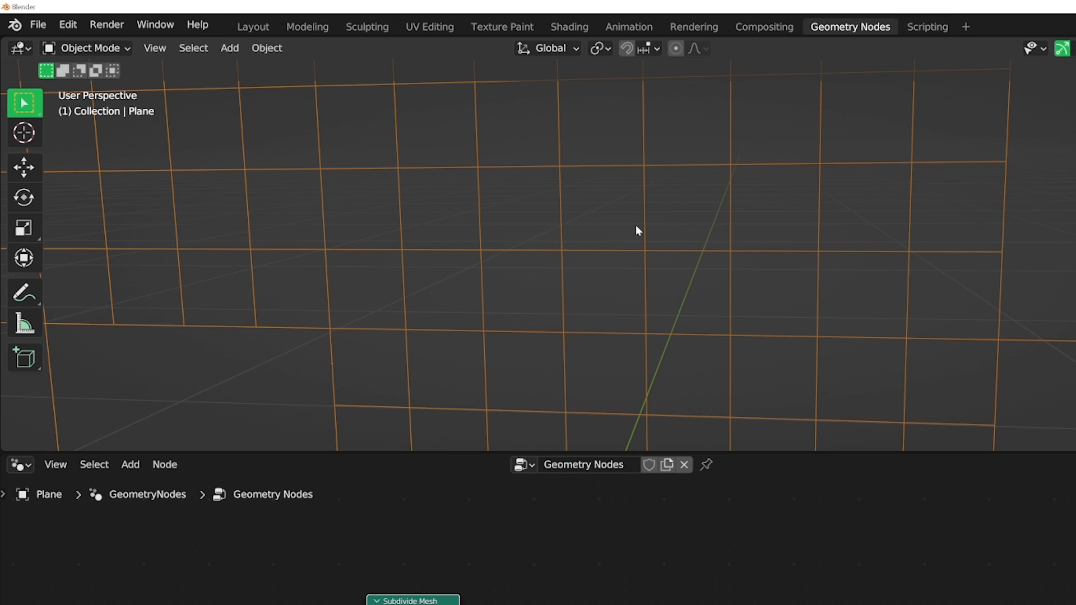
mouse_move(604, 204)
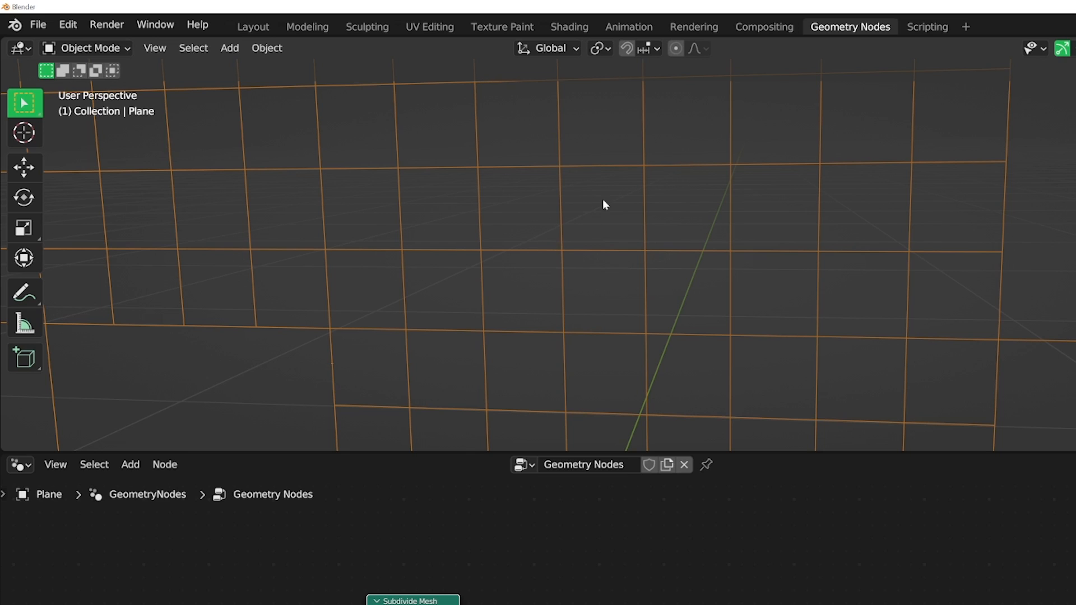
mouse_move(626, 171)
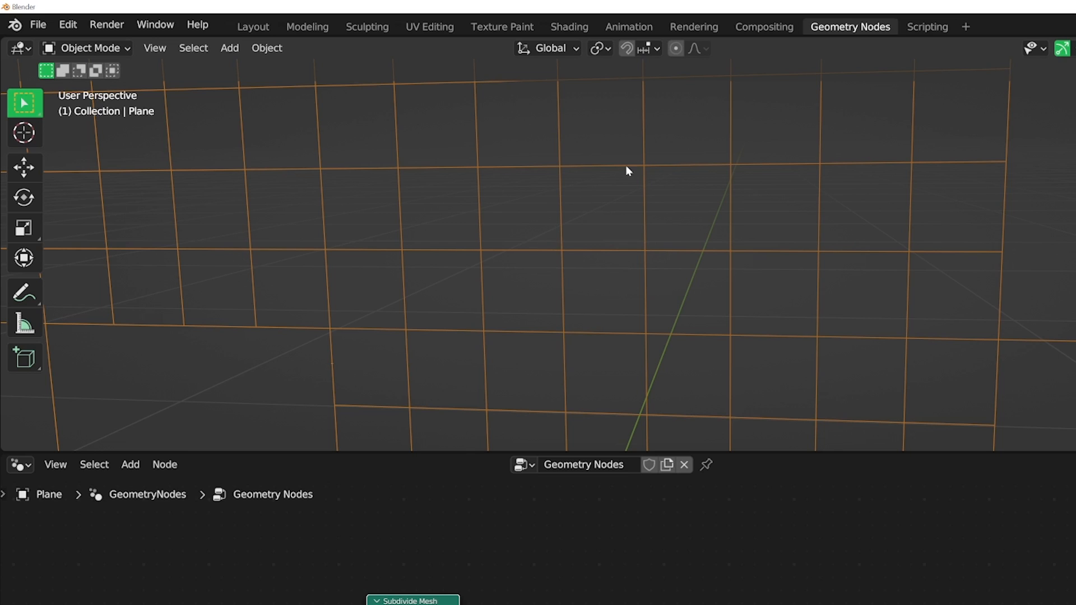
mouse_move(598, 173)
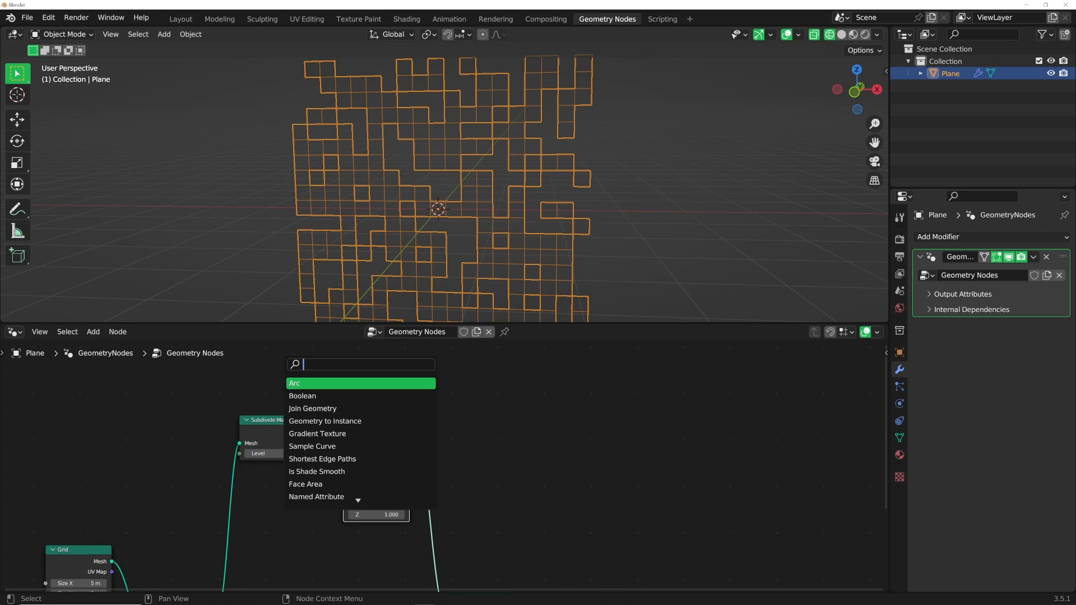
Step: Add a 0.02 m Cube node as the instance for Instance on Points
type("cube")
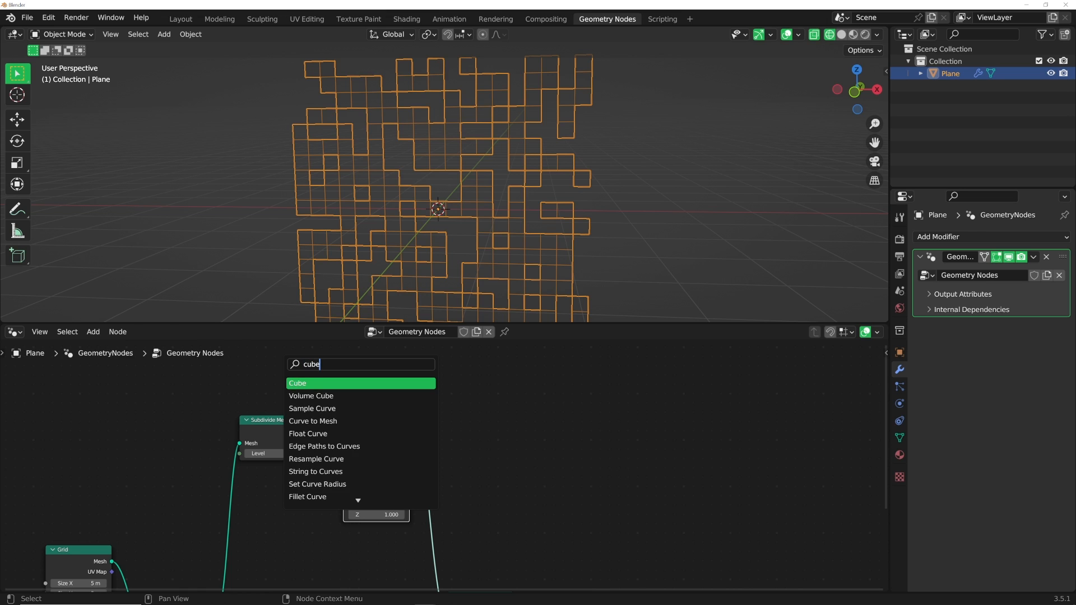
left_click(297, 383)
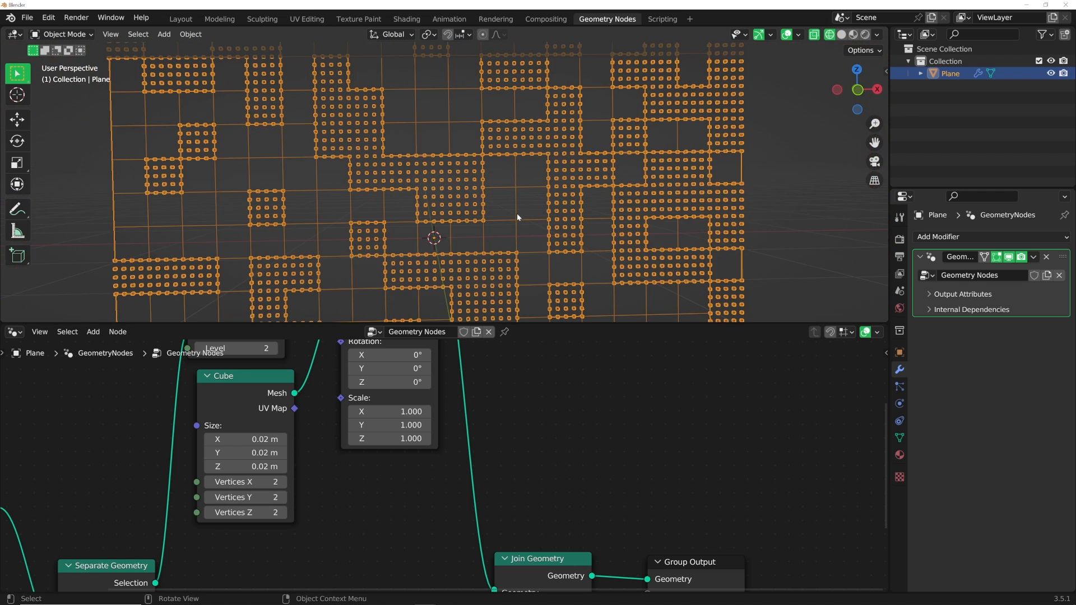
left_click(843, 34)
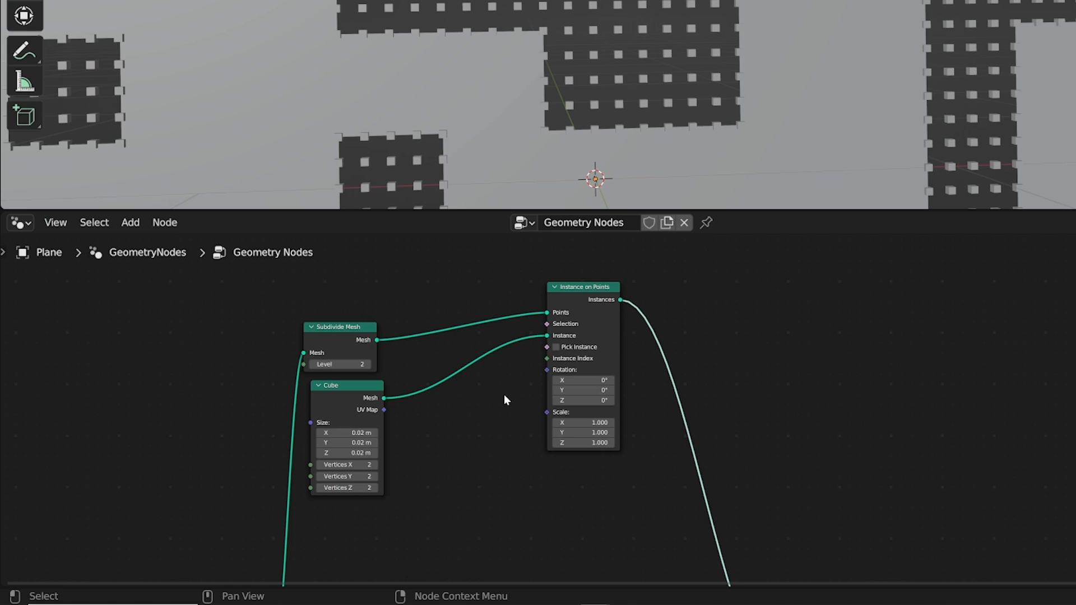
Step: Search the node menu for color and brick nodes
type("co")
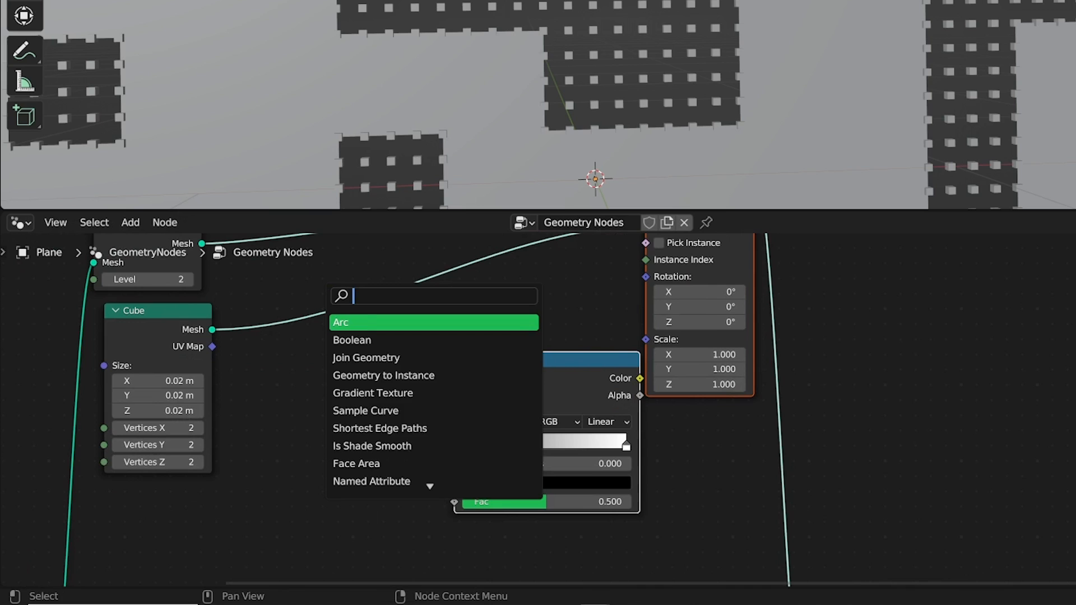
type("bric")
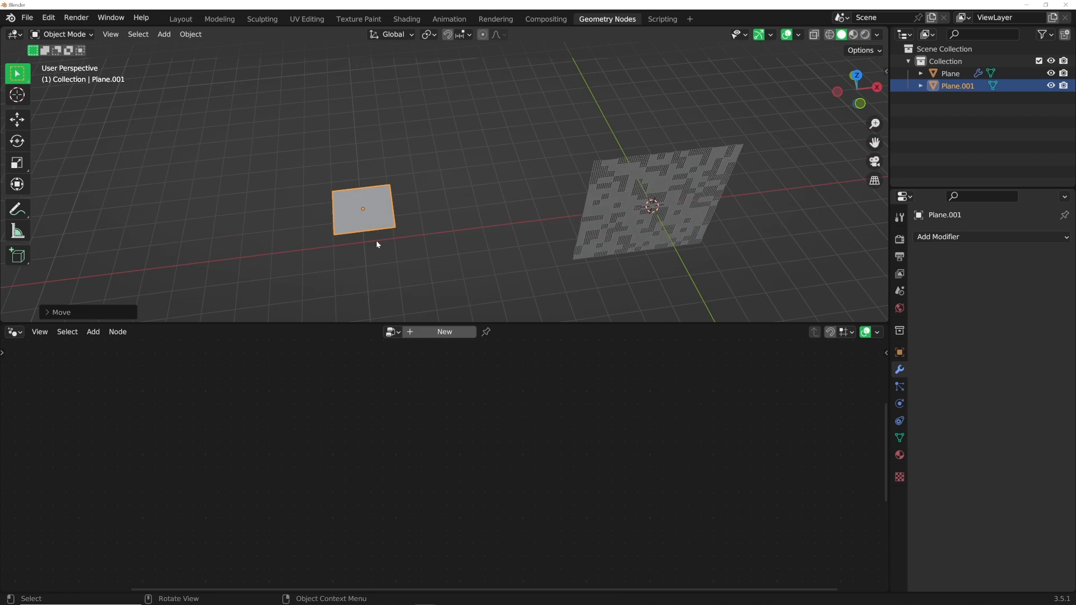
Step: Check the Rendering workspace, then switch to Shading to give Plane.001 a Principled BSDF material
left_click(494, 19)
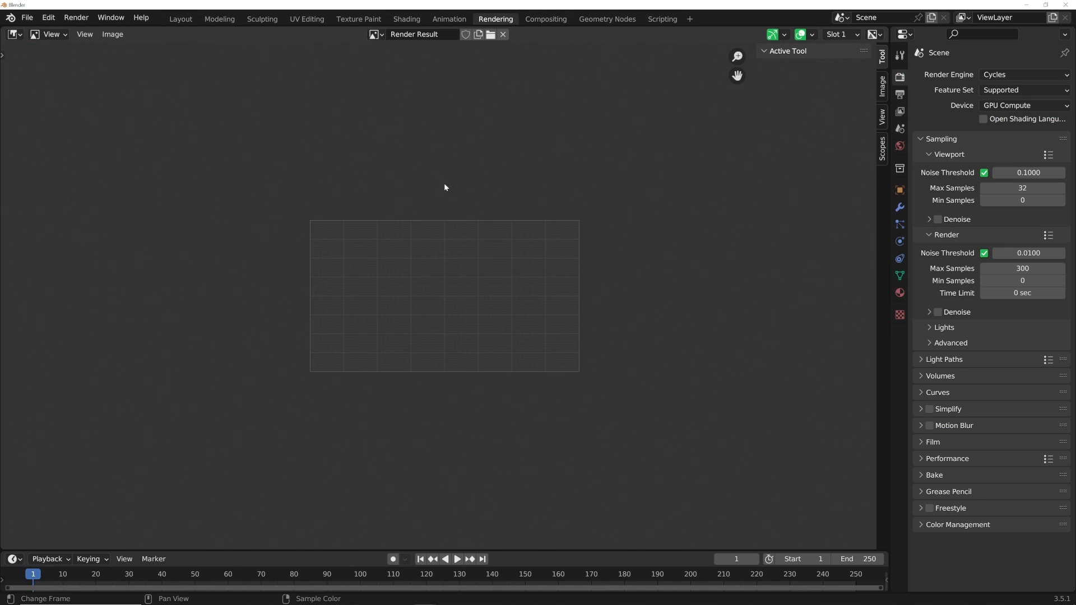
left_click(406, 19)
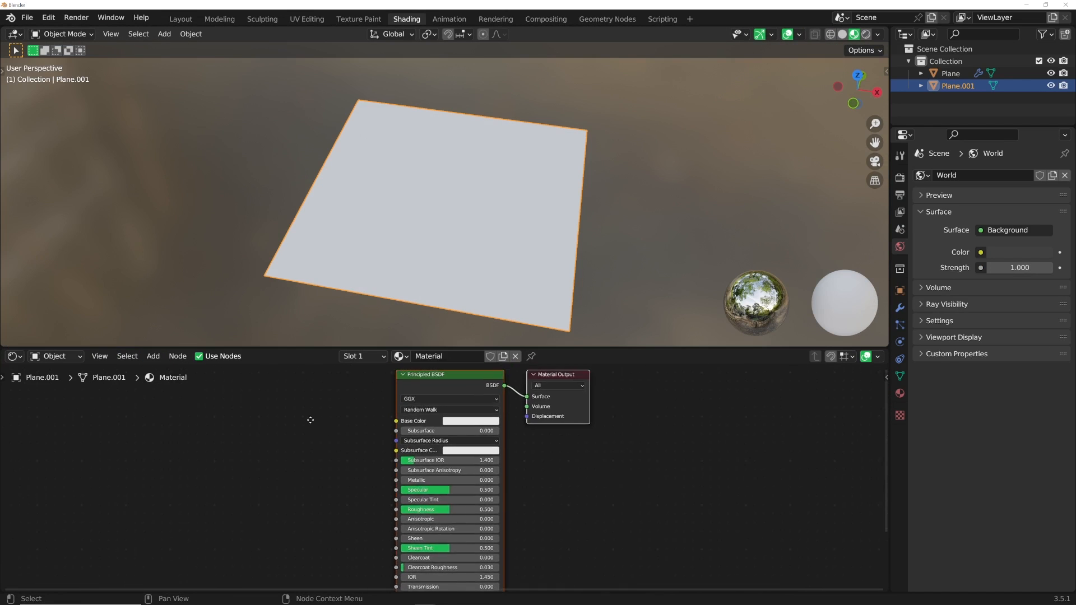
Step: Add a ColorRamp after the Brick Texture and drag its stops toward hard black-white contrast
type("col")
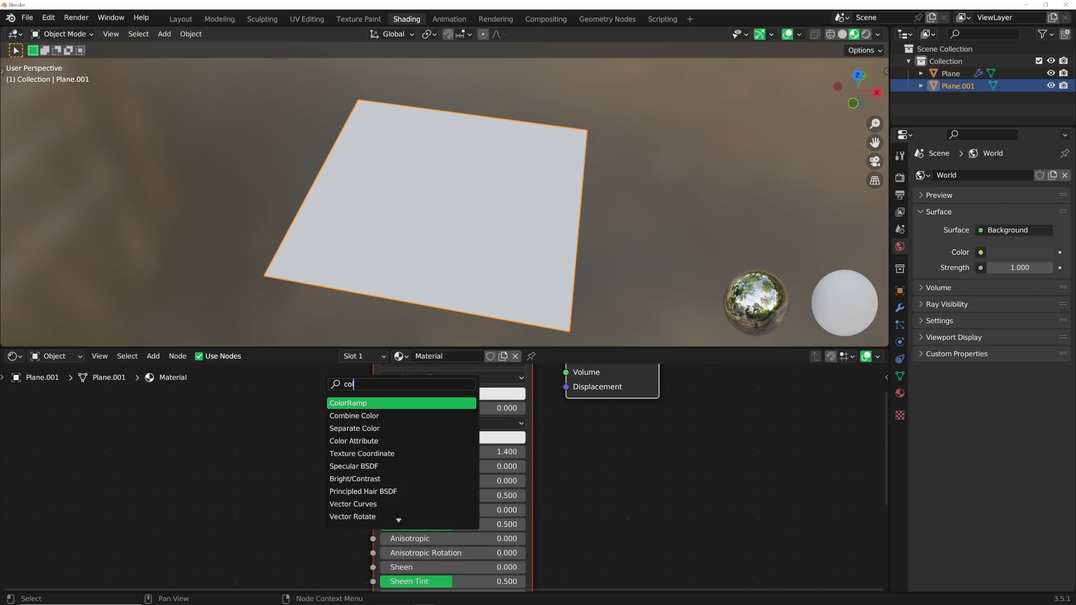
left_click(348, 403)
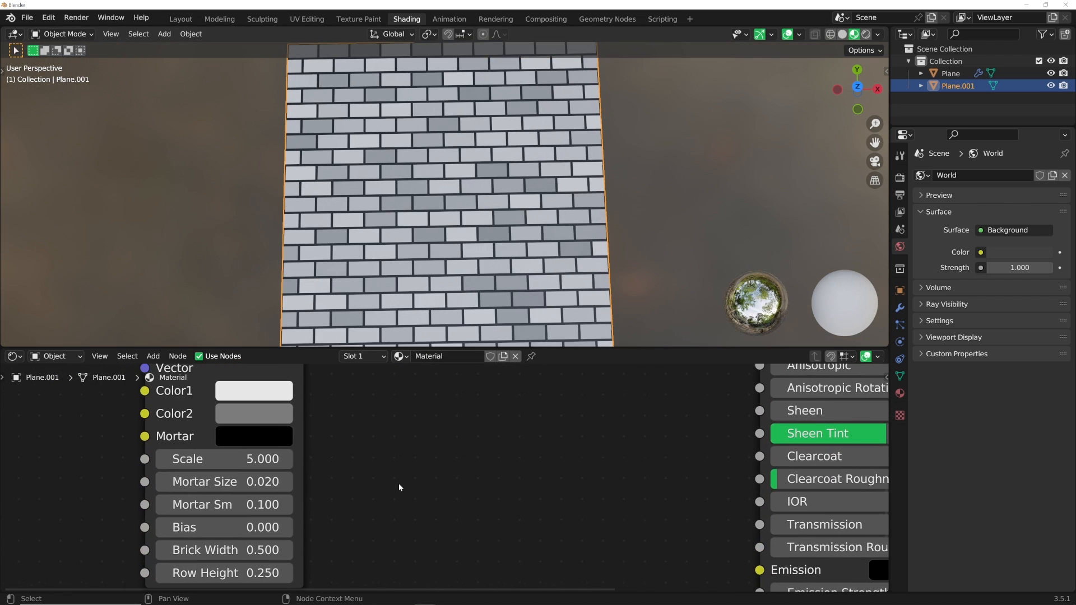
left_click_drag(223, 481, 247, 480)
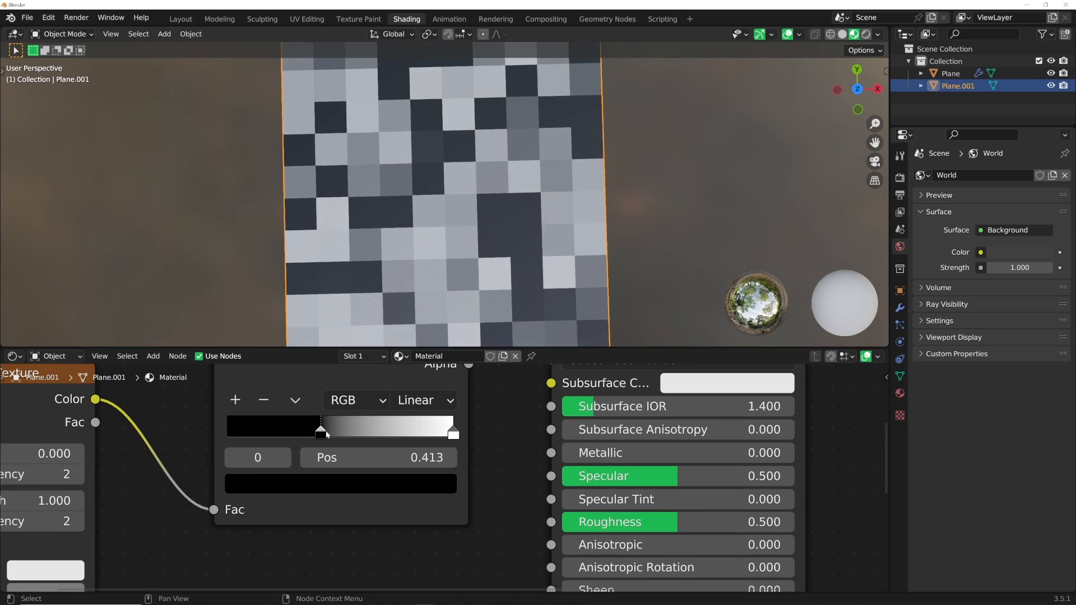
left_click(387, 432)
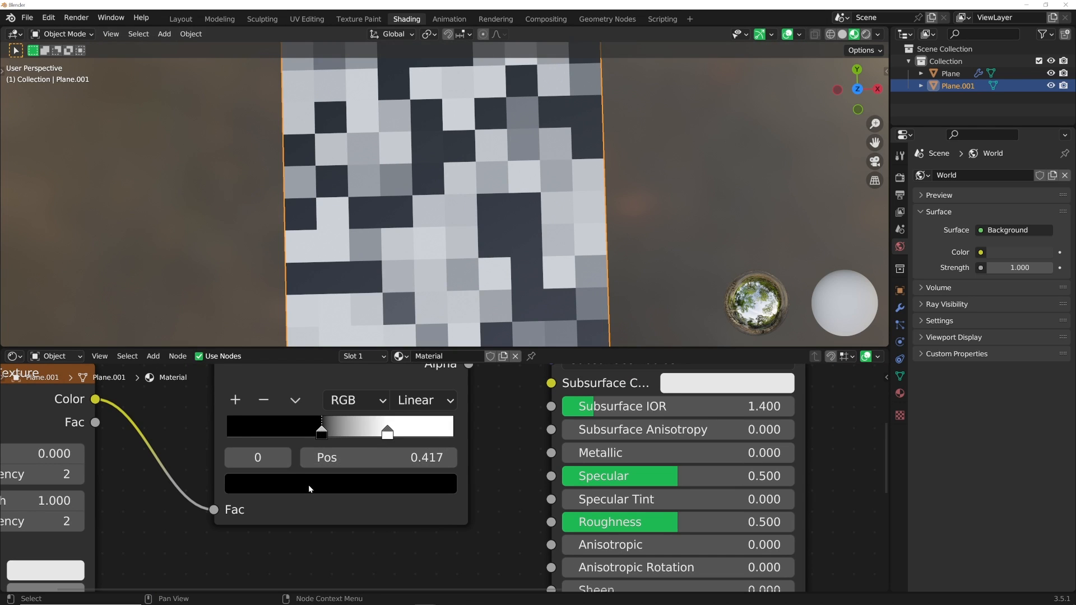
left_click(605, 18)
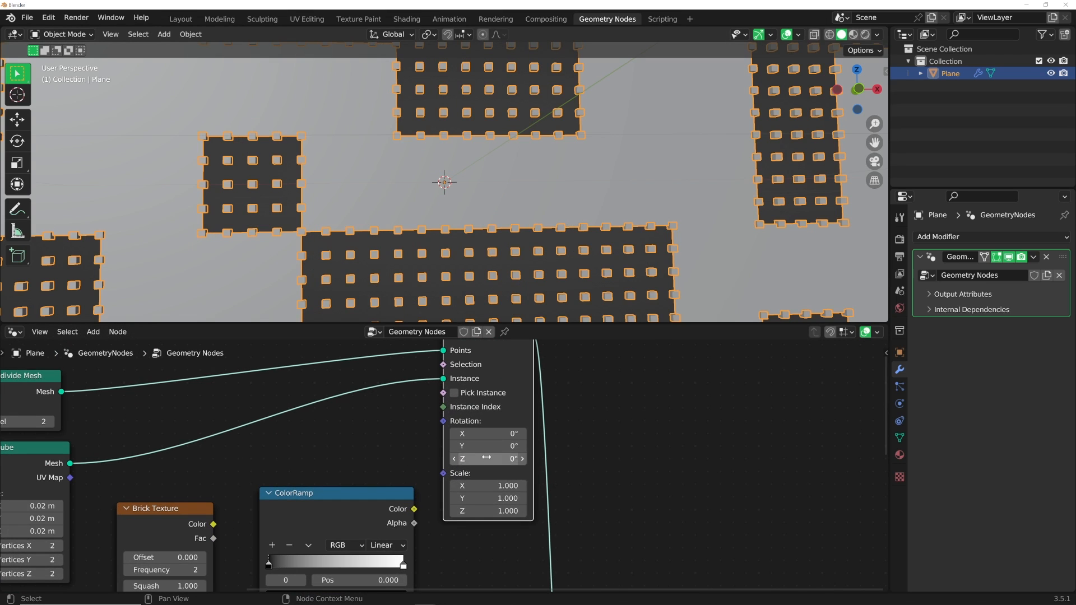
Step: Set Brick Texture scale to 1.82 and feed the ColorRamp into the cube instances' scale
left_click_drag(487, 486, 507, 486)
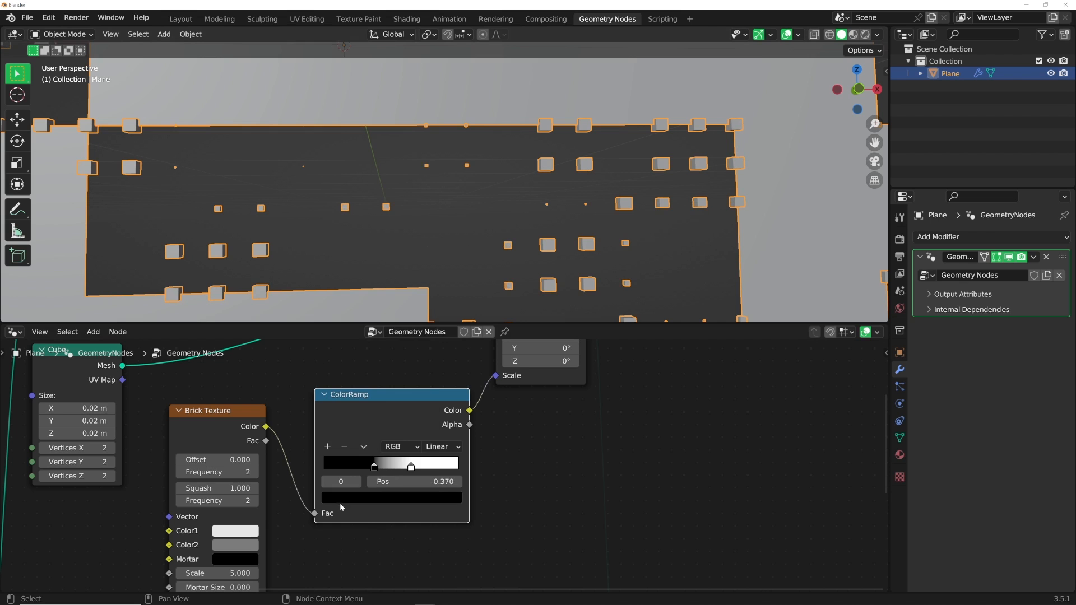
left_click(348, 462)
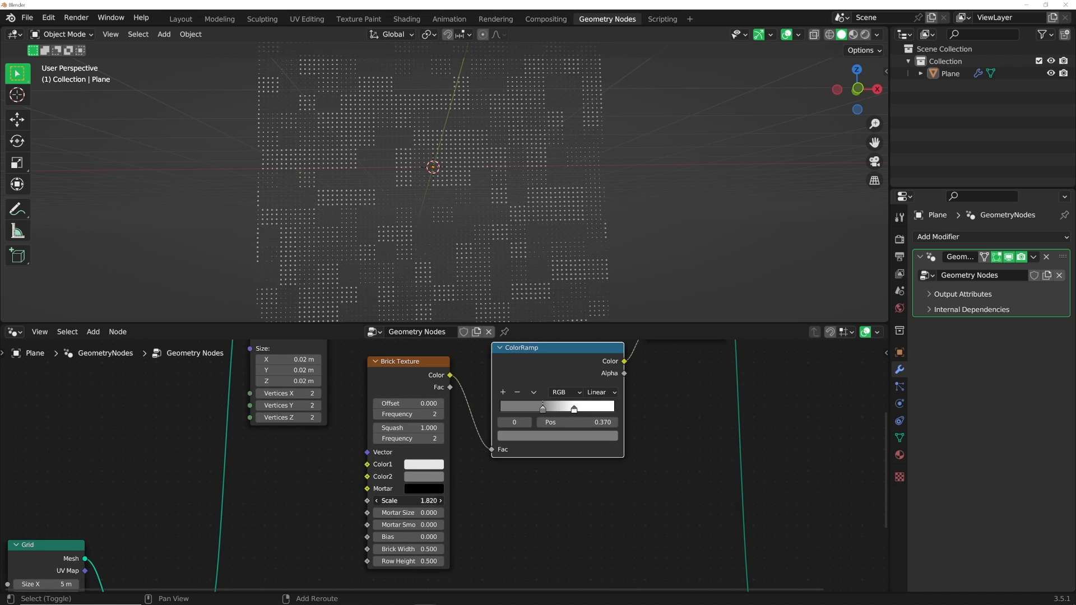
Step: Drag the Brick Texture scale down to 1.22 to enlarge the cube patches
left_click_drag(411, 500, 384, 500)
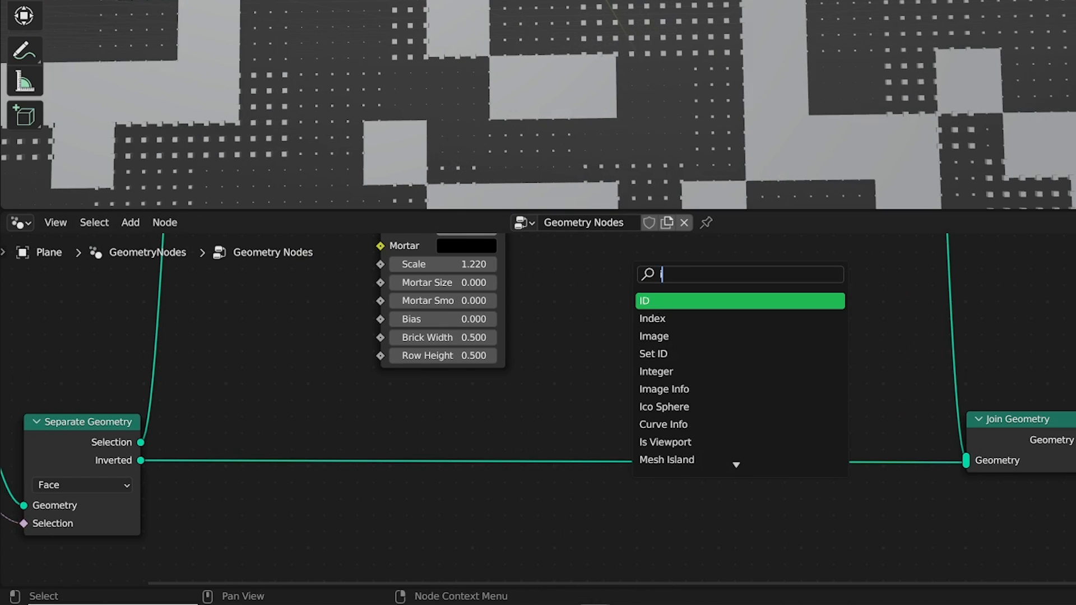
type("inst")
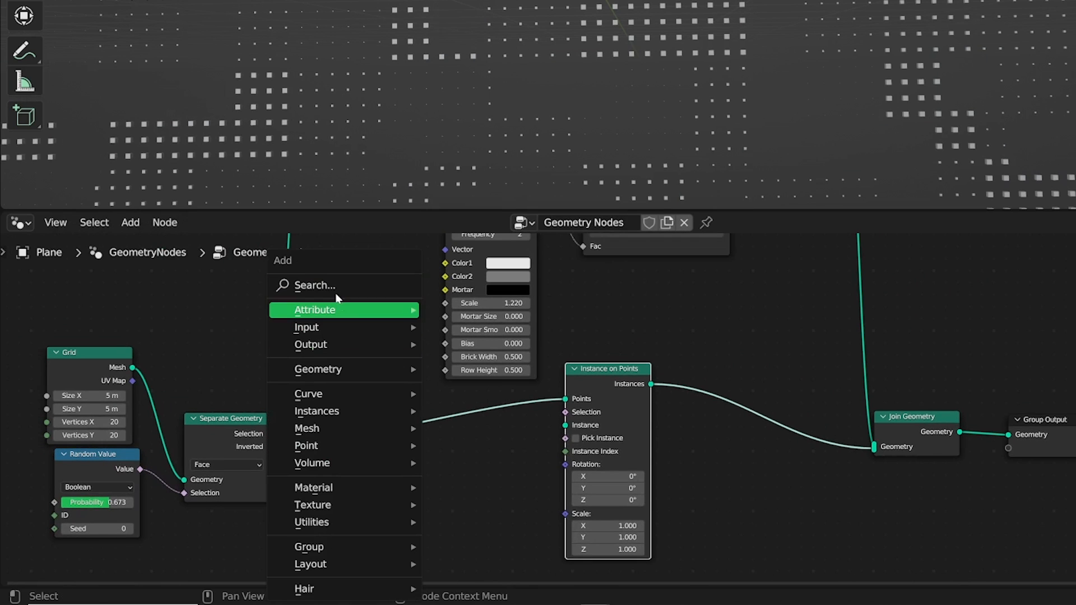
type("cub")
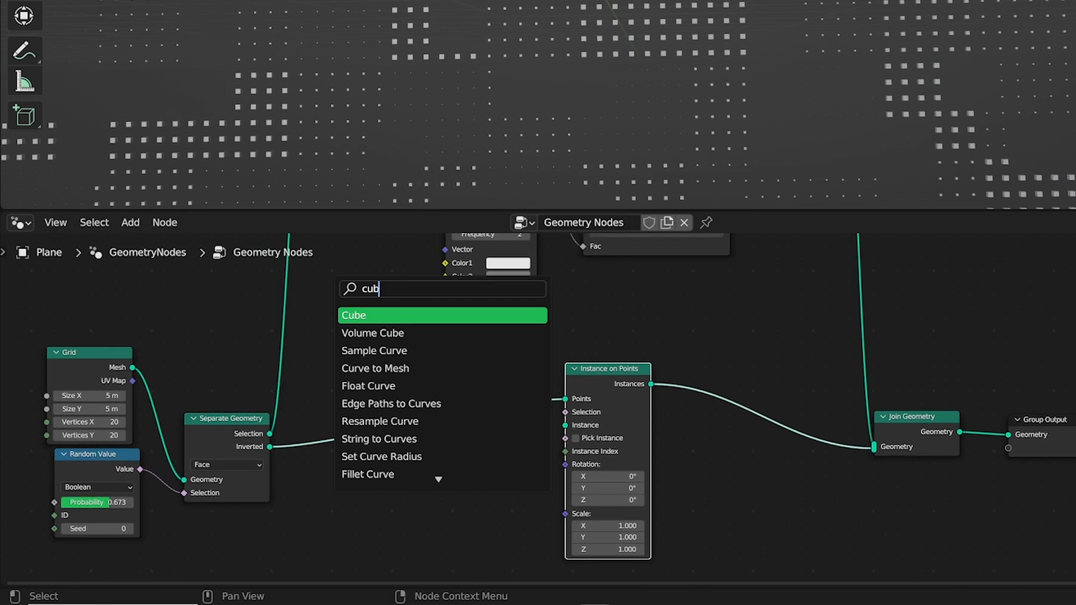
left_click(354, 315)
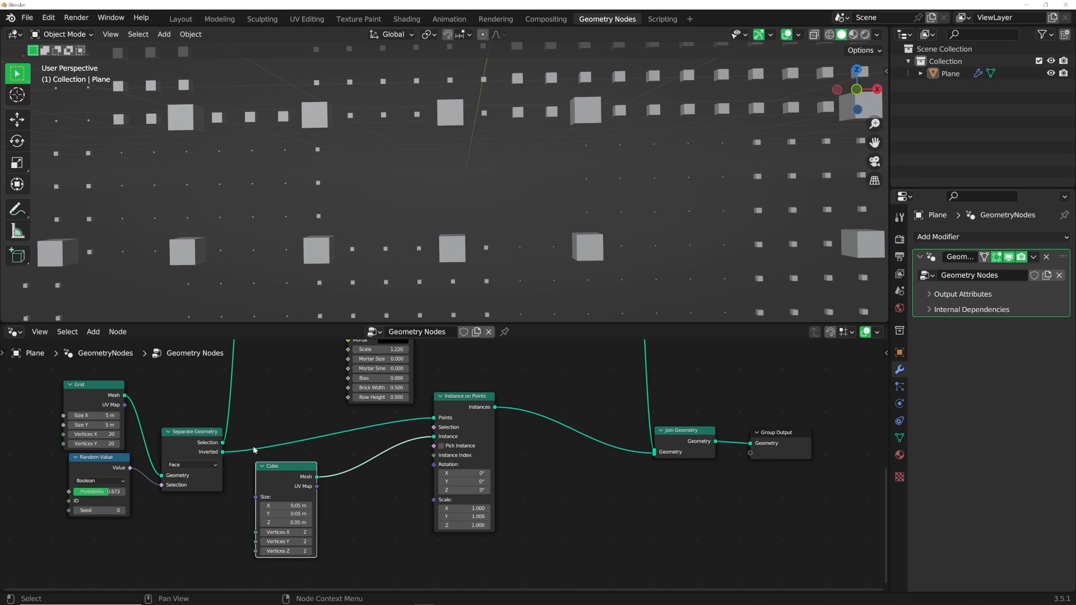
left_click_drag(222, 450, 655, 452)
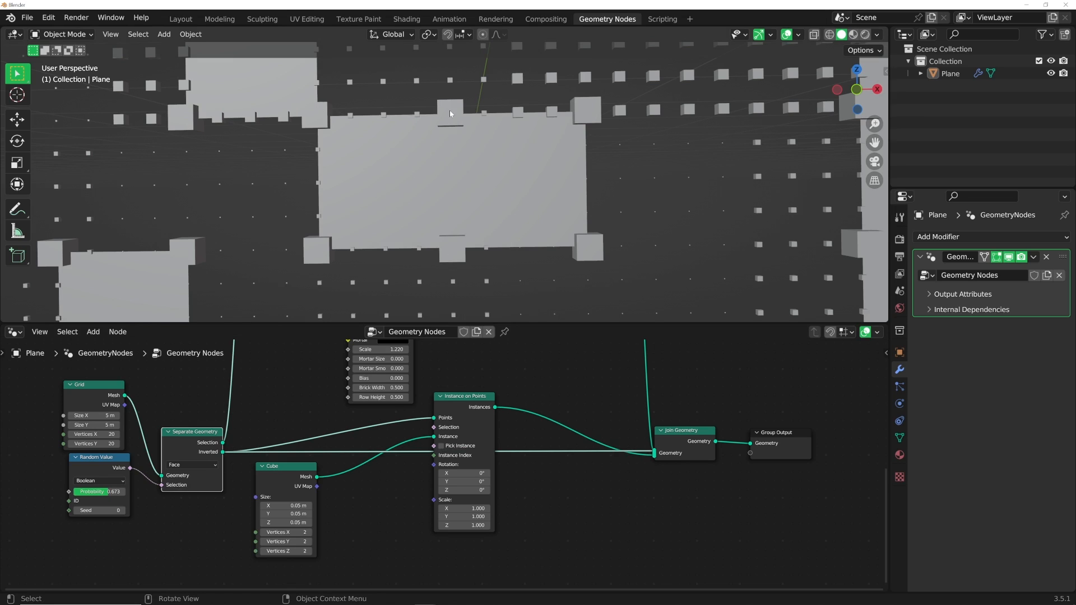
mouse_move(446, 110)
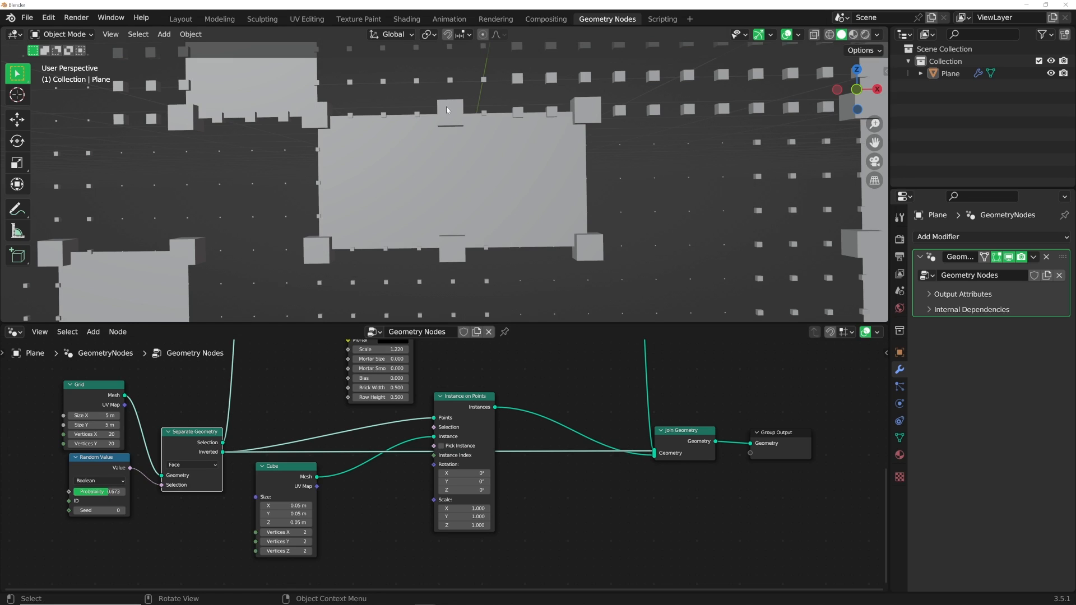
mouse_move(385, 176)
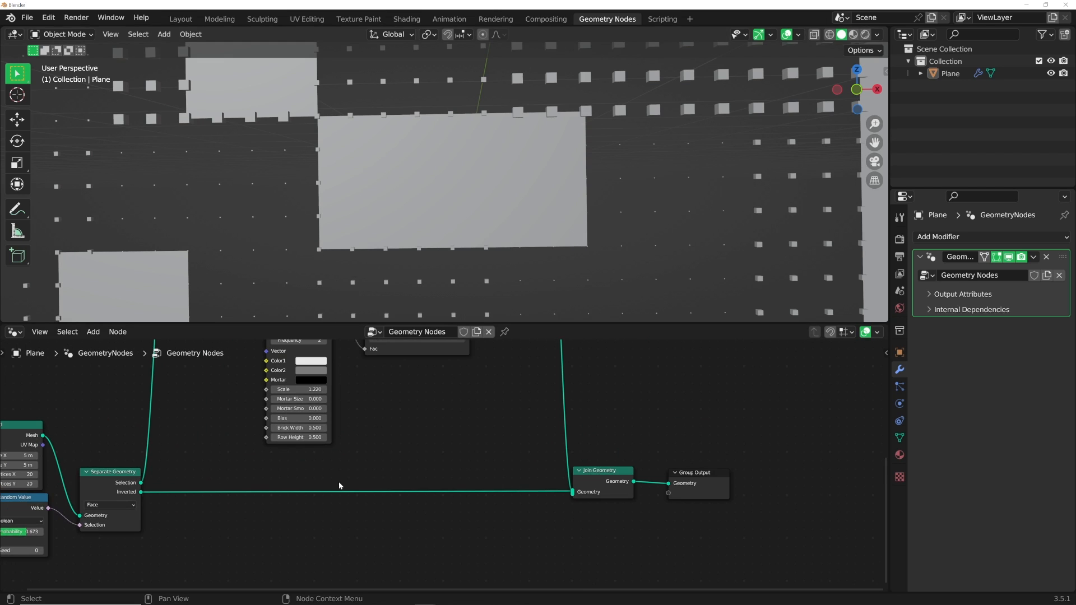
mouse_move(233, 566)
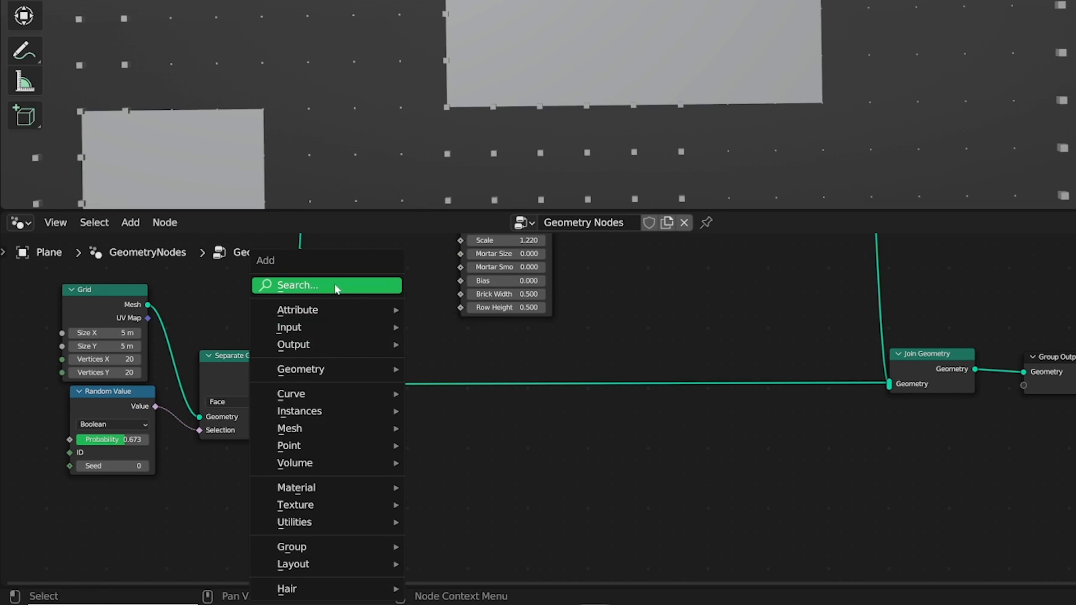
Step: Insert a Mesh to Points node in Faces mode after the inverted Separate Geometry output
type("mesh to")
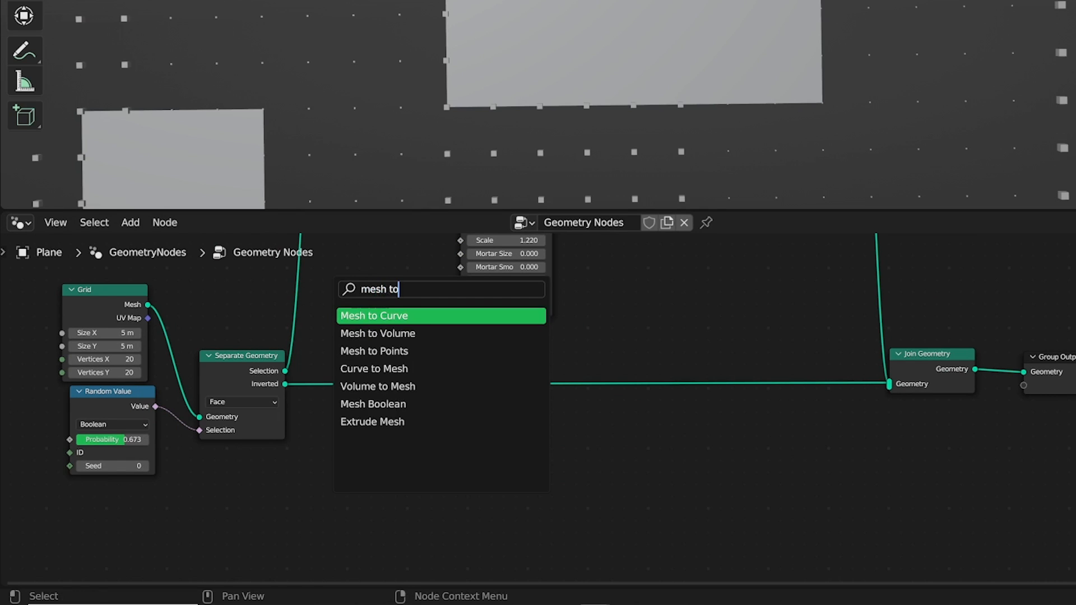
left_click(374, 351)
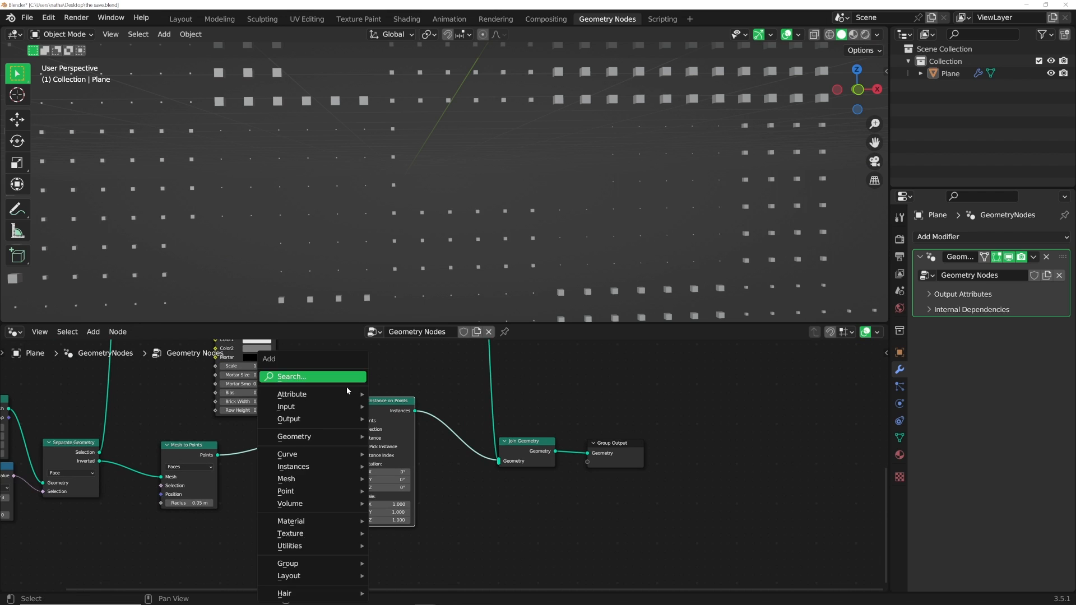
Step: Set the Cube node's X, Y and Z size to 0.03 m
left_click(285, 478)
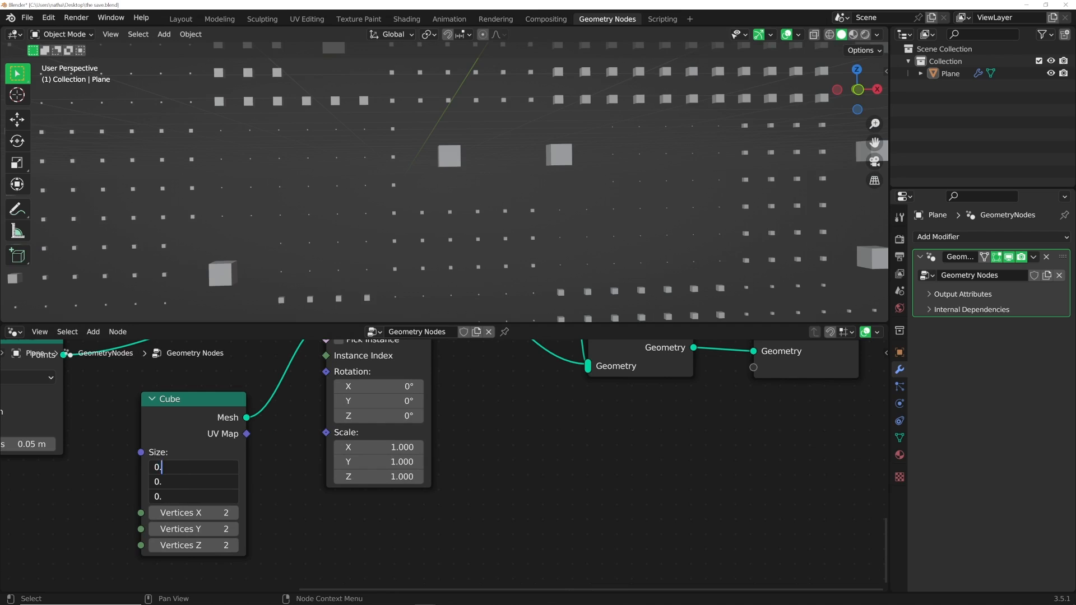
type("0.03 m")
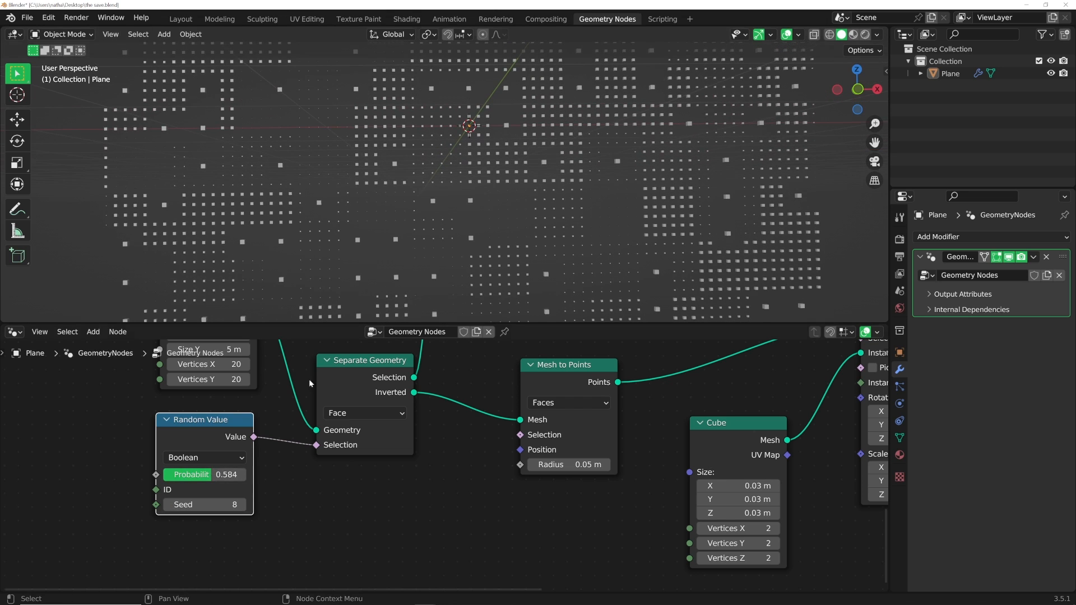
Step: Raise the Random Value seed to 15 and lower the ColorRamp right stop's value to 0.884
left_click(204, 504)
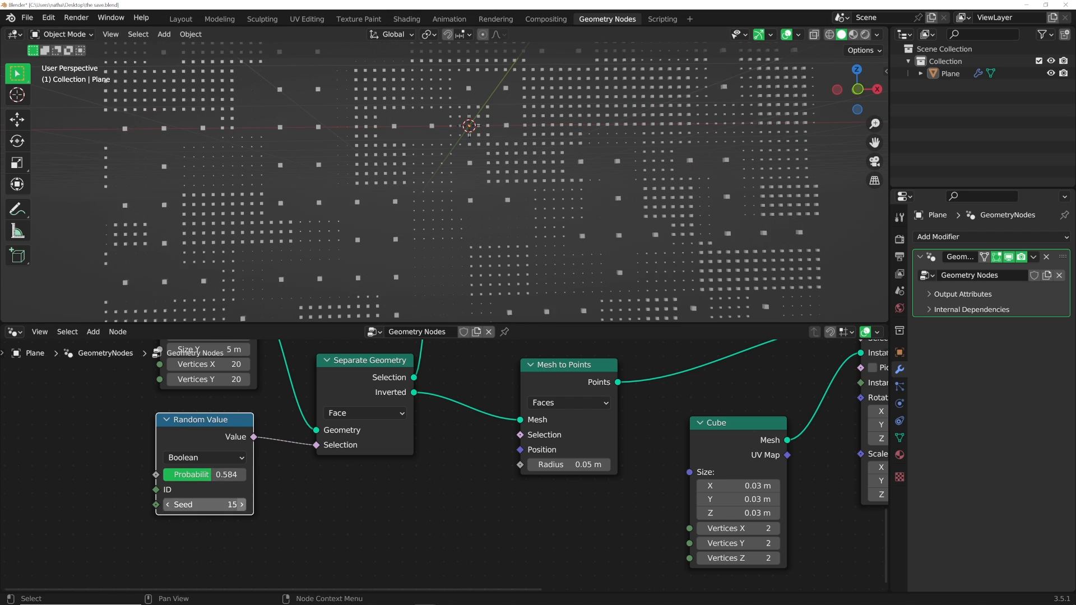
left_click(241, 504)
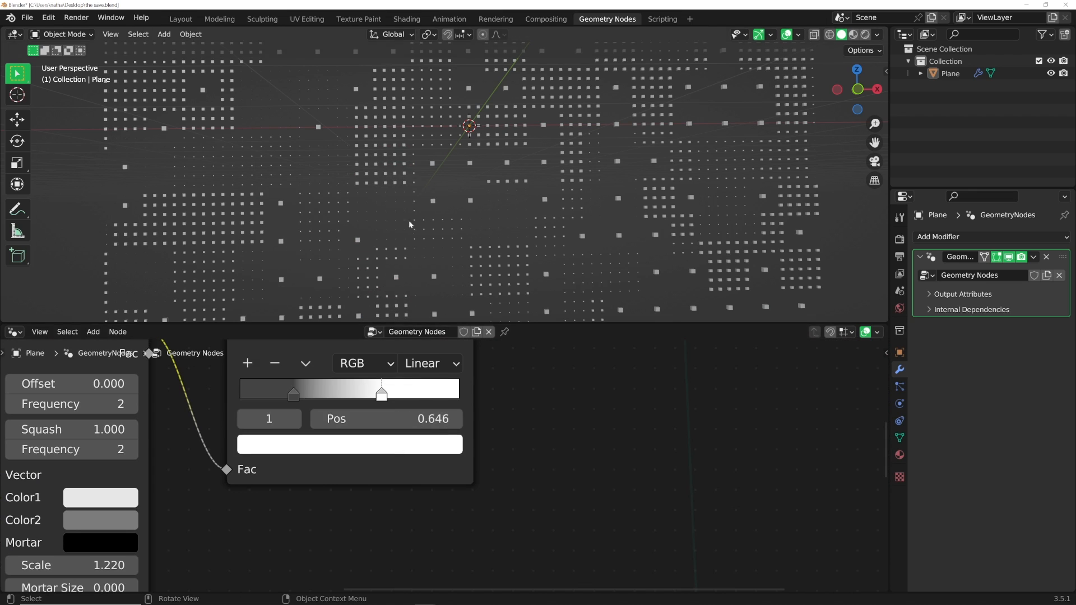
left_click(348, 444)
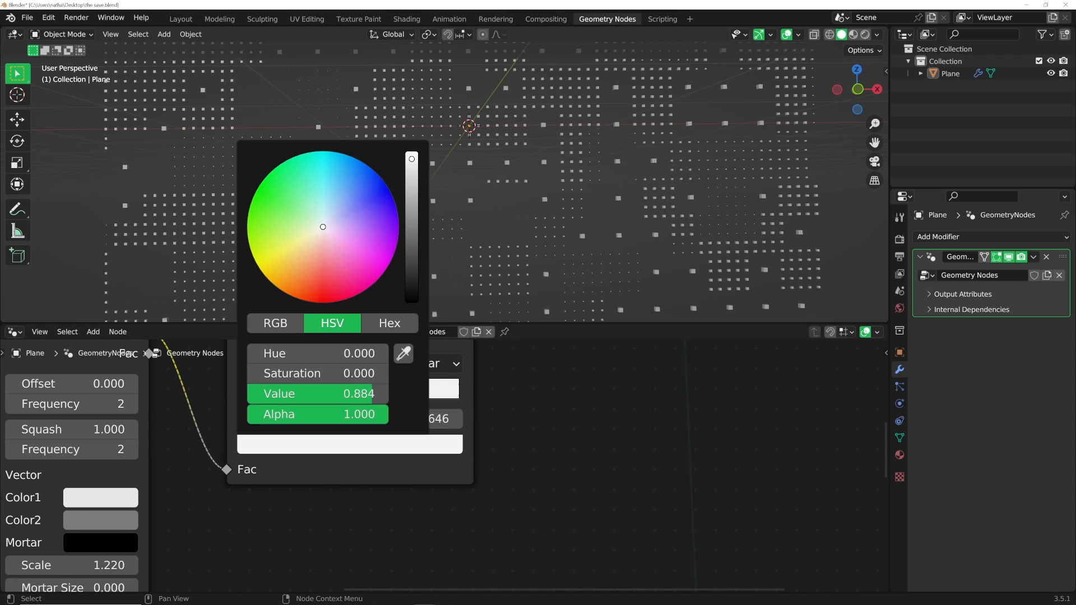
left_click_drag(412, 159, 412, 181)
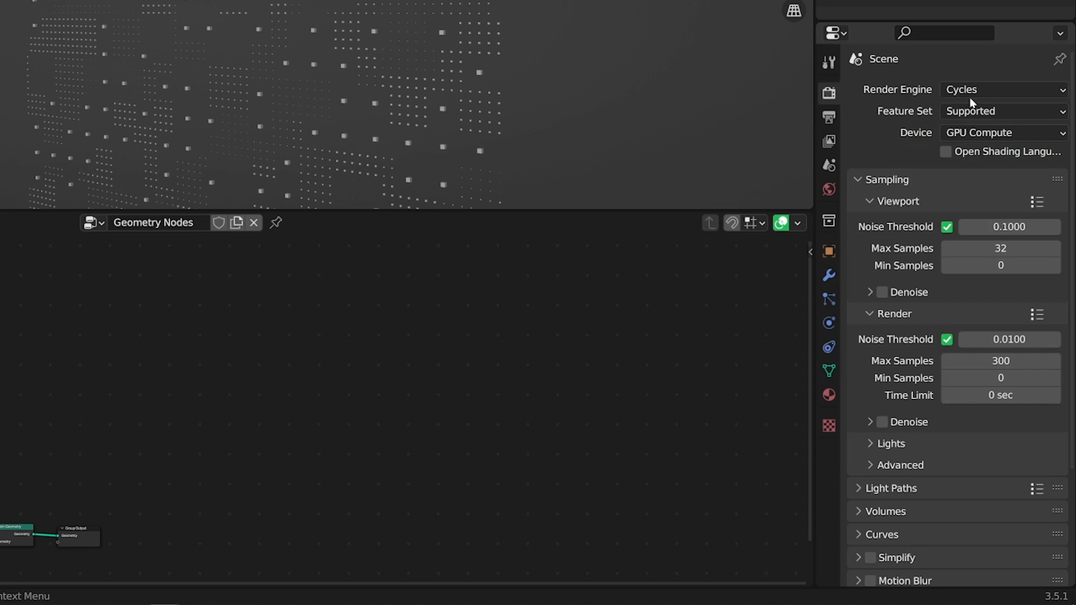
Step: Switch the render engine from Cycles to Eevee
left_click(1002, 90)
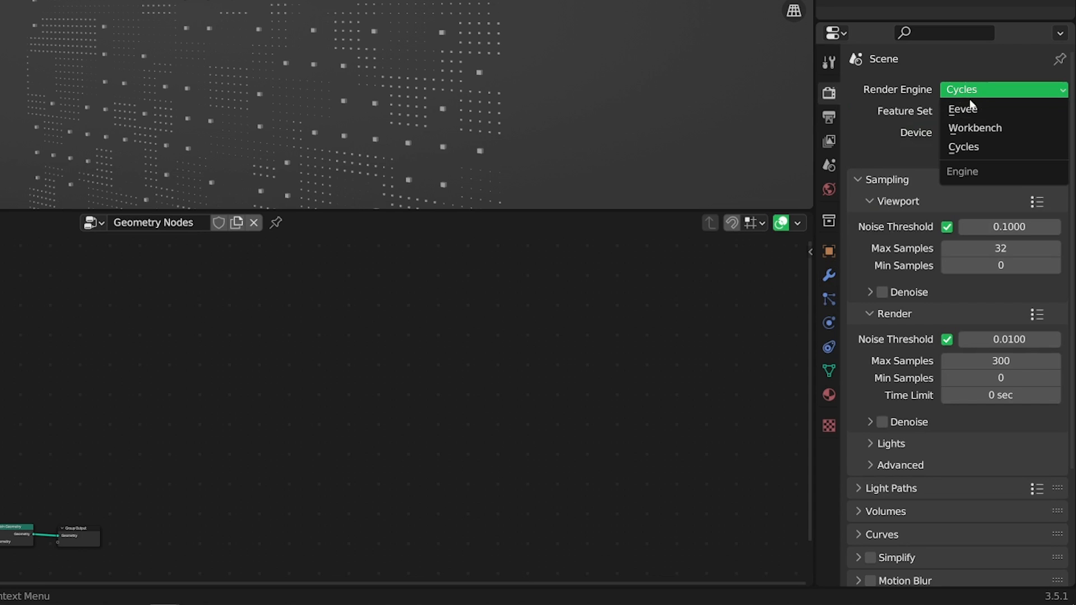
left_click(962, 108)
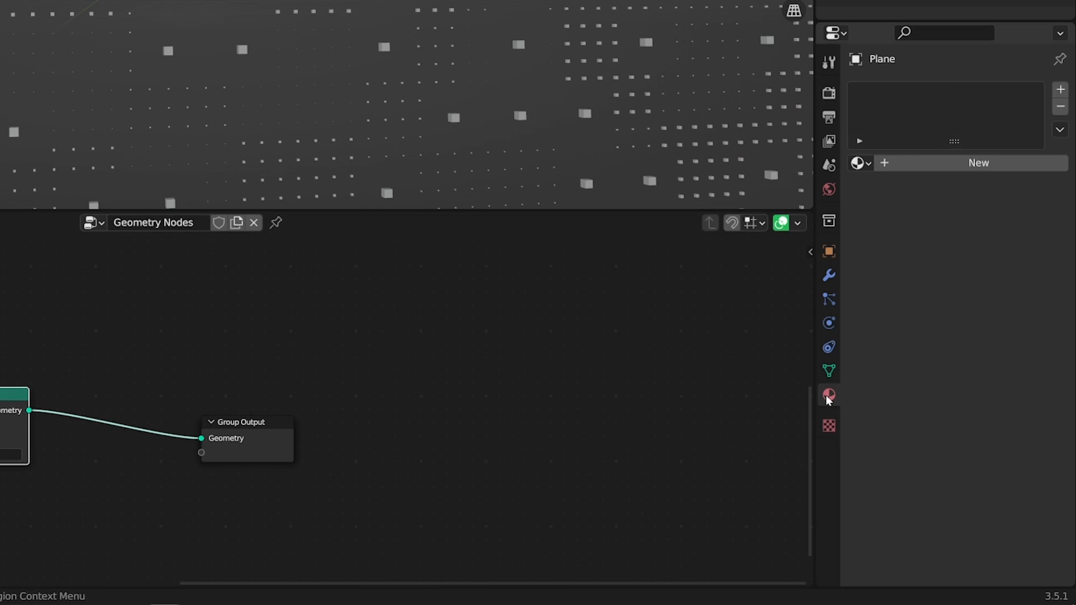
Step: Create a new Principled BSDF material for the plane and name it 'light'
left_click(977, 163)
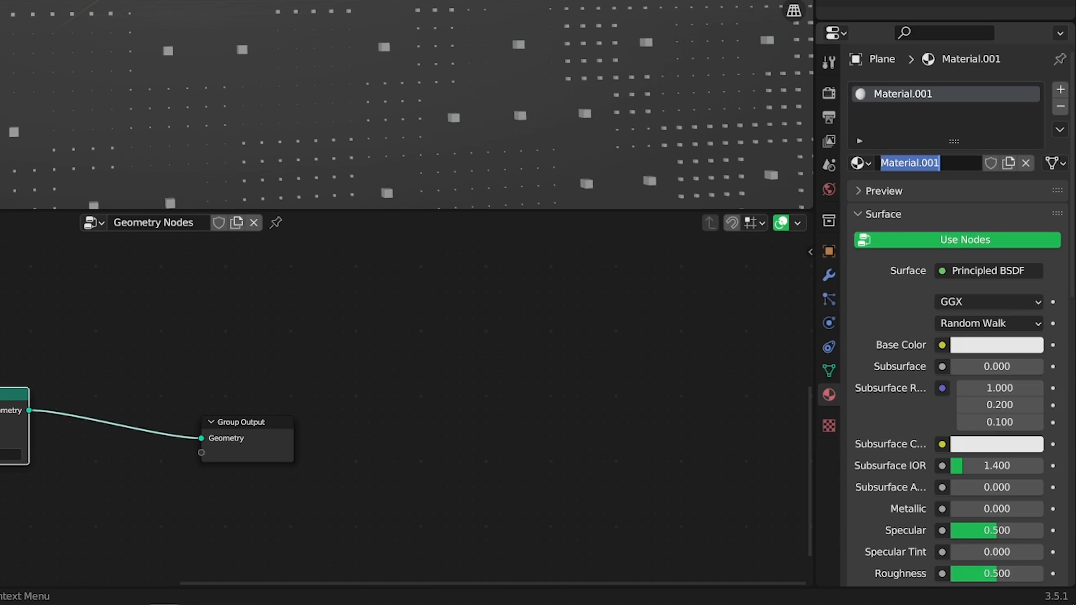
type("light")
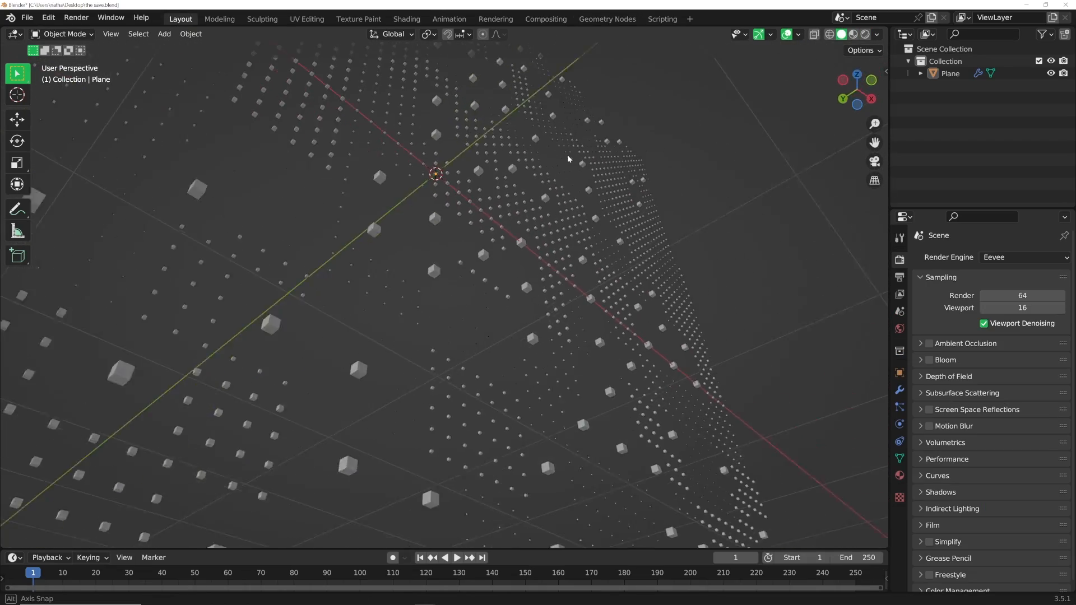
Step: Orbit around the instanced grid and add a new mesh plane, Plane.001
left_click_drag(568, 158, 439, 241)
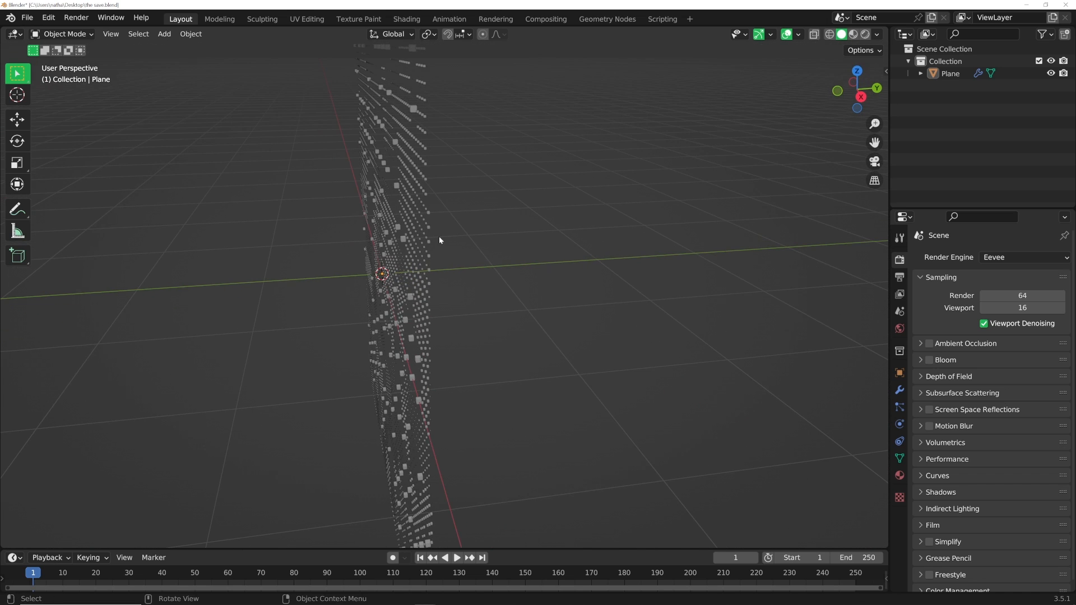
left_click(163, 34)
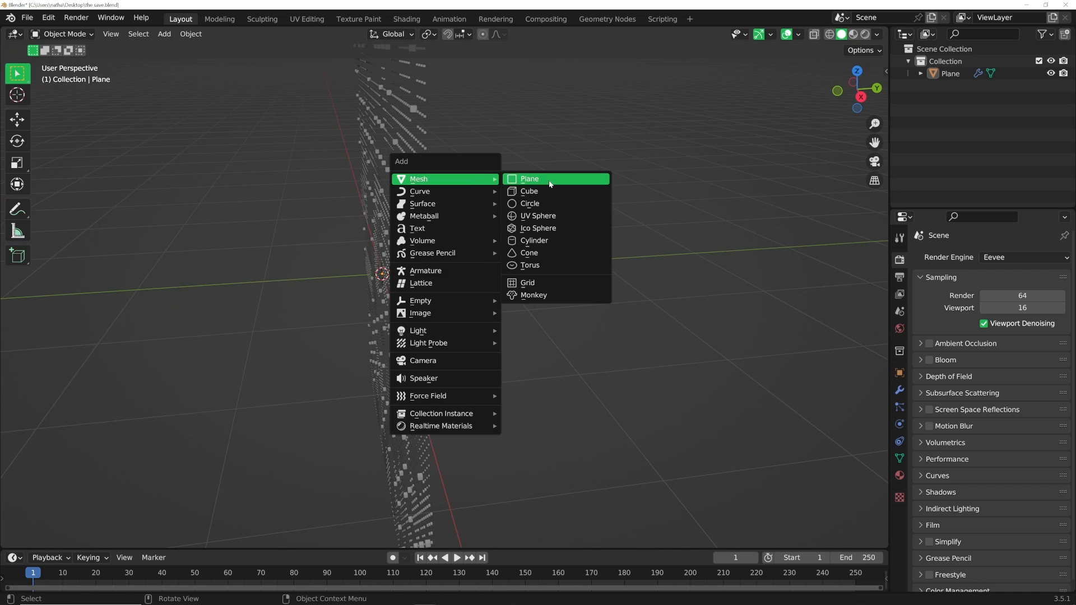
left_click(529, 178)
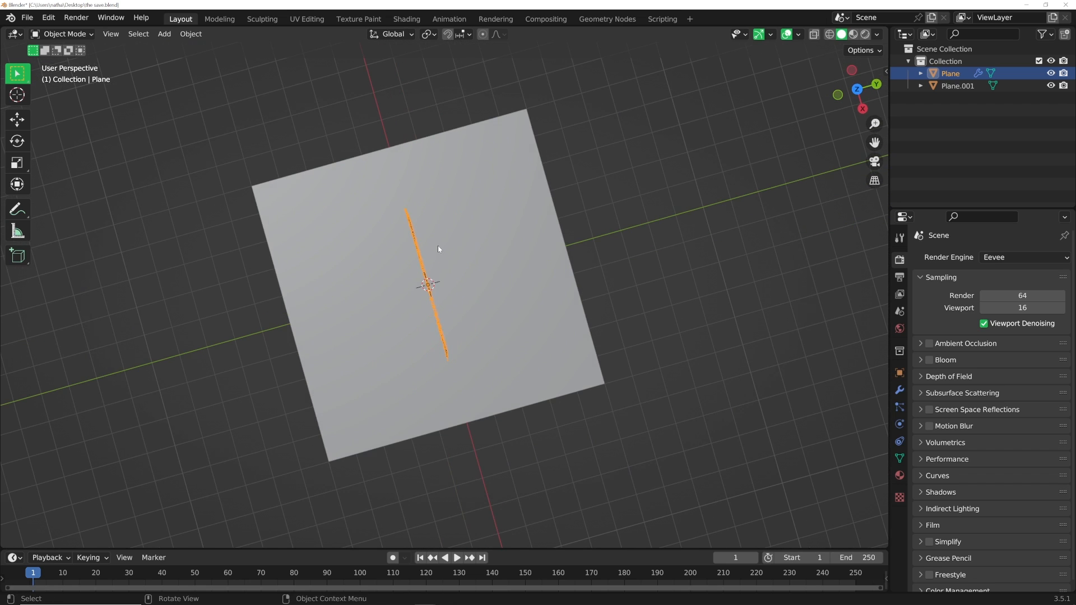
mouse_move(436, 226)
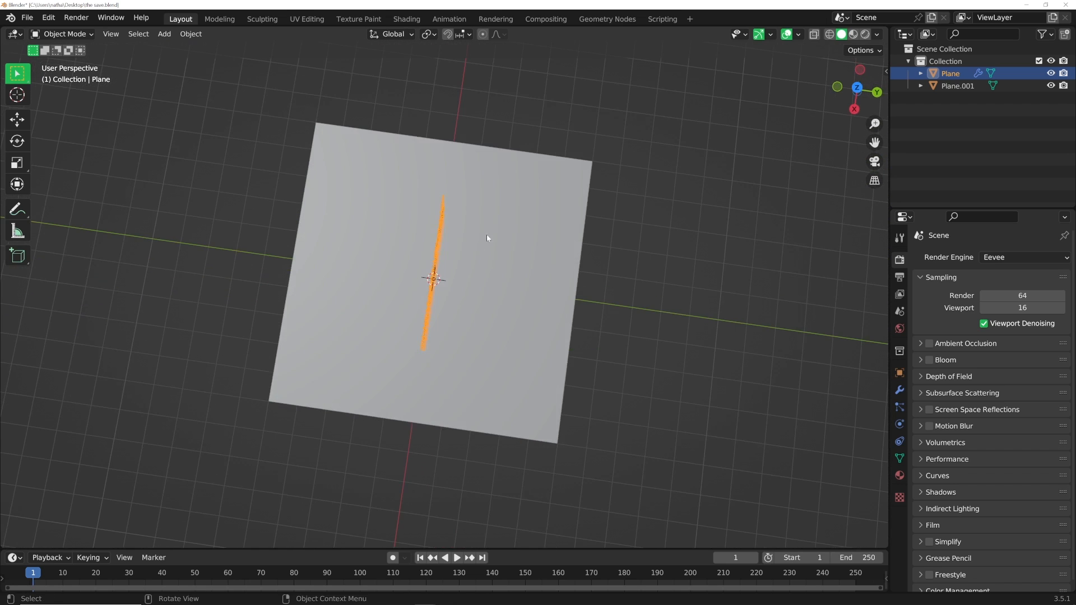
mouse_move(522, 269)
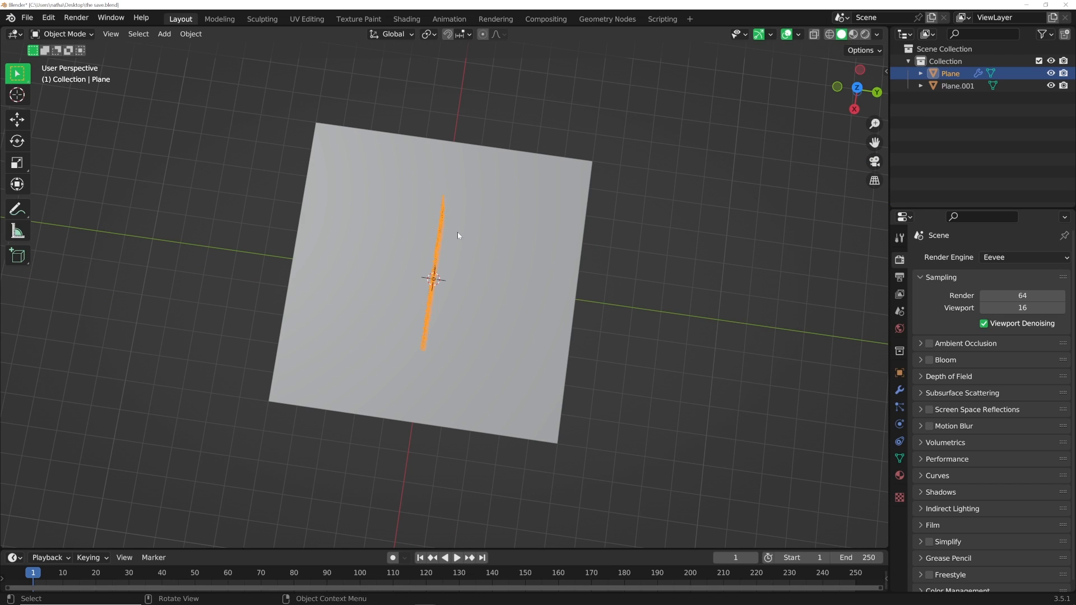
mouse_move(444, 245)
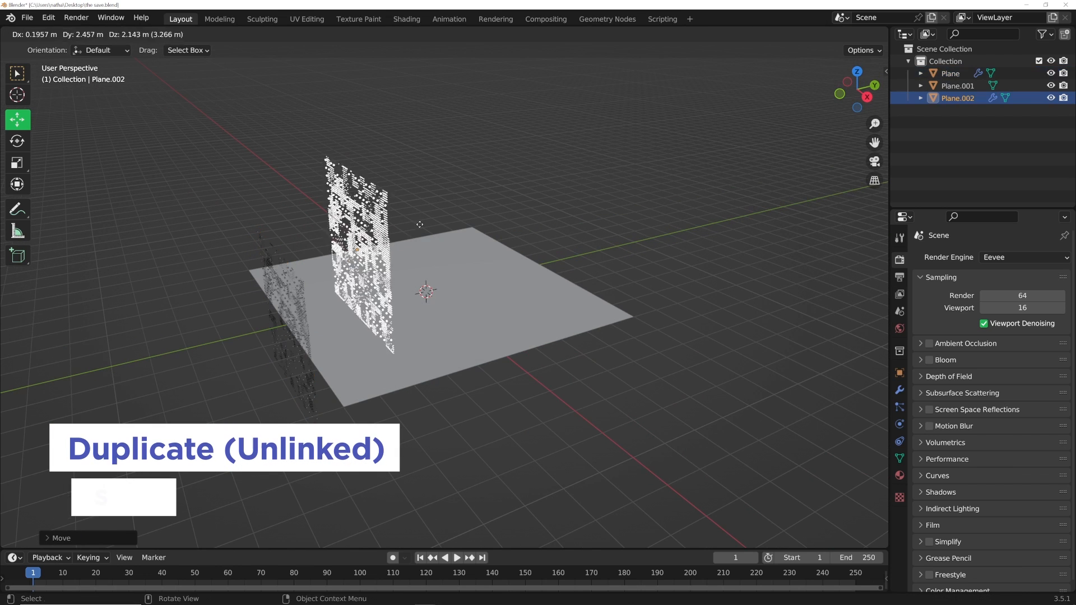
Step: Duplicate the cube wall into Plane.002 and place it upright beside the first wall
key("shift+d")
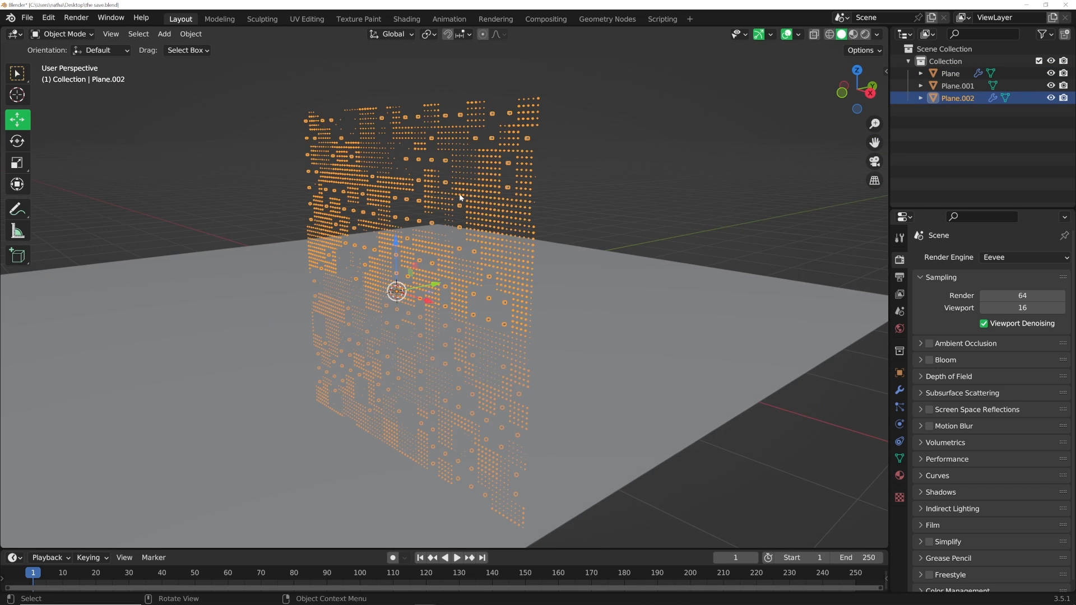
left_click(606, 19)
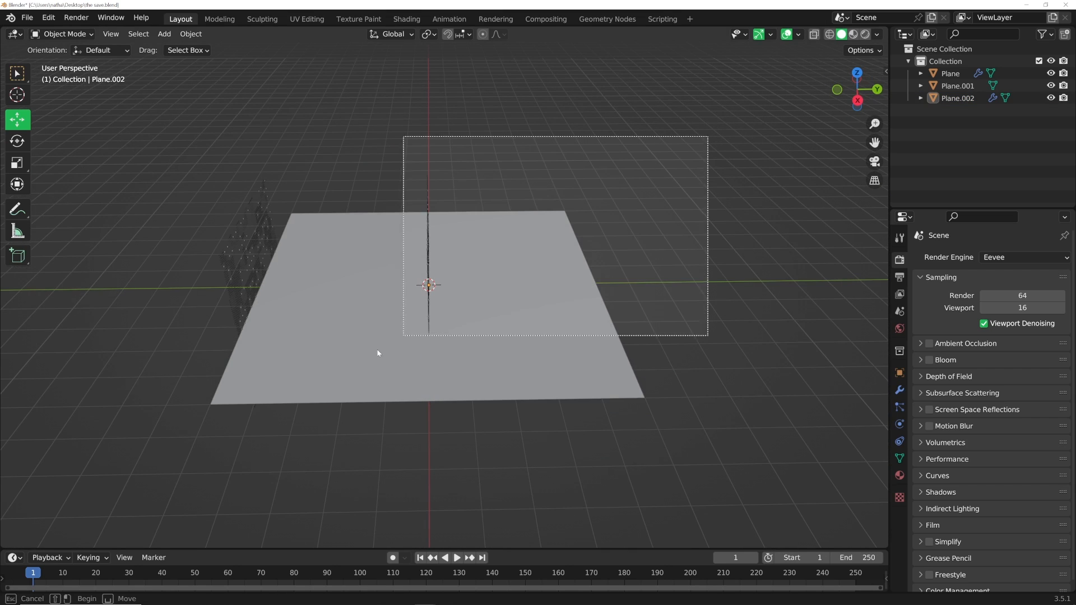
Step: Gather the plane and walls into a new 'loop' collection and instance it end to end
key("m")
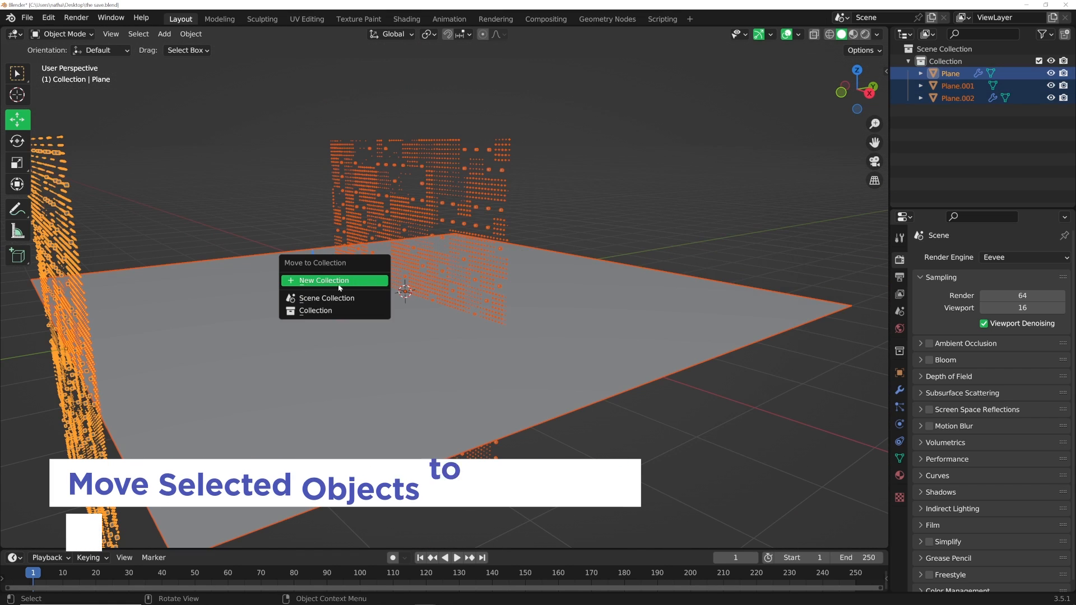
left_click(323, 280)
type("loop")
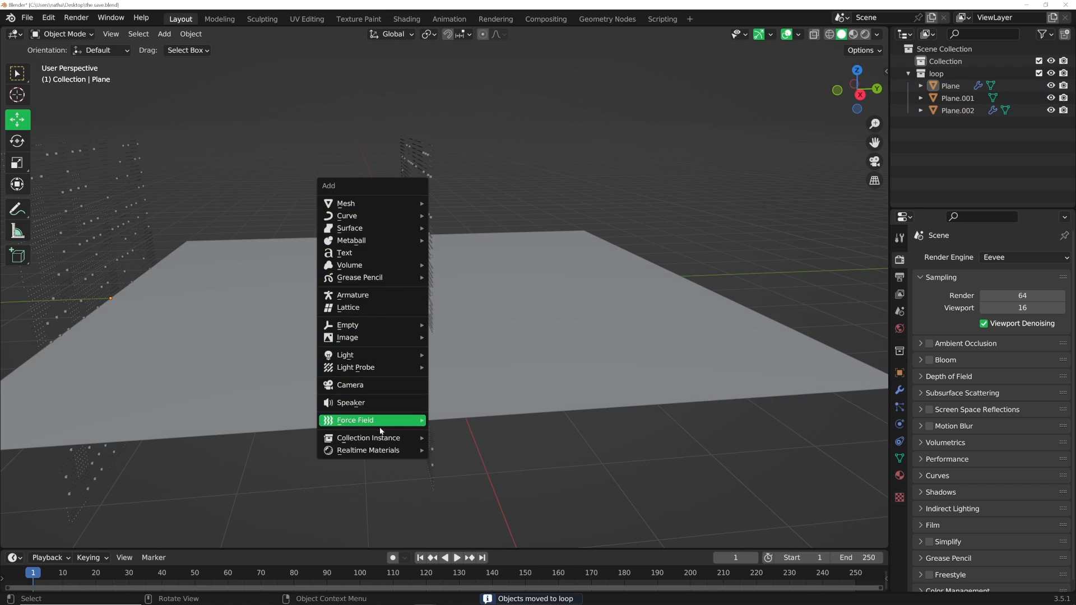
mouse_move(369, 437)
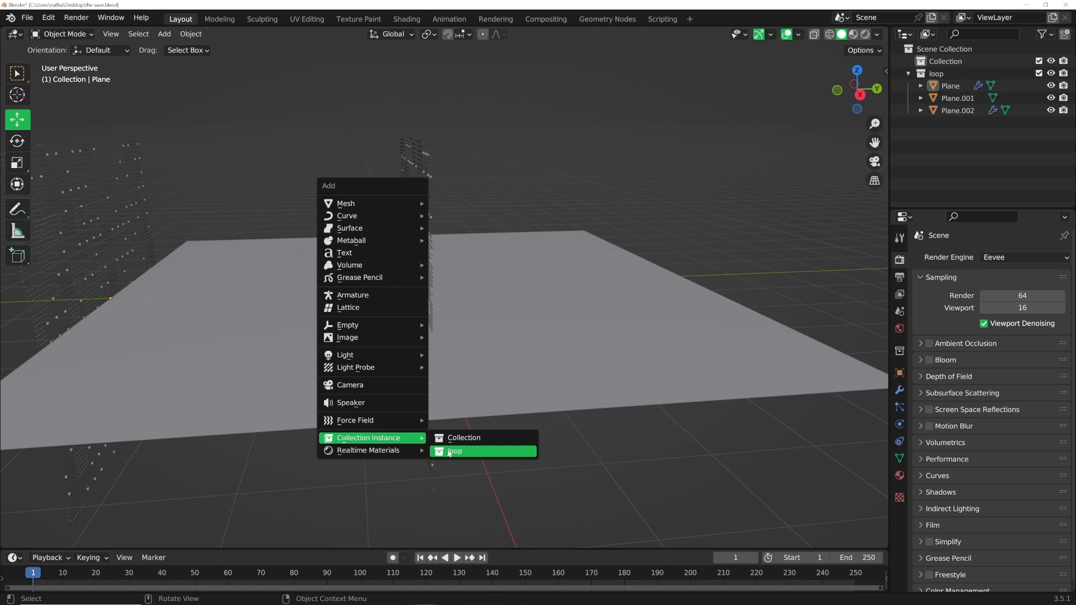
left_click(455, 450)
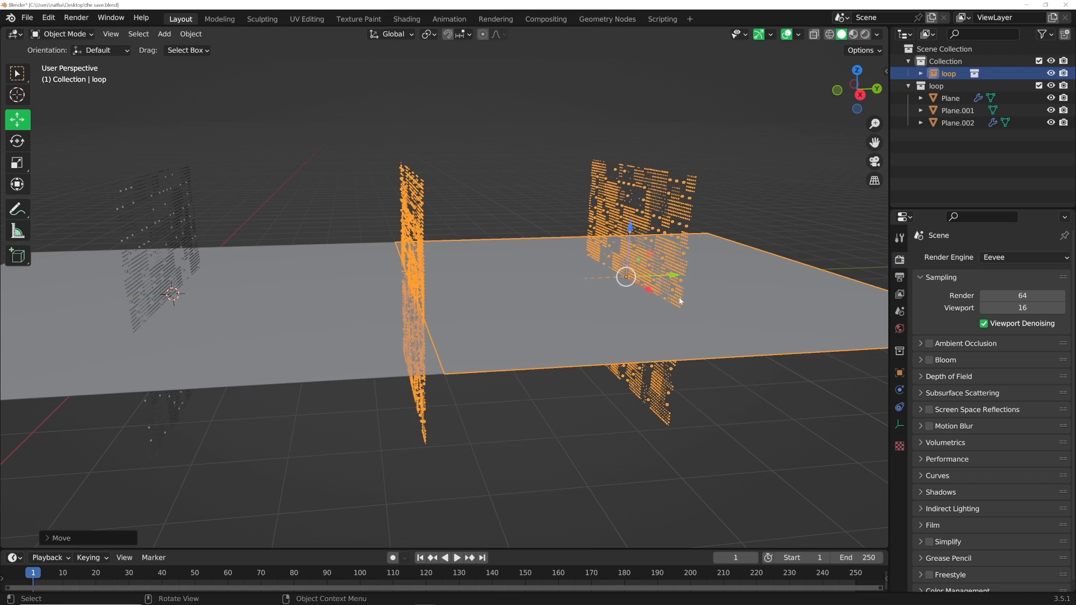
key("alt+d")
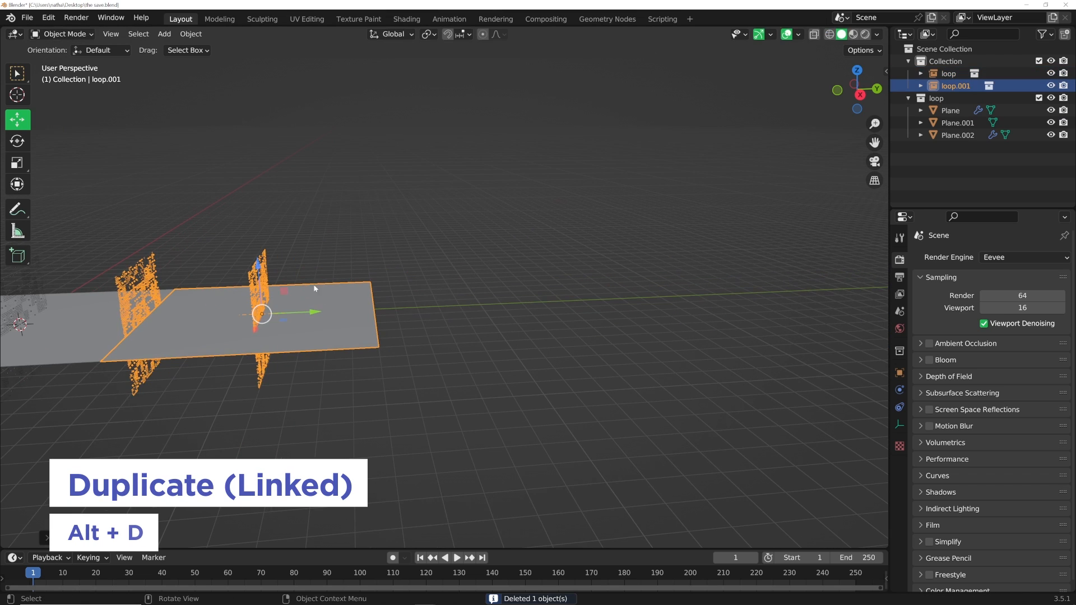
key("alt+d")
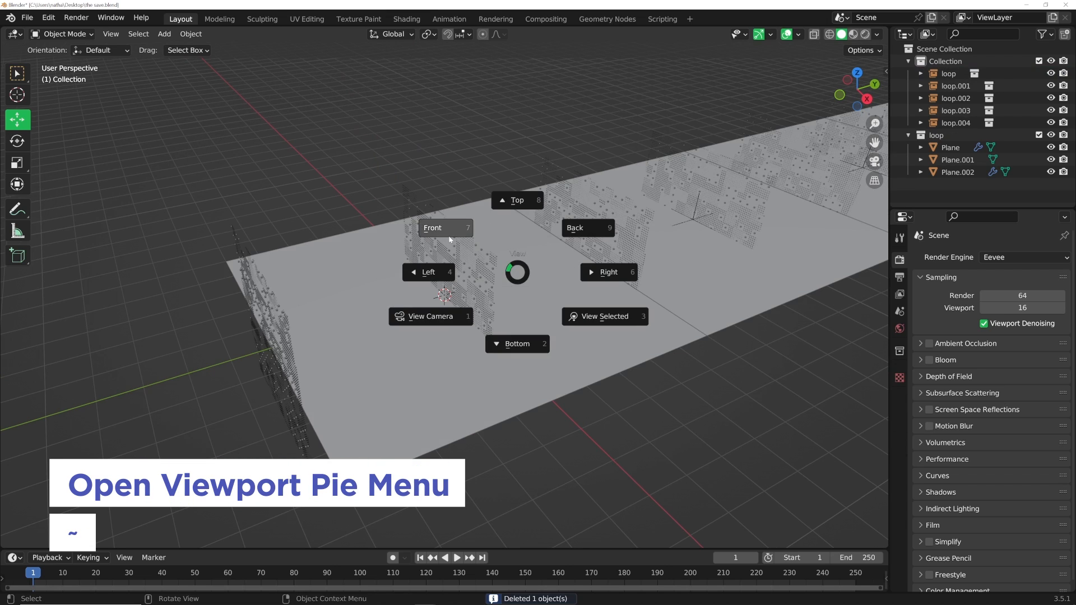
Step: From front view, add a camera at Y −5 m, rotated 90° on X, ending frame 300
left_click(433, 227)
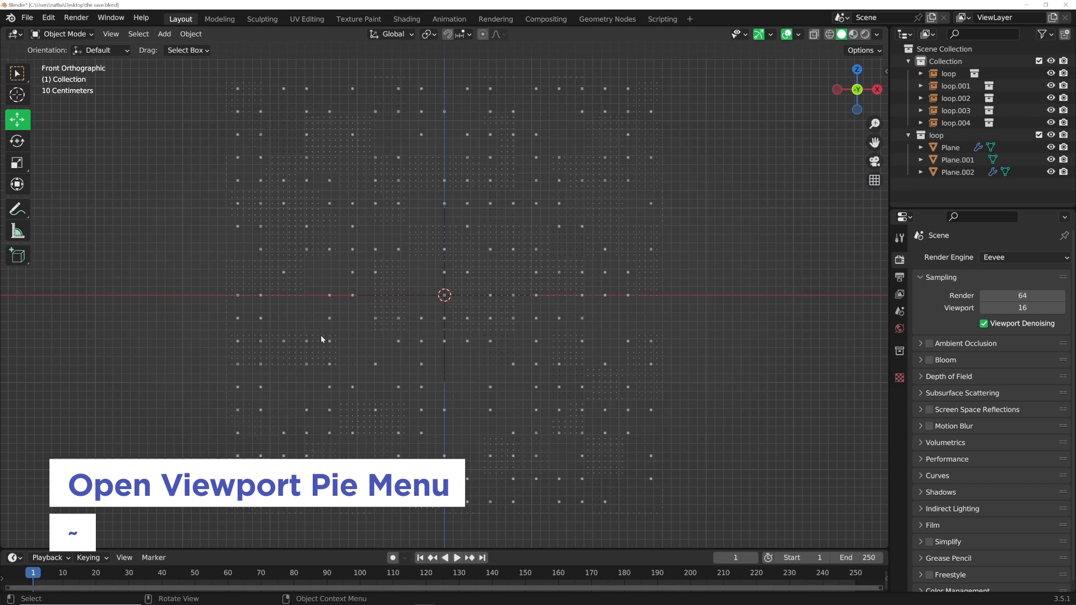
left_click(163, 33)
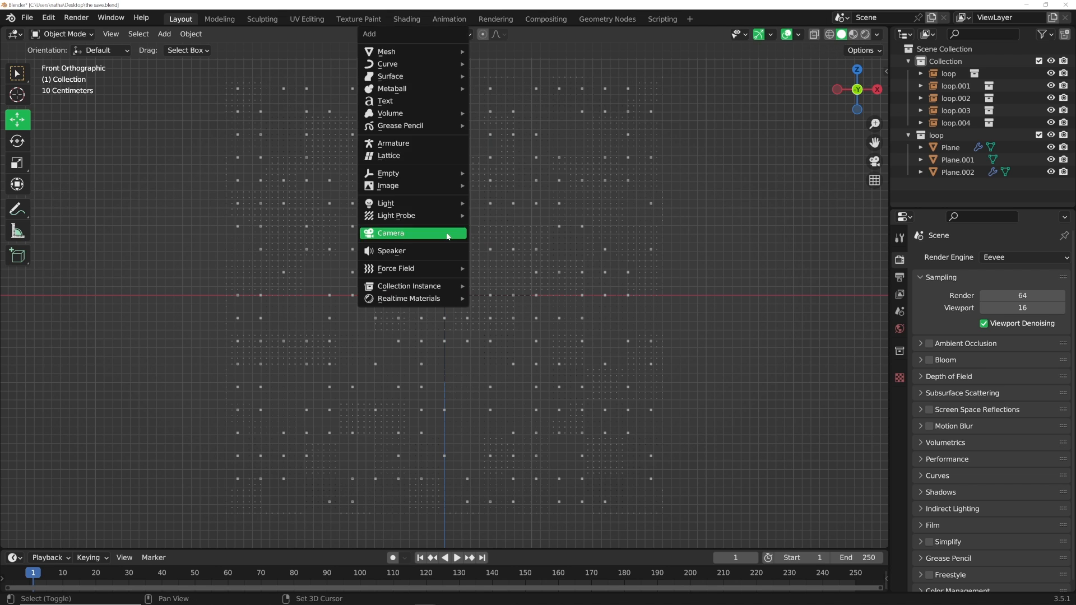
left_click(391, 233)
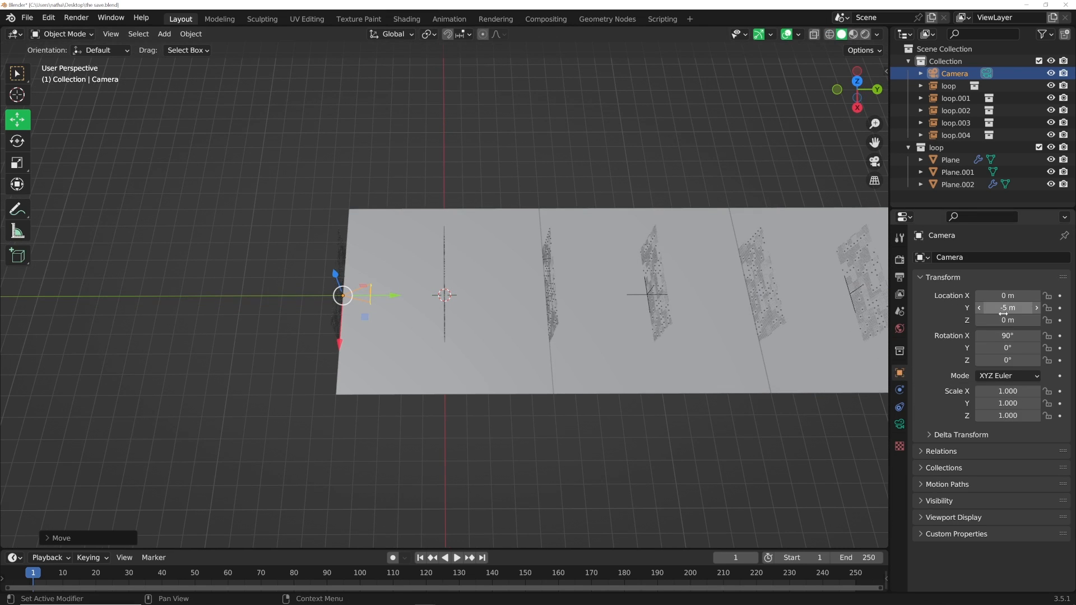
mouse_move(1008, 308)
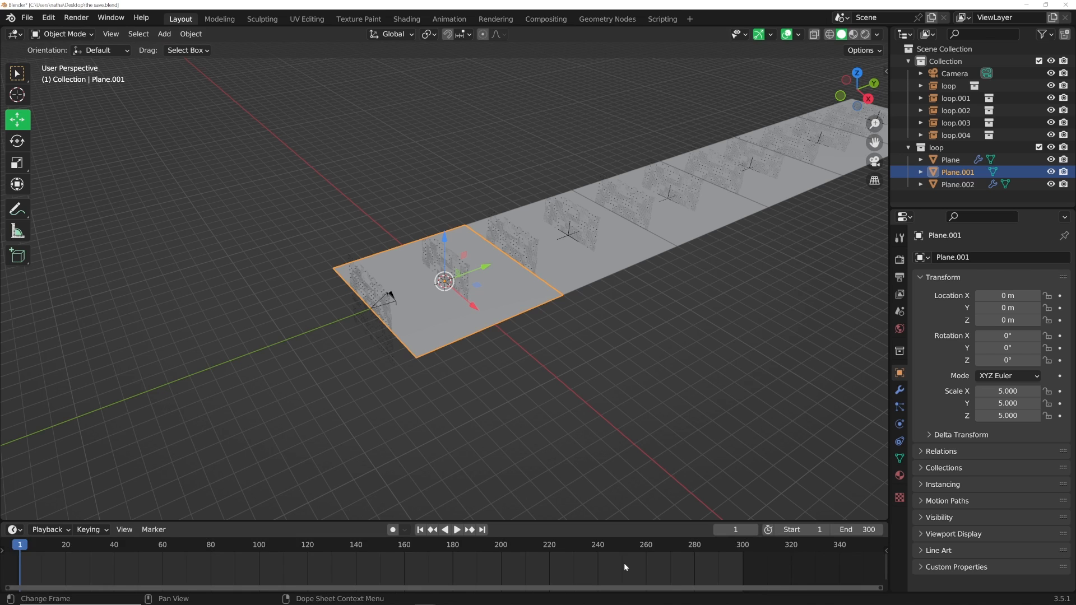
Step: Adjust the Animation settings in Edit > Preferences
left_click(47, 17)
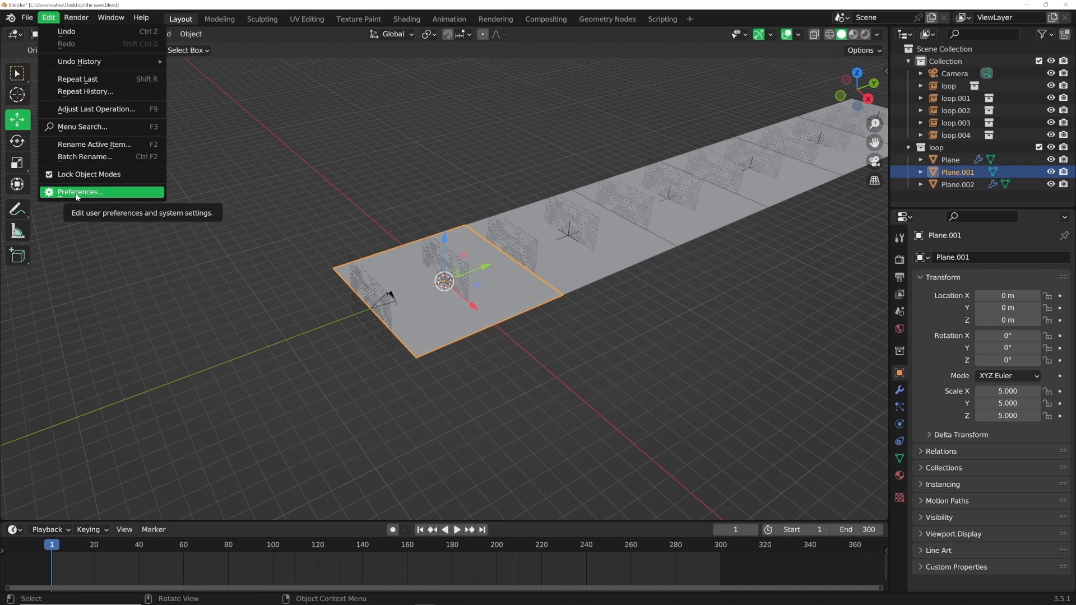
left_click(79, 192)
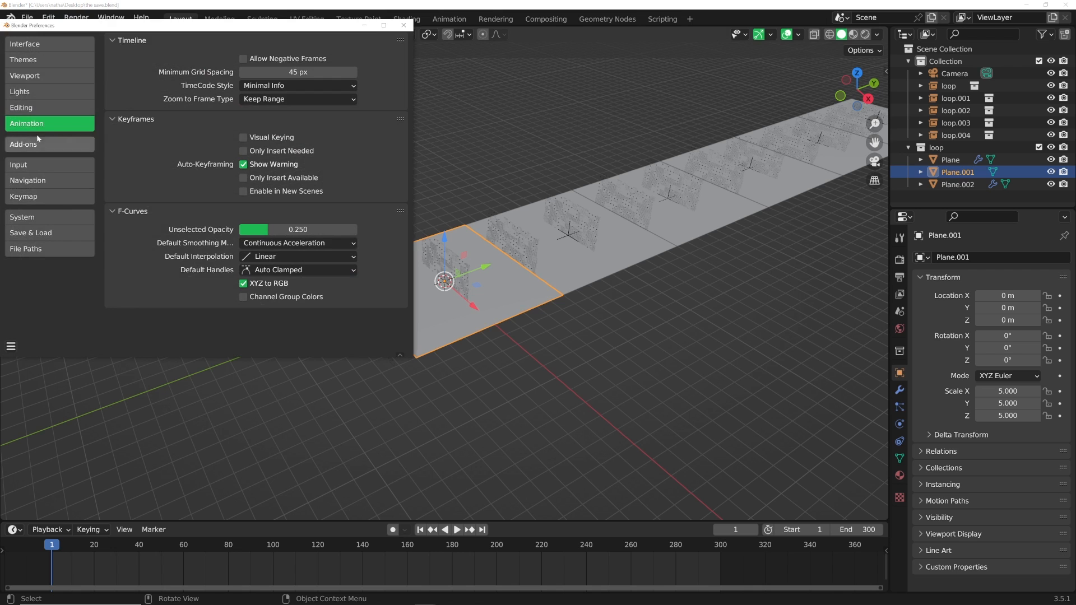
left_click(297, 256)
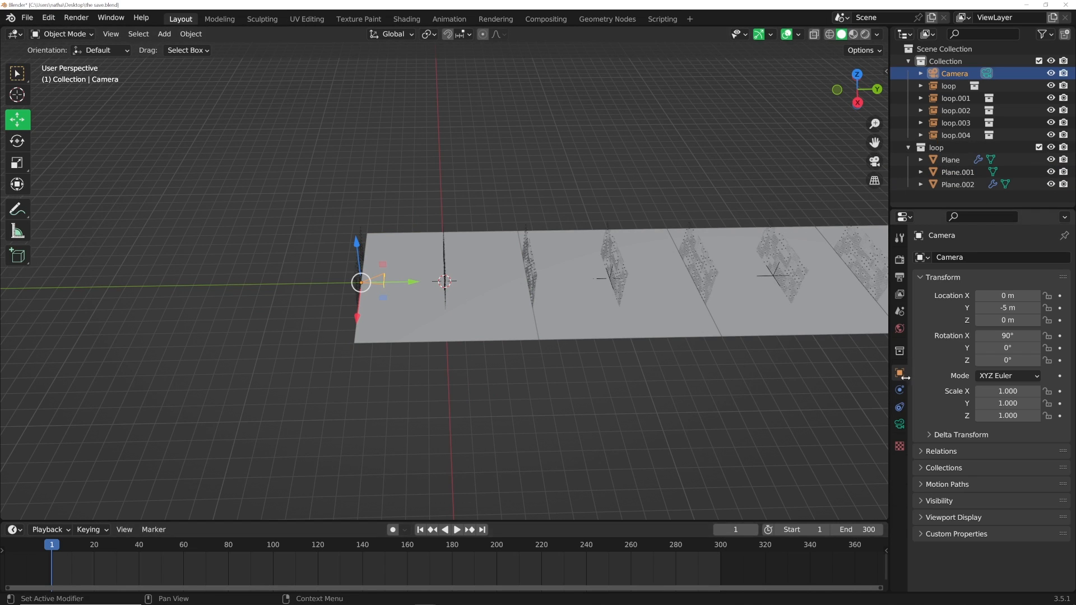
Step: Keyframe the camera location and add loop.005 at 50 m and loop.006 at 70 m
left_click(482, 529)
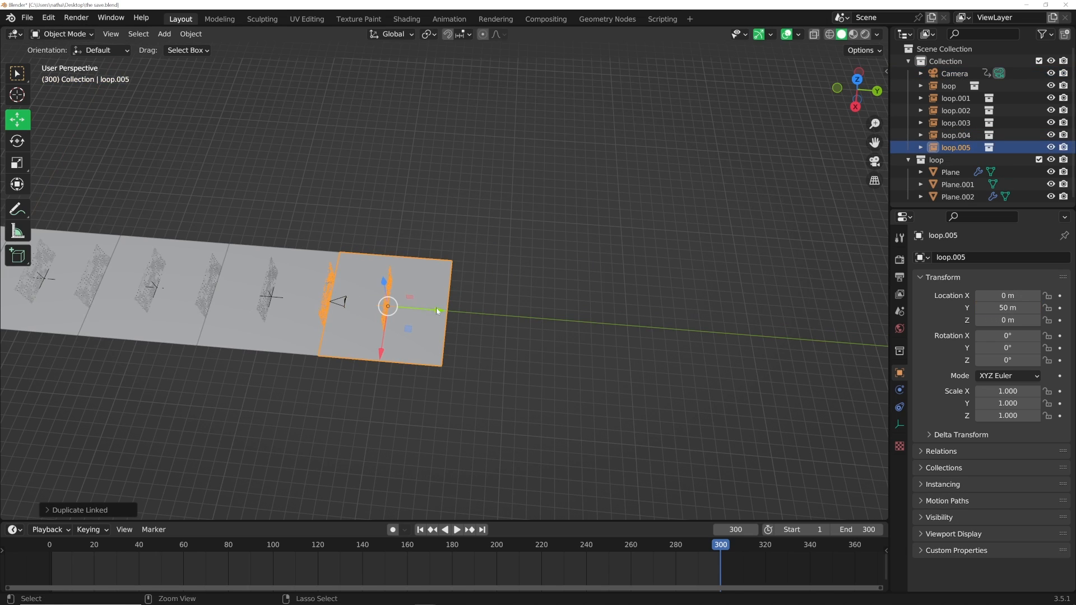
left_click_drag(387, 305, 505, 315)
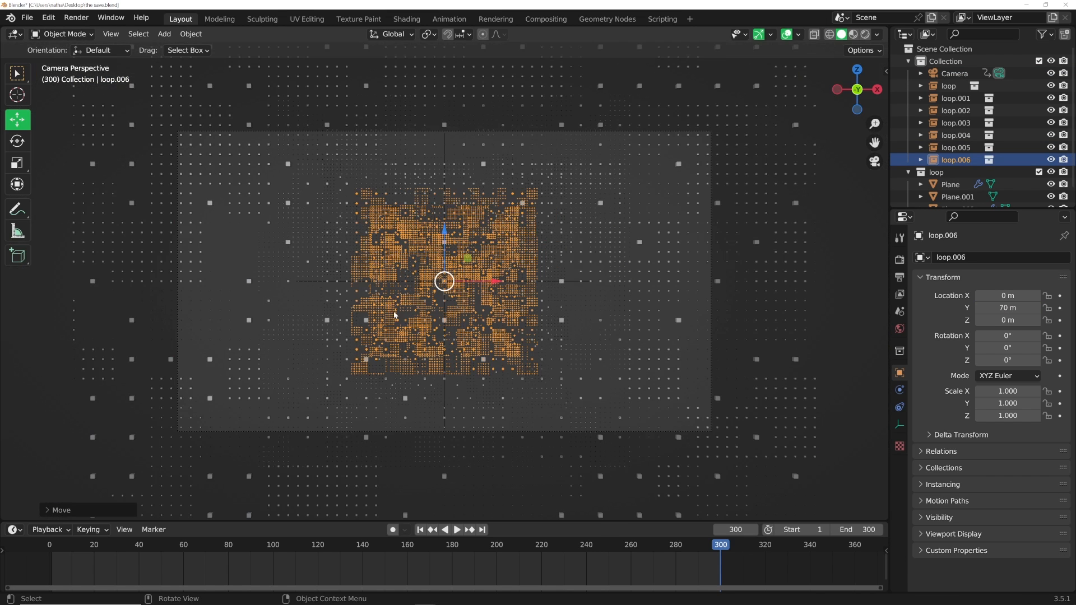
left_click(457, 529)
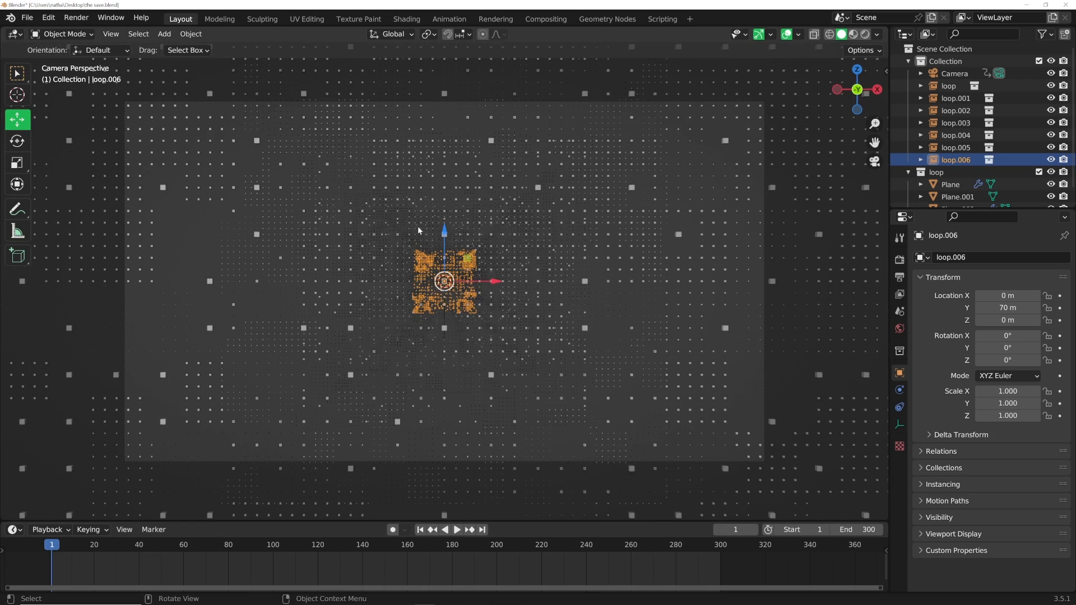
mouse_move(520, 135)
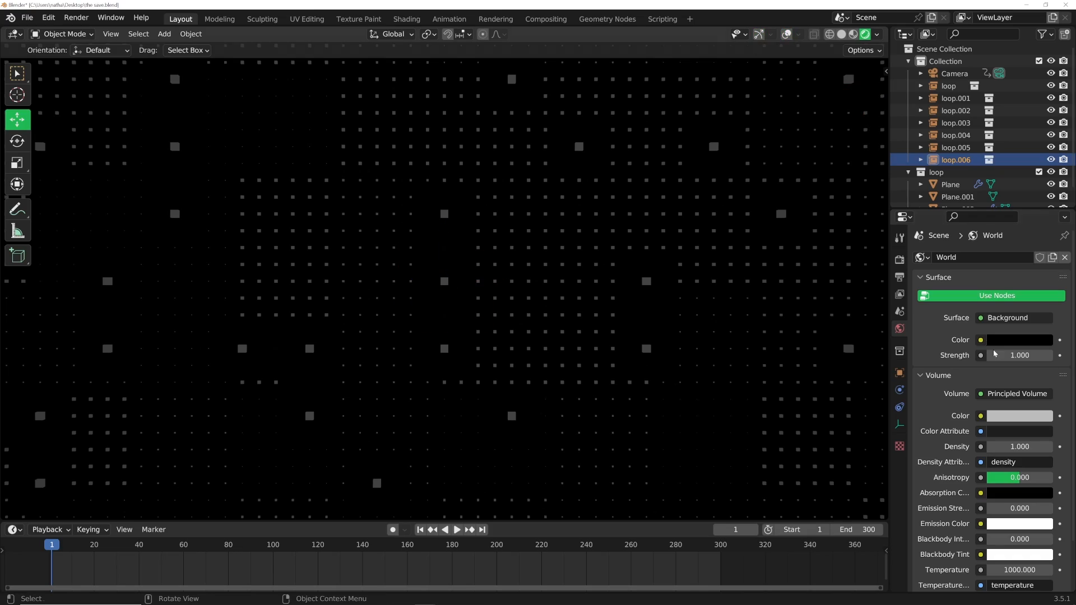
Step: Set Principled Volume fog to density 0.5 over black, and camera Location X to 0.05 m
left_click(1019, 447)
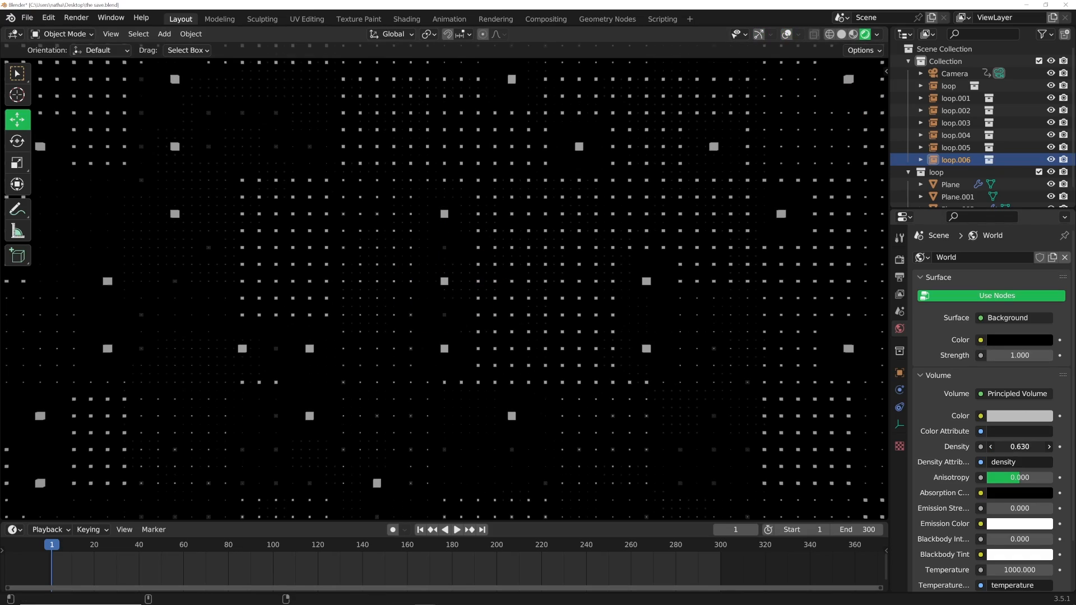
left_click(456, 529)
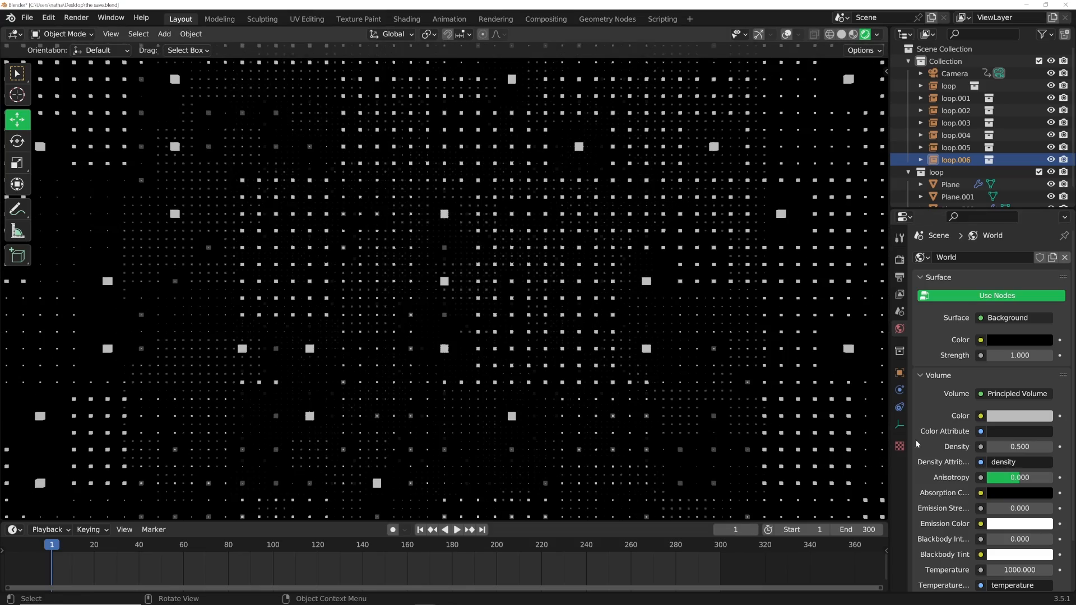
left_click(456, 529)
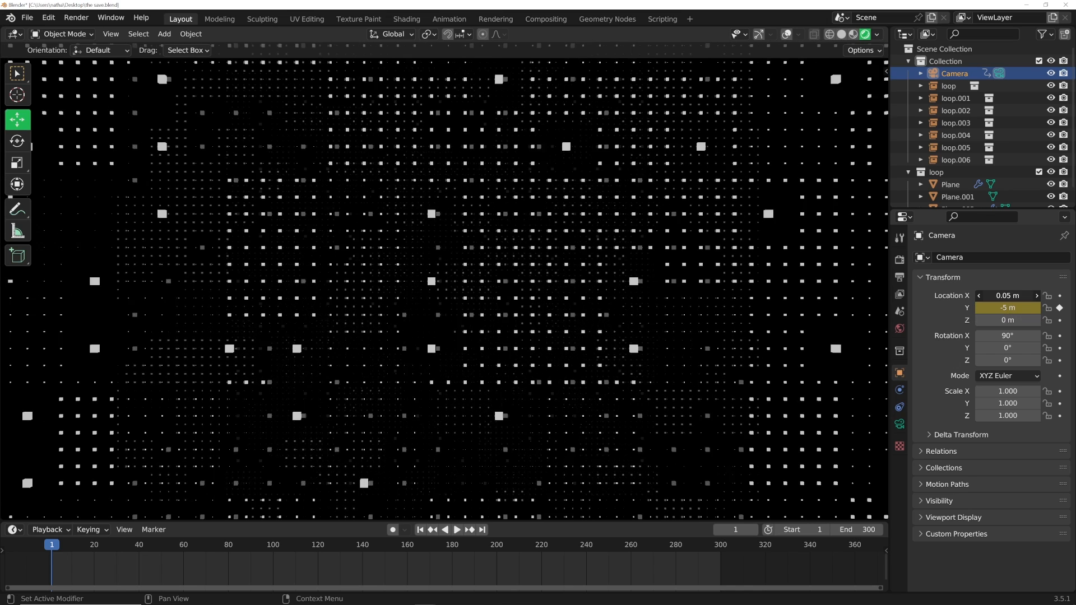
Step: Keyframe the camera at the start, then at frame 300 with Y 45 m and Rotation Y 360°
left_click(455, 529)
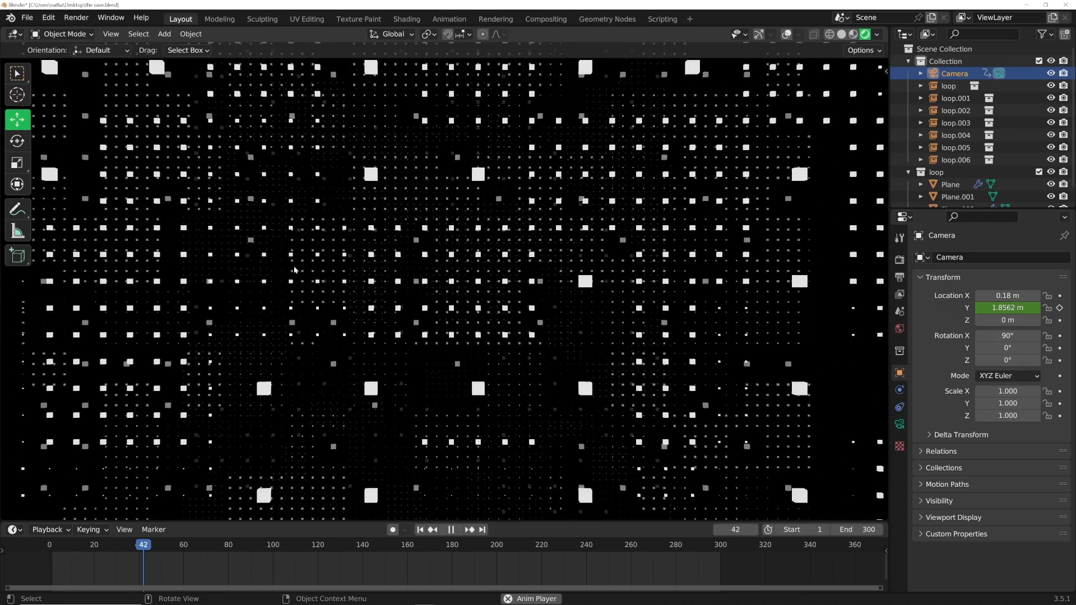
left_click(450, 529)
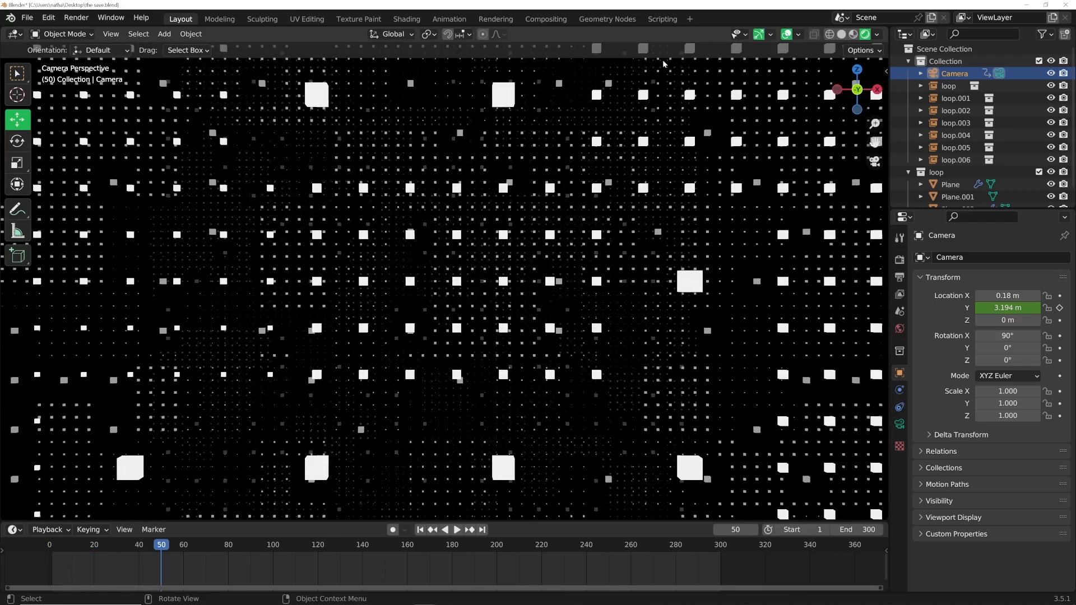
left_click(456, 529)
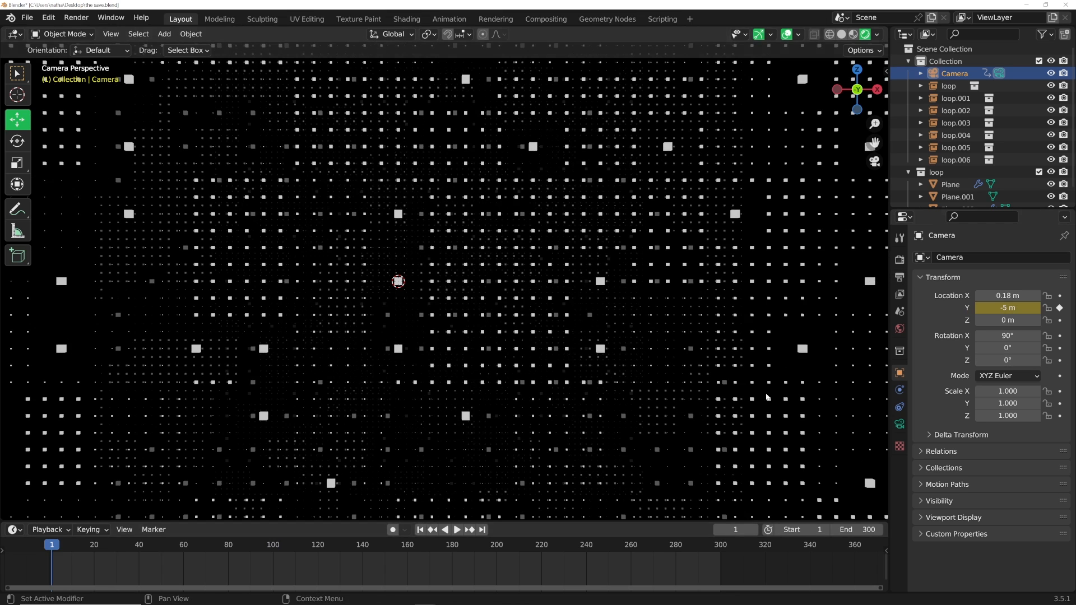
key("shift+Left")
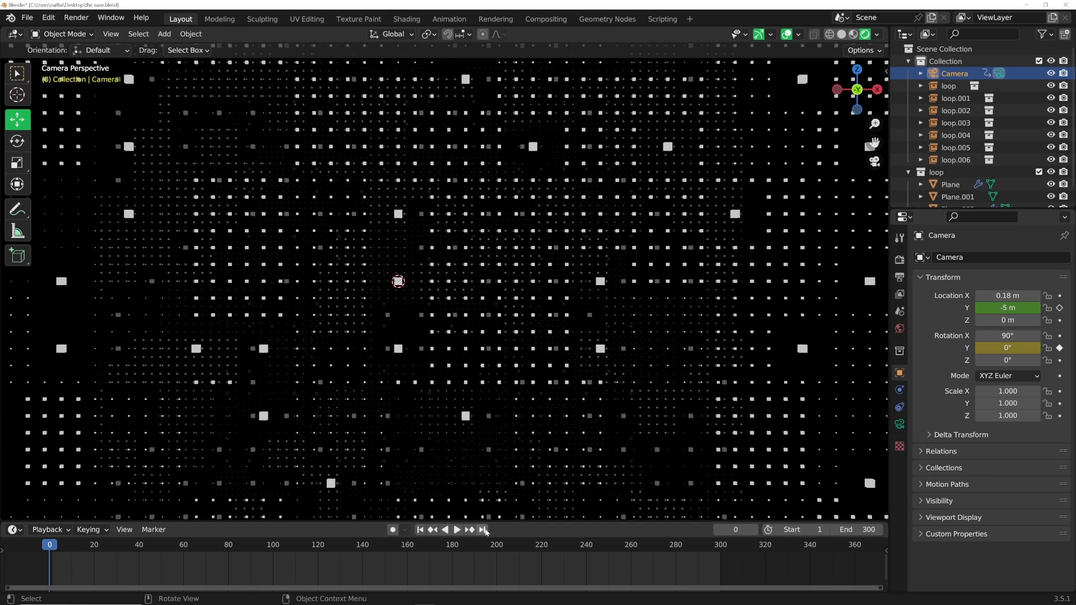
left_click(482, 529)
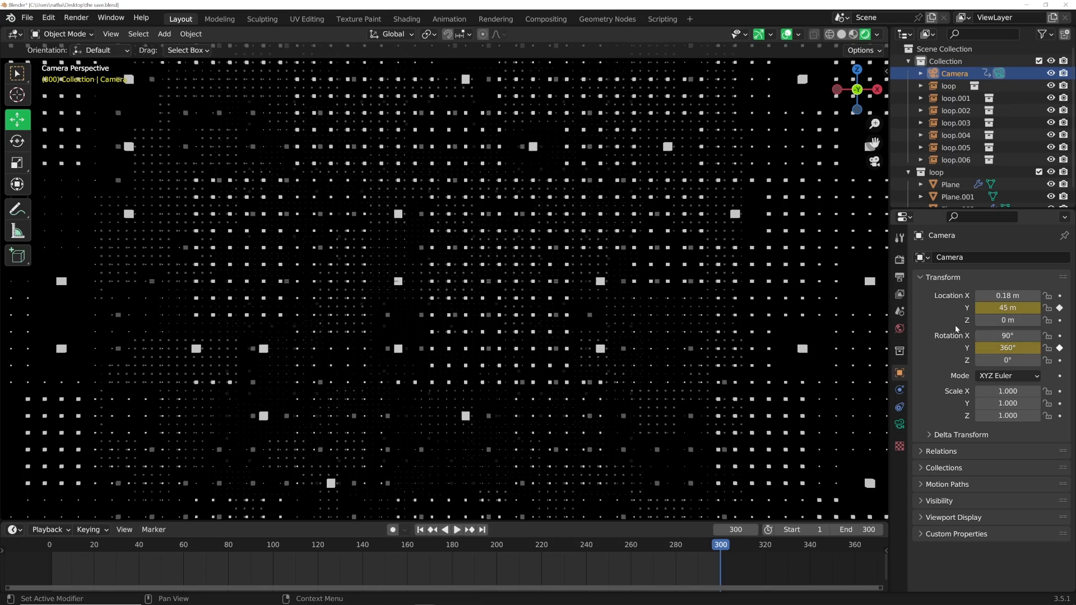
left_click(456, 529)
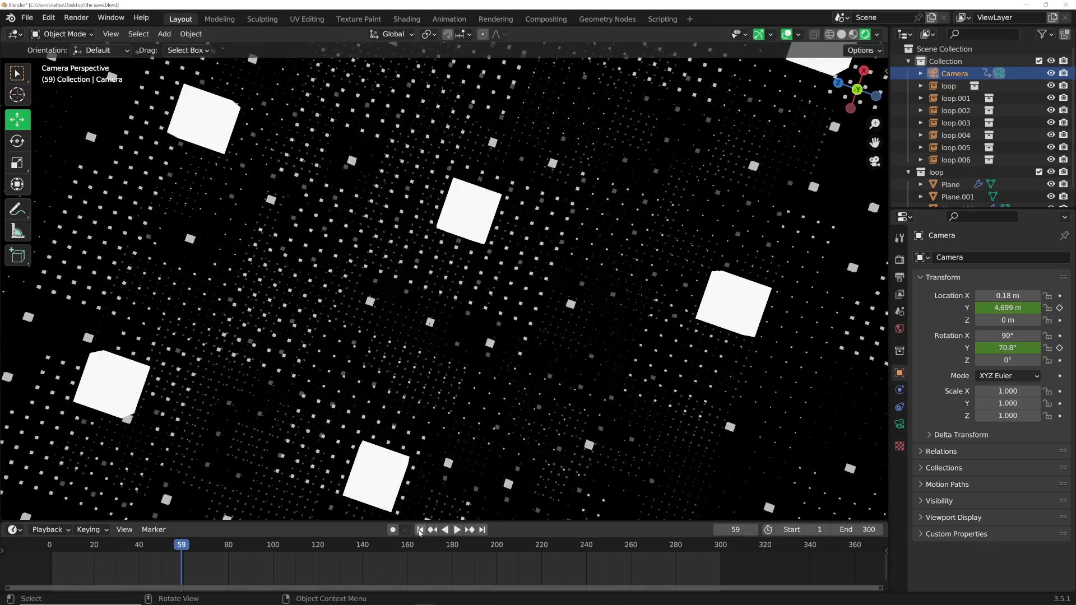
Step: Add a new plane scaled 5×, raised about 1.2 m, and subdivide it with more cuts
left_click(419, 529)
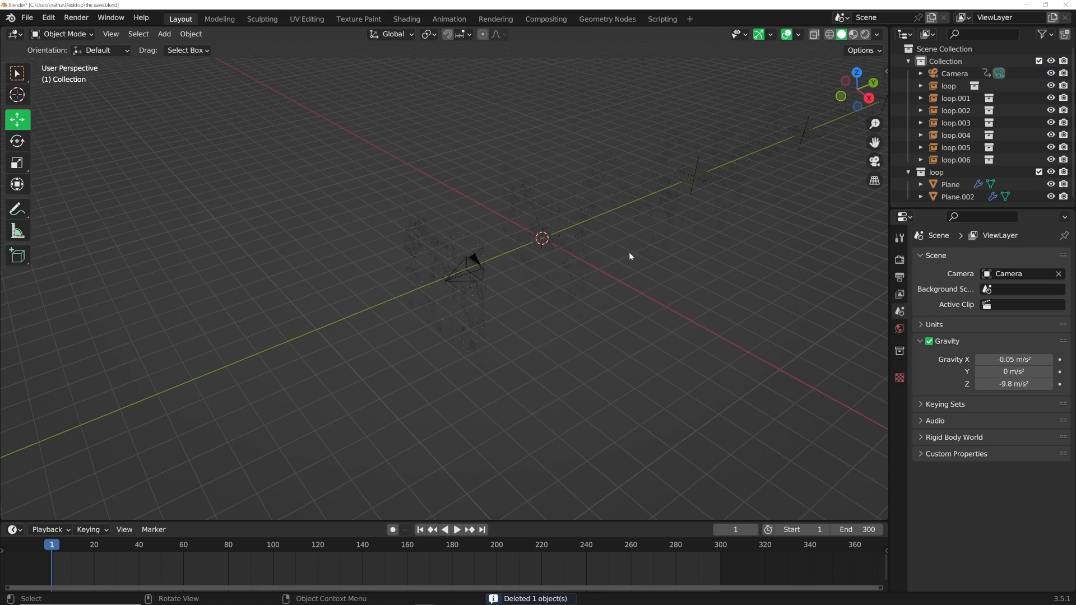
left_click(163, 33)
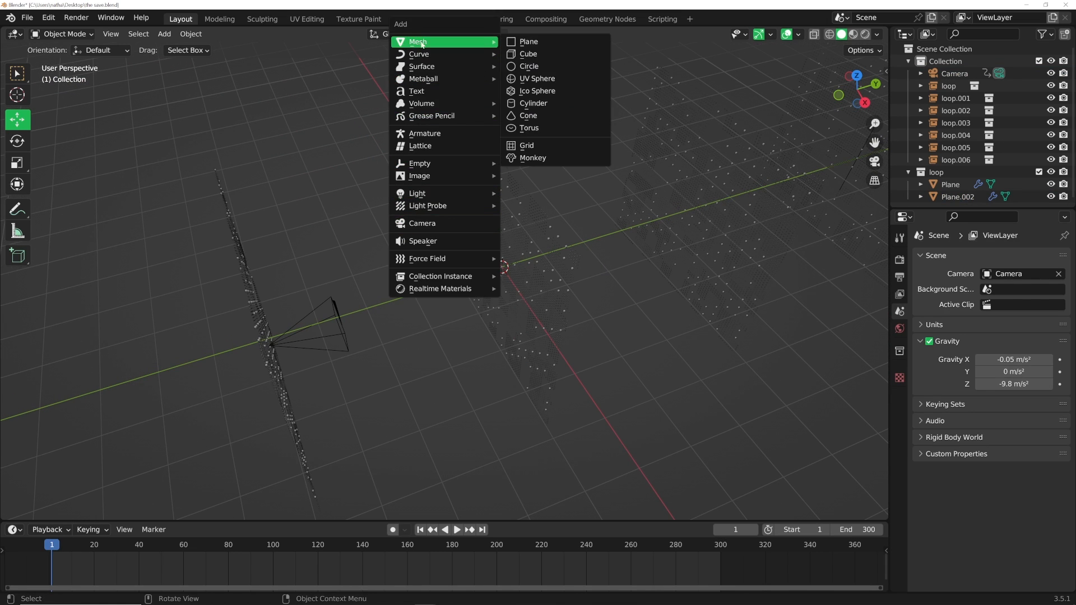
left_click(528, 41)
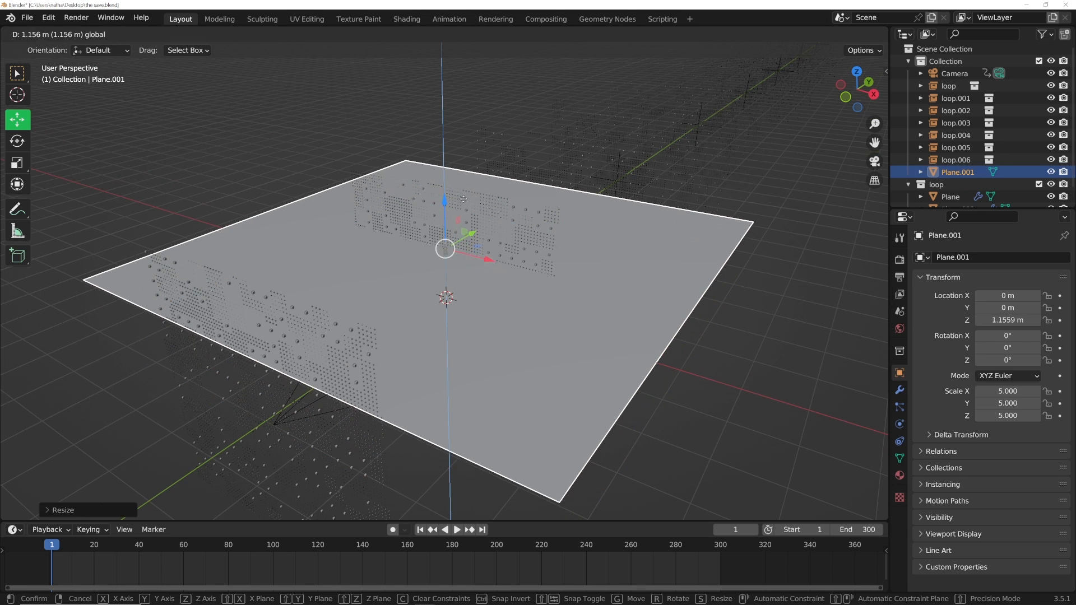
key("Tab")
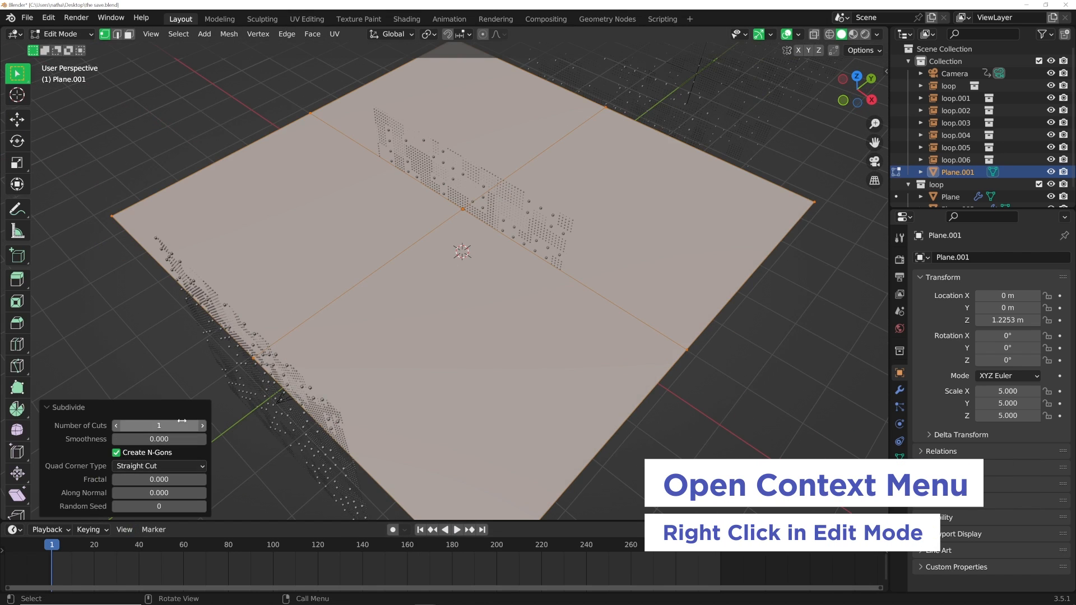
left_click_drag(137, 425, 192, 426)
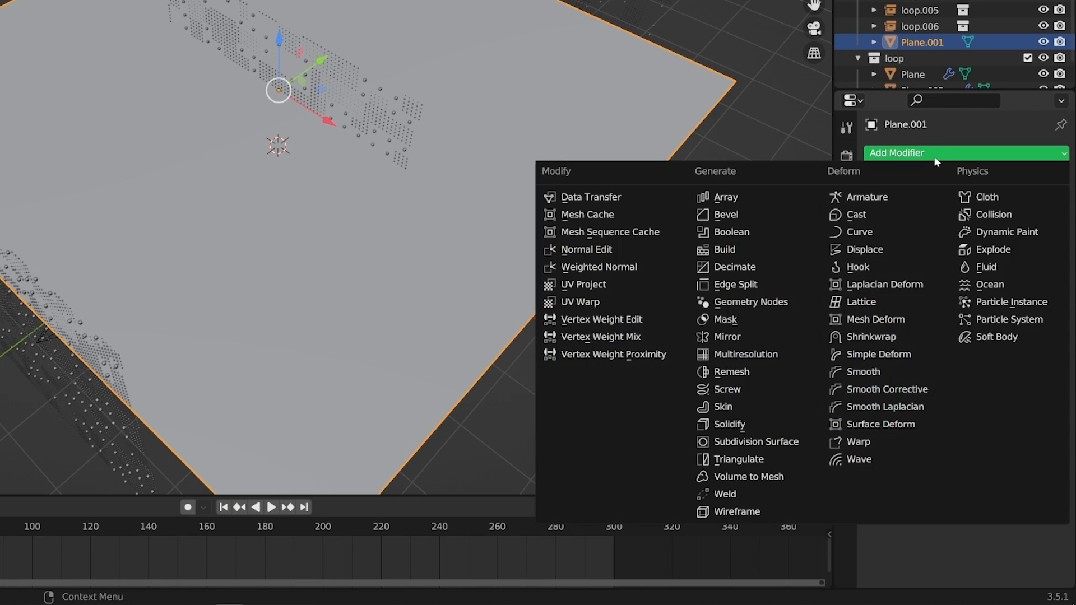
Step: Add a Wireframe modifier to Plane.001 with Boundary on and Thickness 0.0007 m
left_click(736, 511)
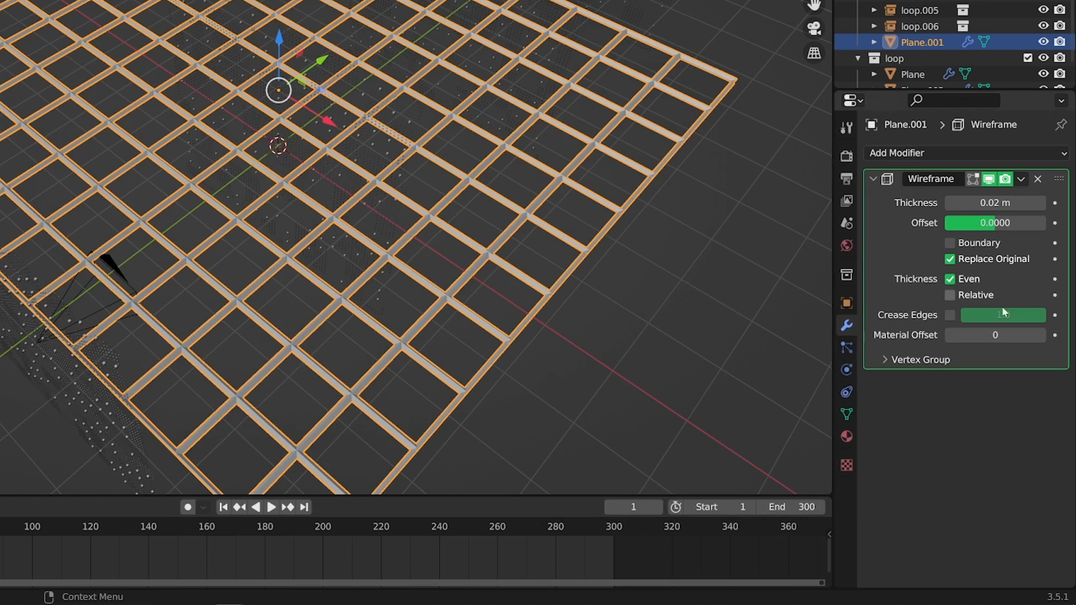
left_click(950, 243)
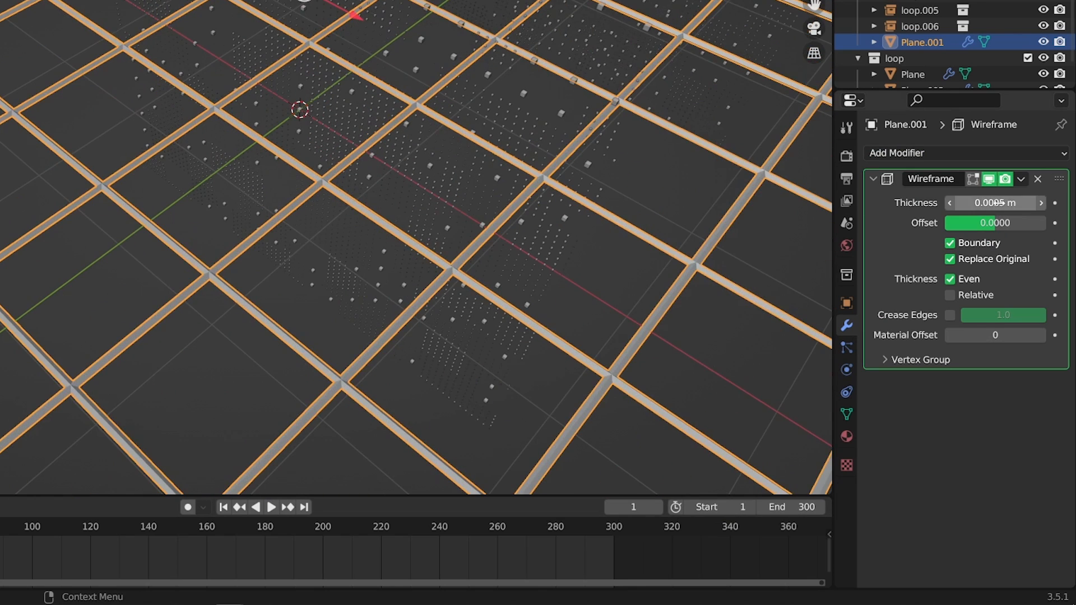
left_click(994, 203)
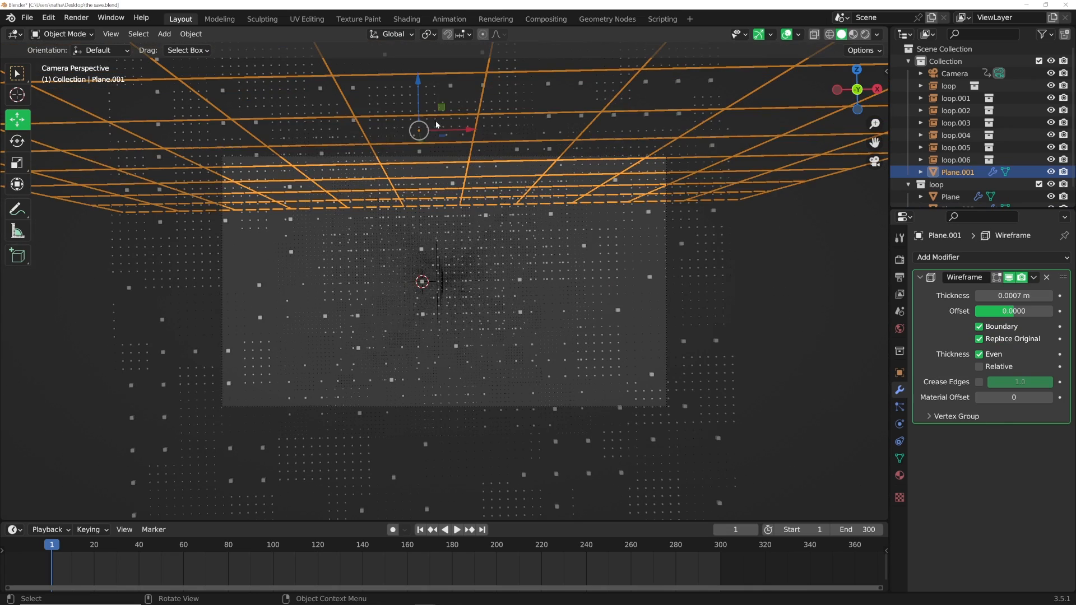
Step: Give the grid the 'light' emission material and move it into the 'loop' collection
left_click_drag(419, 131, 418, 185)
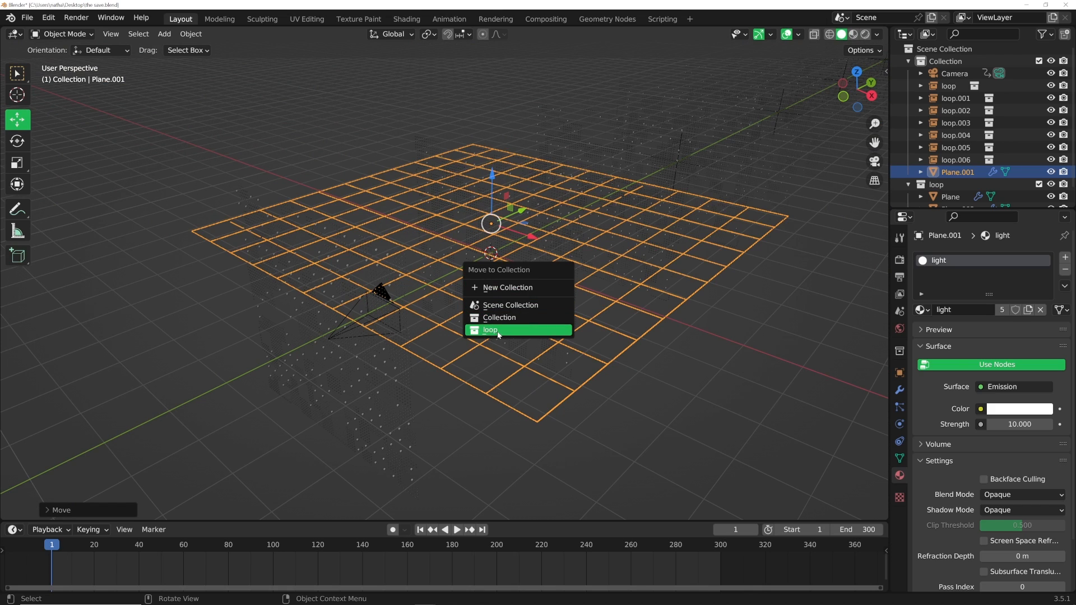
left_click(491, 329)
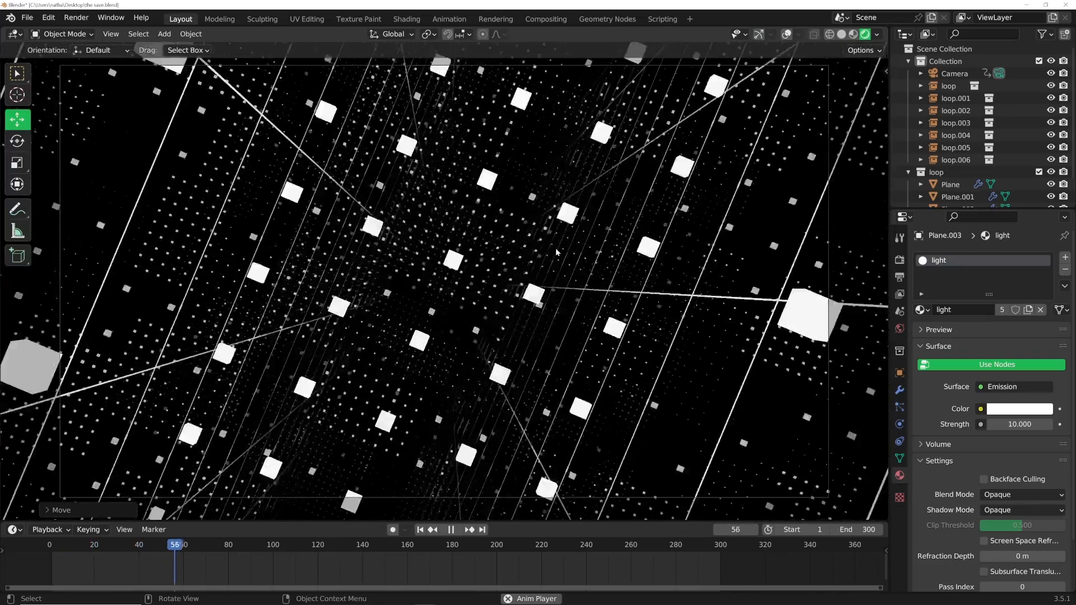
left_click(450, 529)
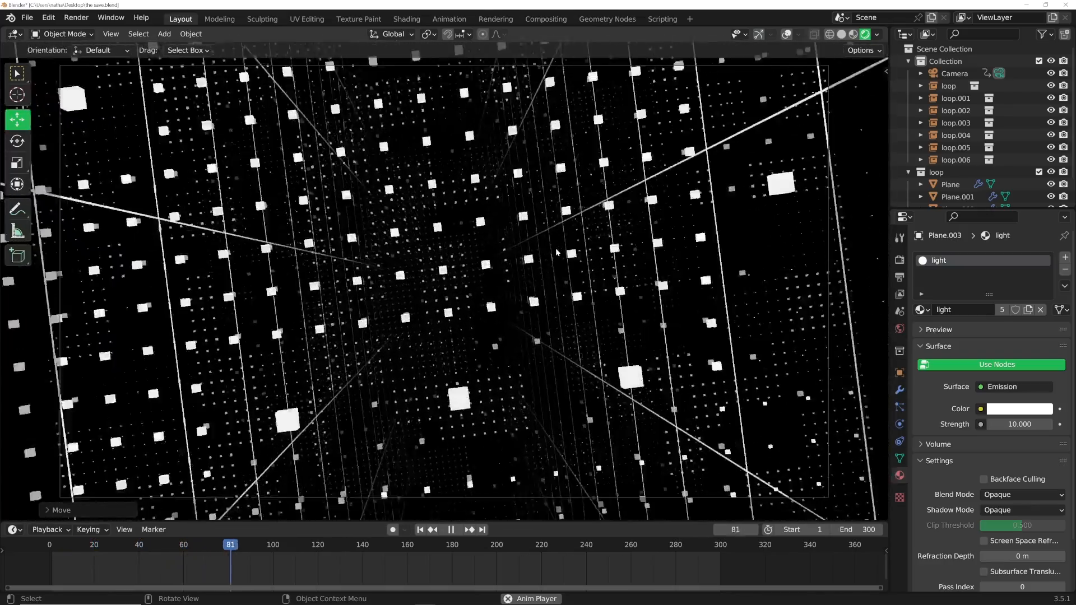
left_click(451, 528)
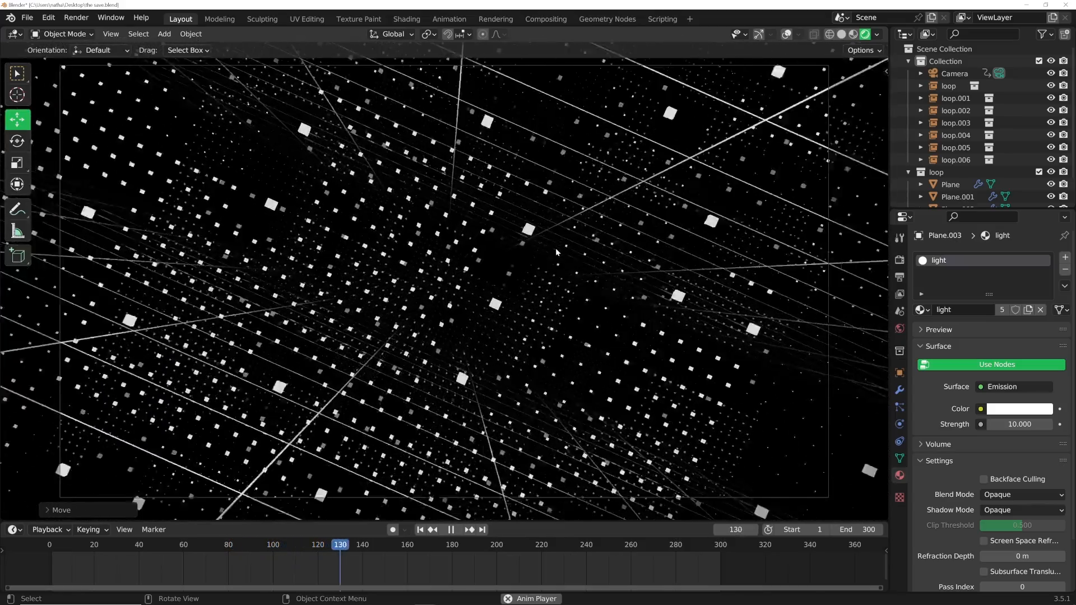
left_click(450, 529)
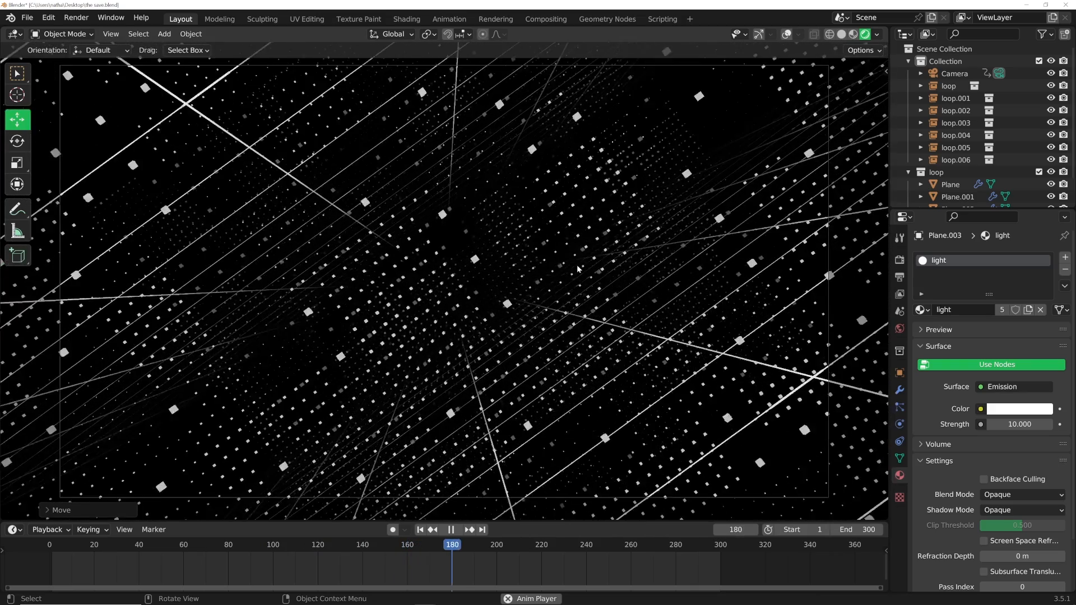
left_click(451, 529)
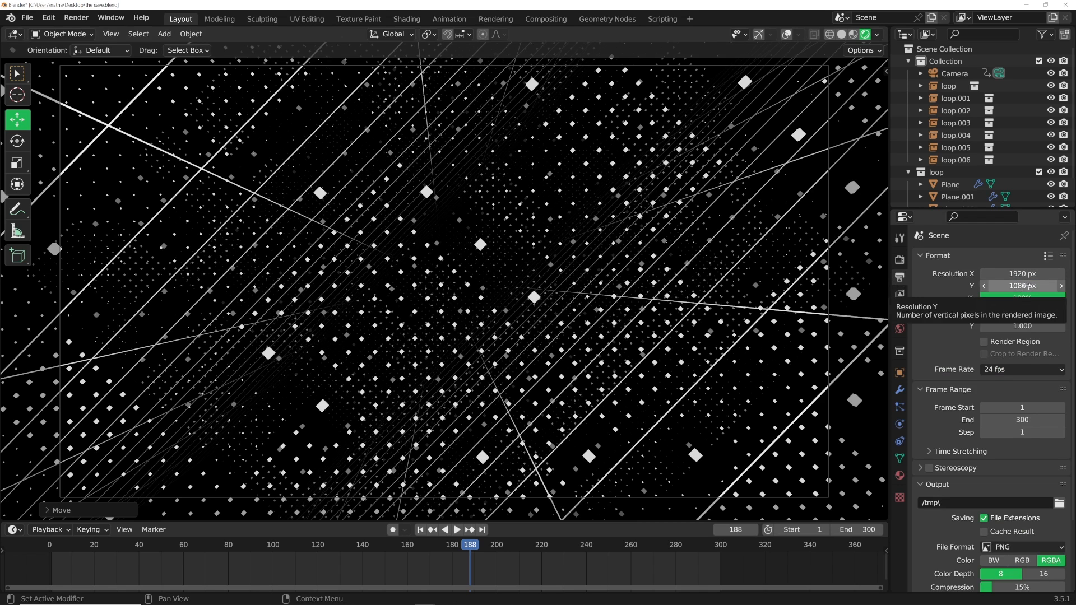
Step: Keep PNG as the output format and send frames to the Desktop 'the tut' folder
left_click(1022, 461)
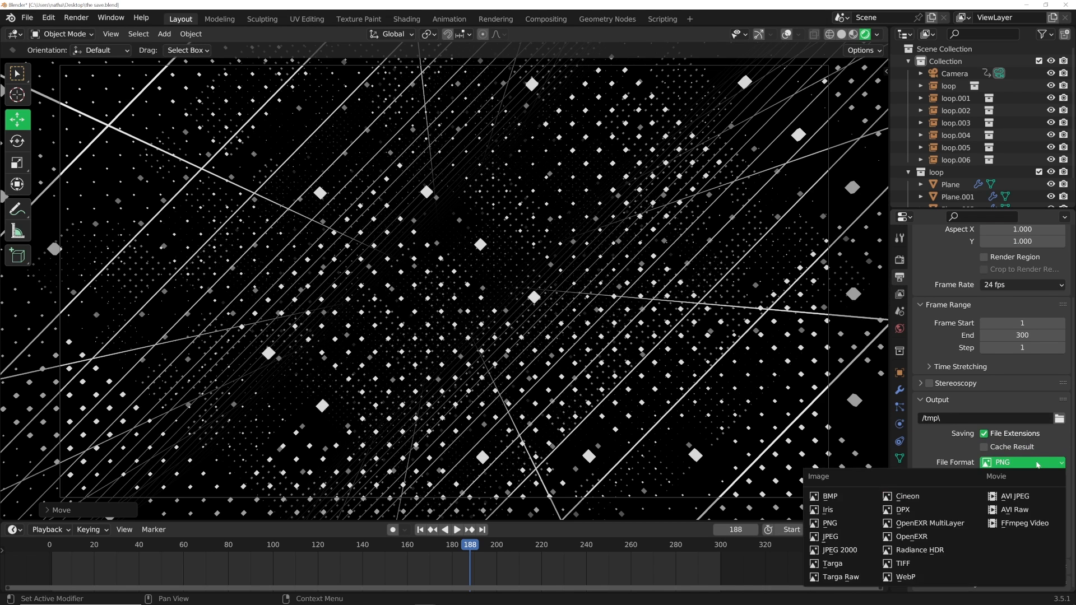
left_click(828, 523)
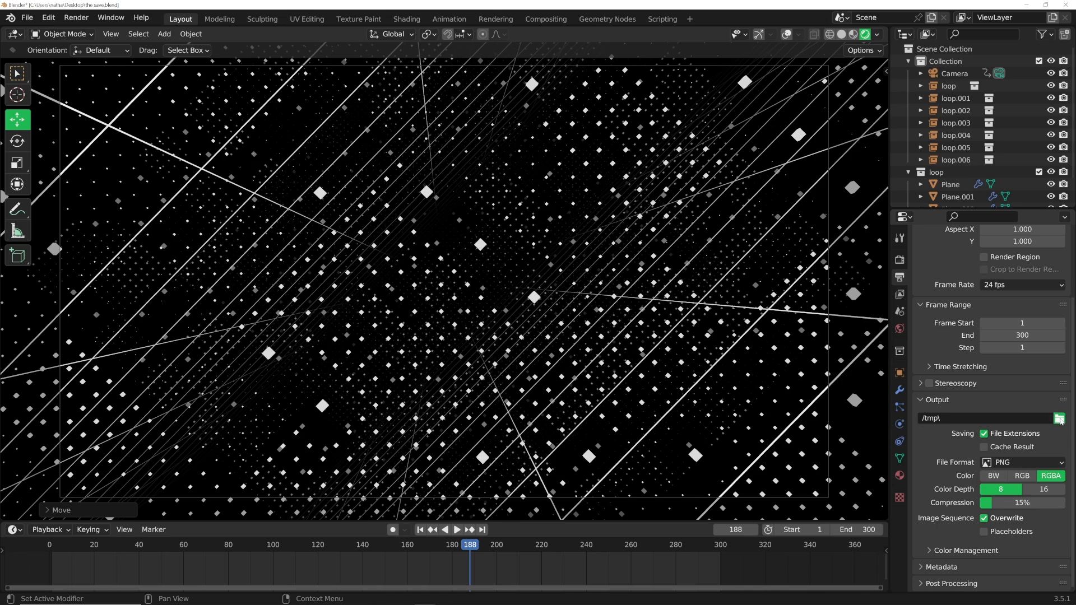
left_click(1058, 418)
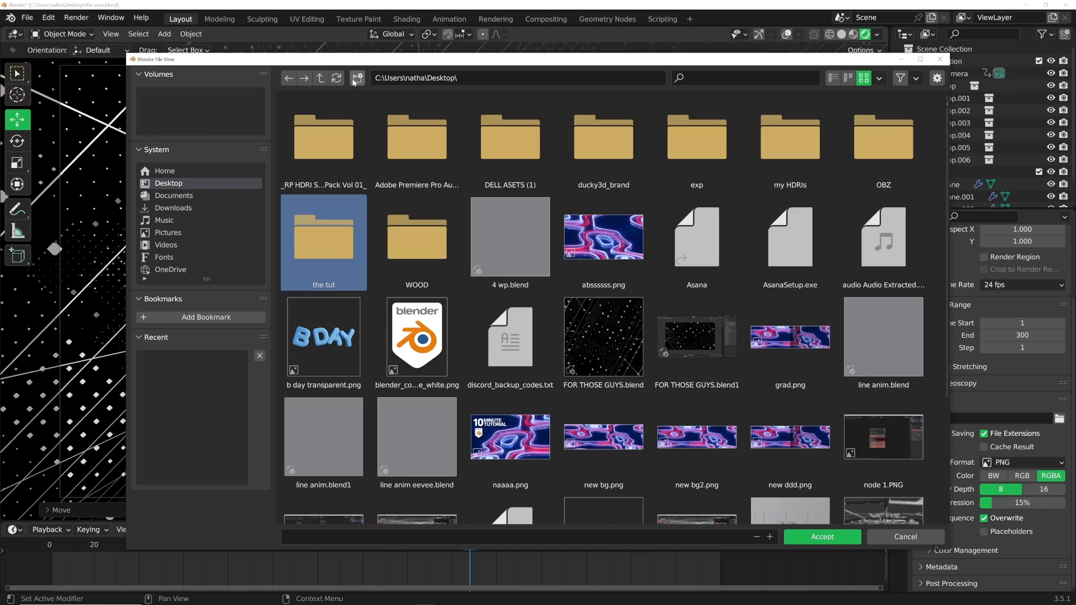
double_click(324, 236)
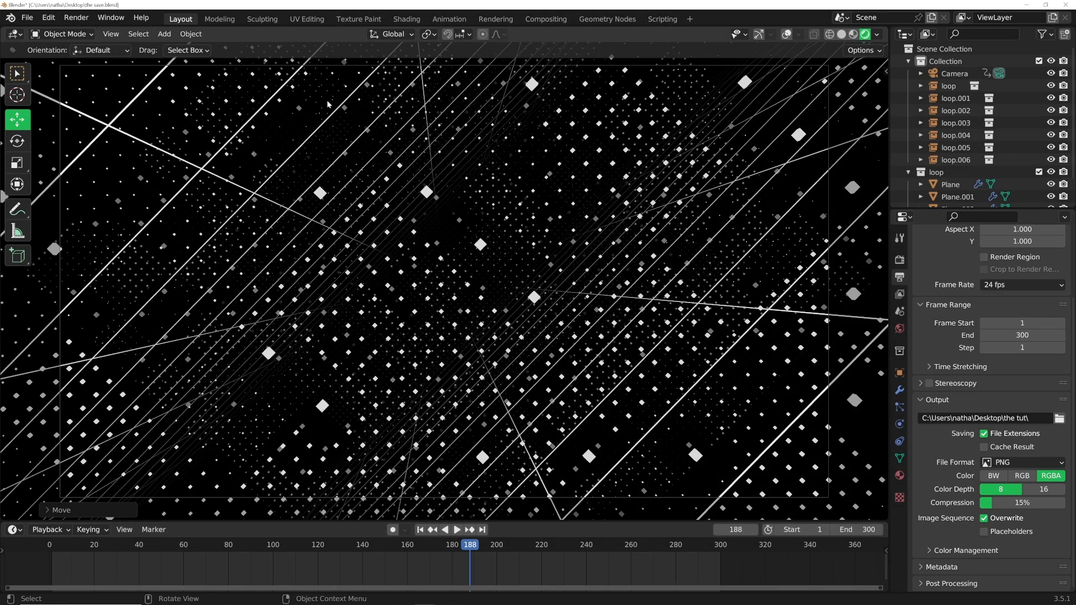
left_click(76, 17)
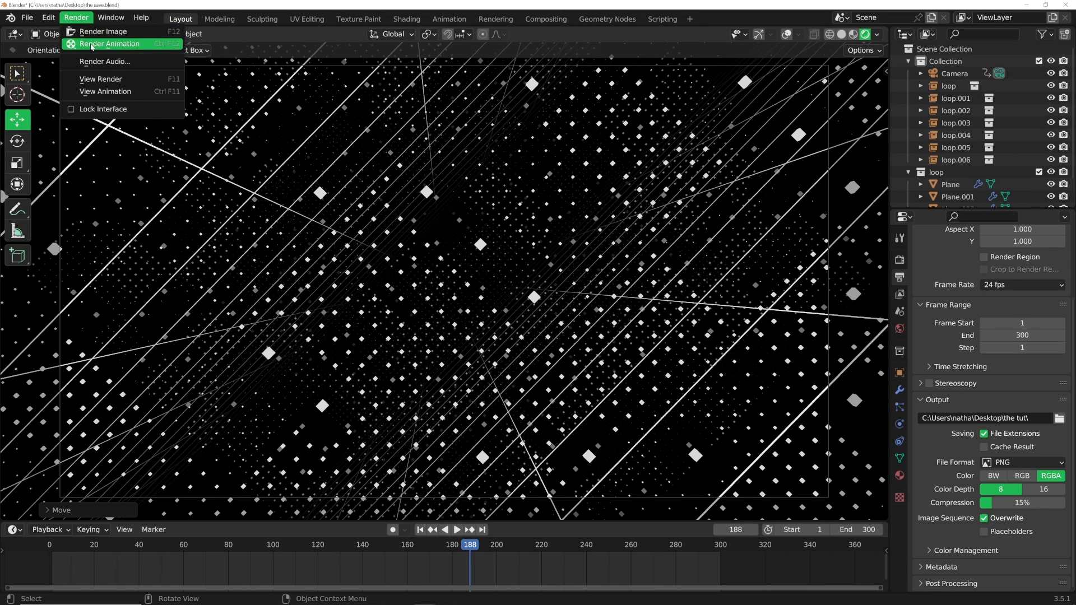